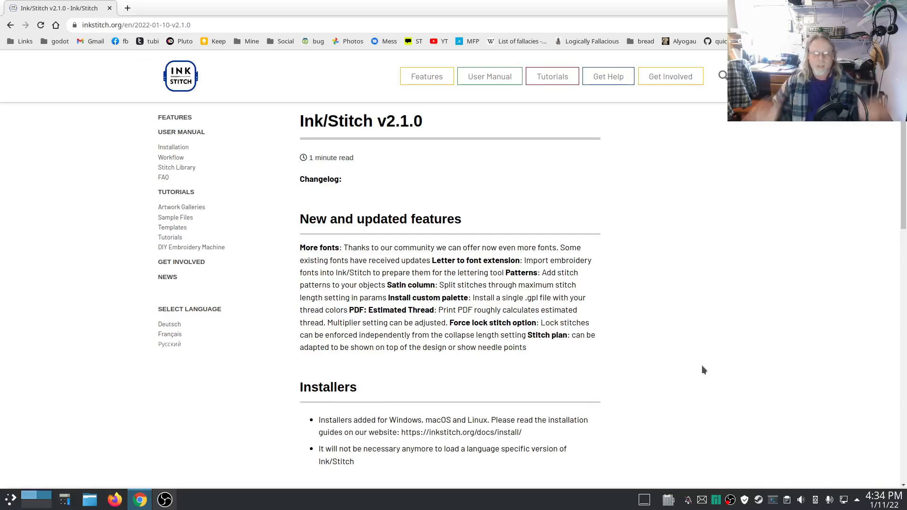
mouse_move(700, 392)
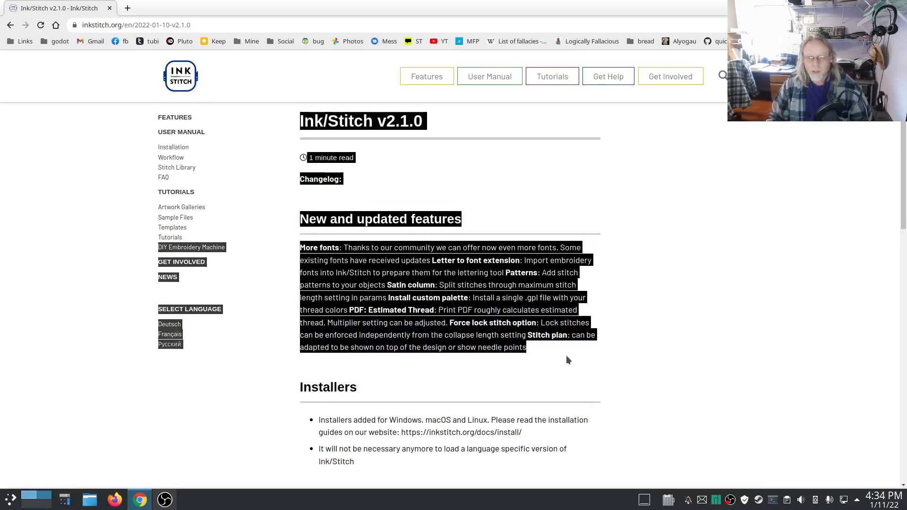
Scroll the Ink/Stitch v2.1.0 release post down to the Installers and Bug fixes sections.
click(486, 381)
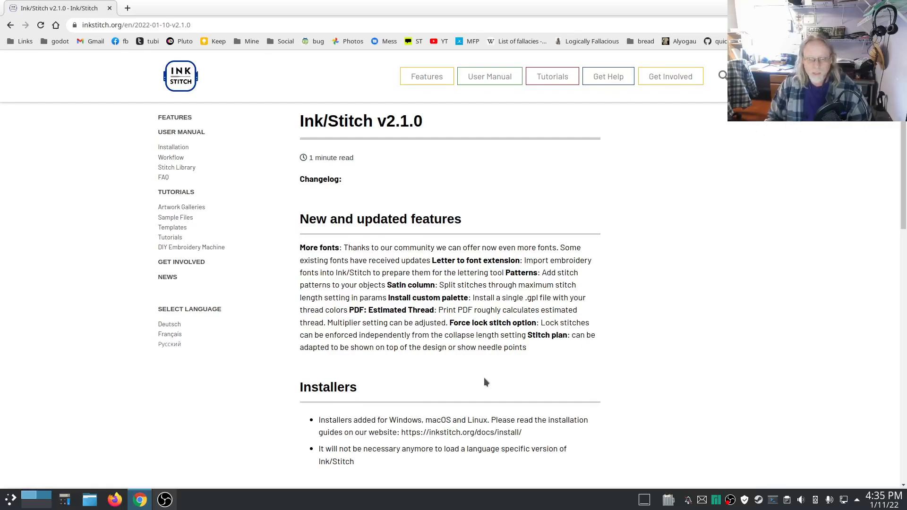
mouse_move(621, 390)
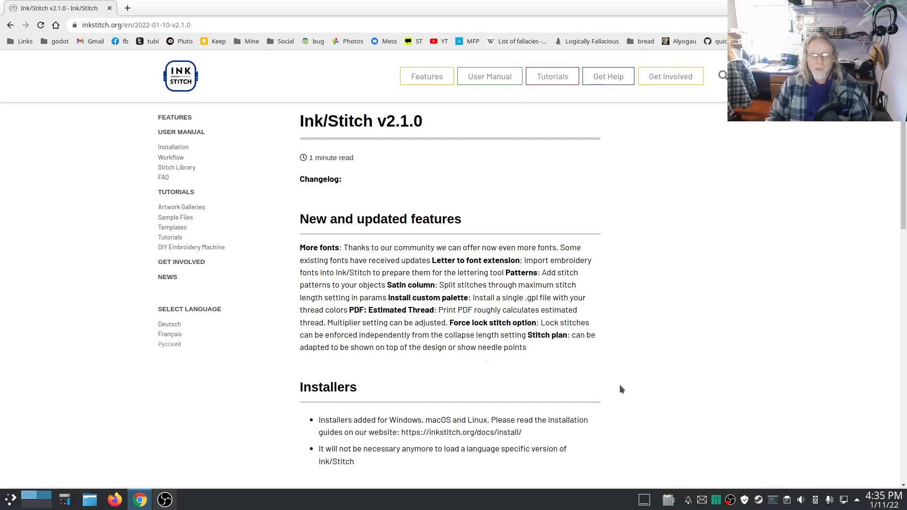
mouse_move(636, 369)
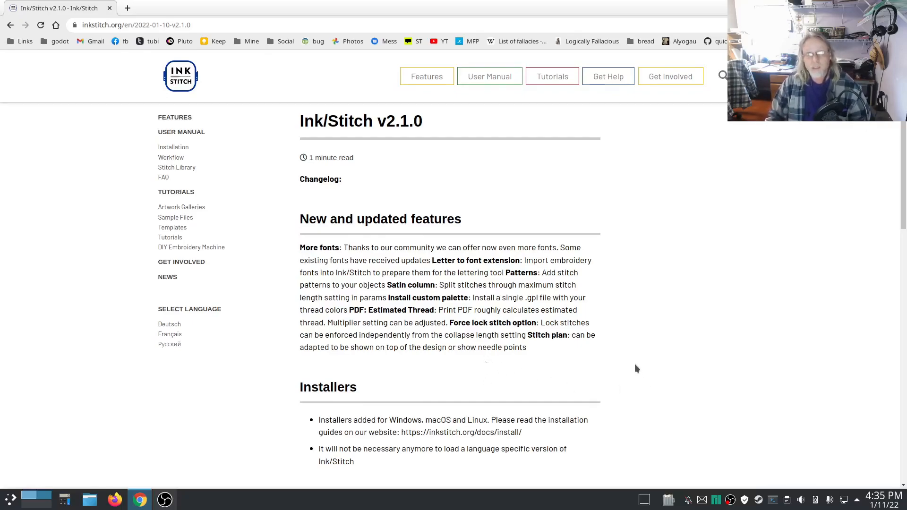
scroll(down, 3)
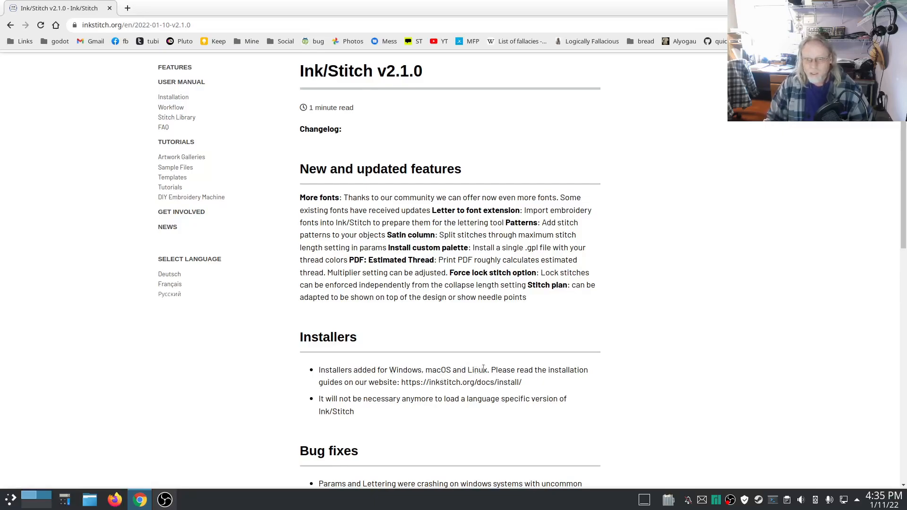
mouse_move(687, 363)
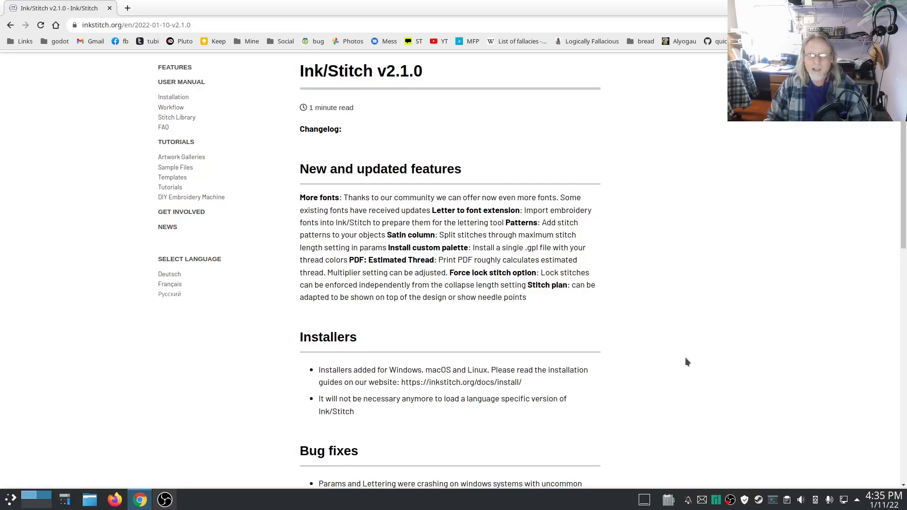
mouse_move(654, 345)
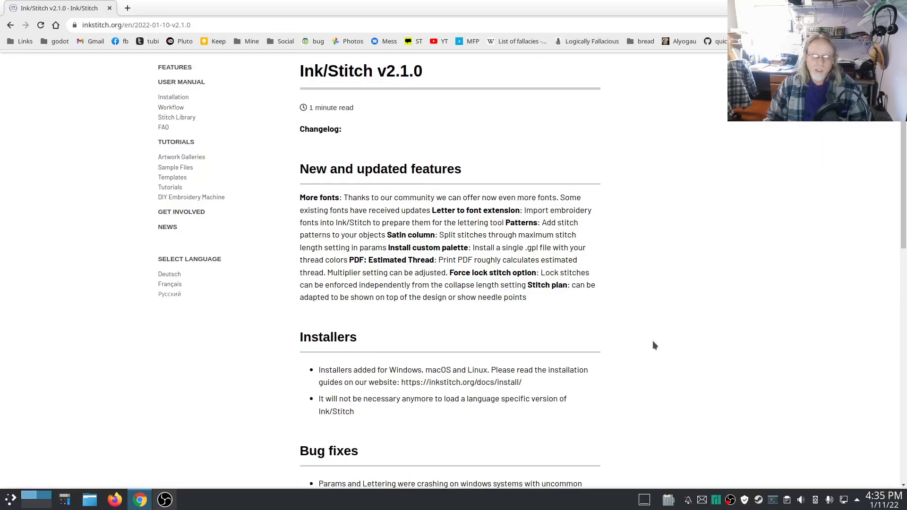
mouse_move(653, 351)
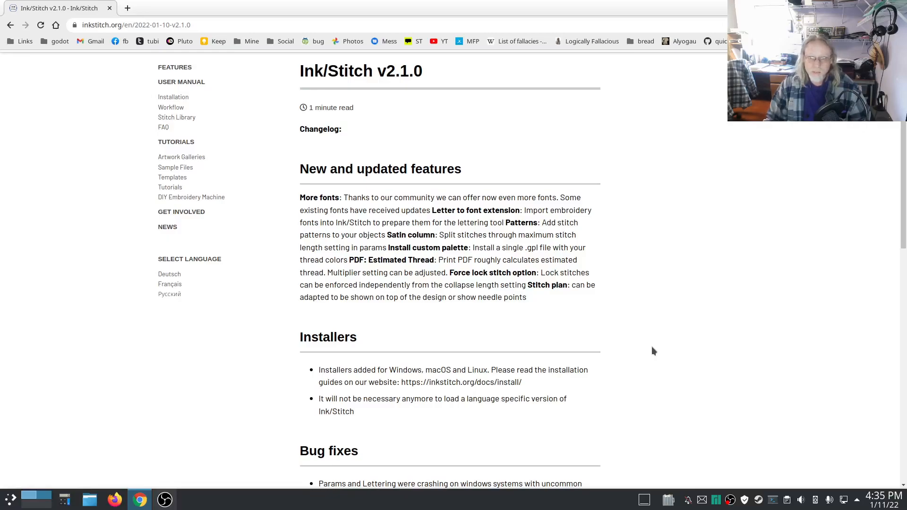
mouse_move(325, 195)
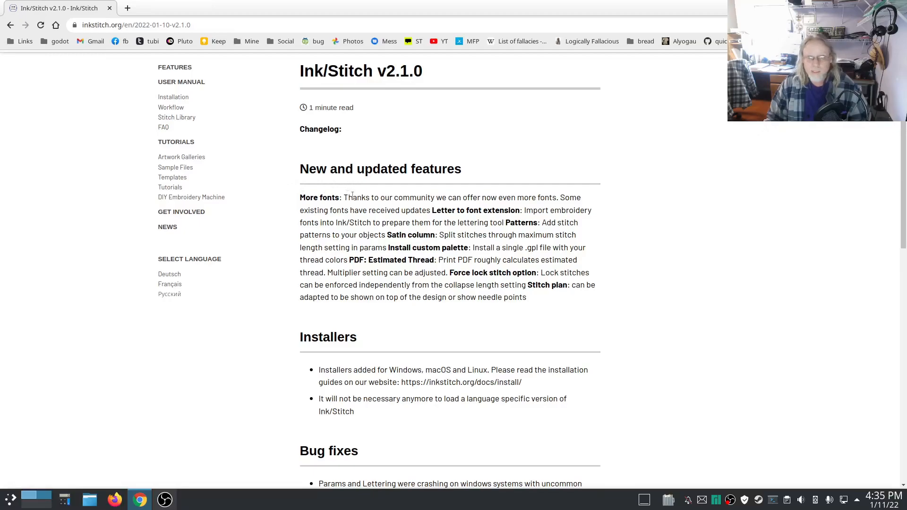
mouse_move(431, 206)
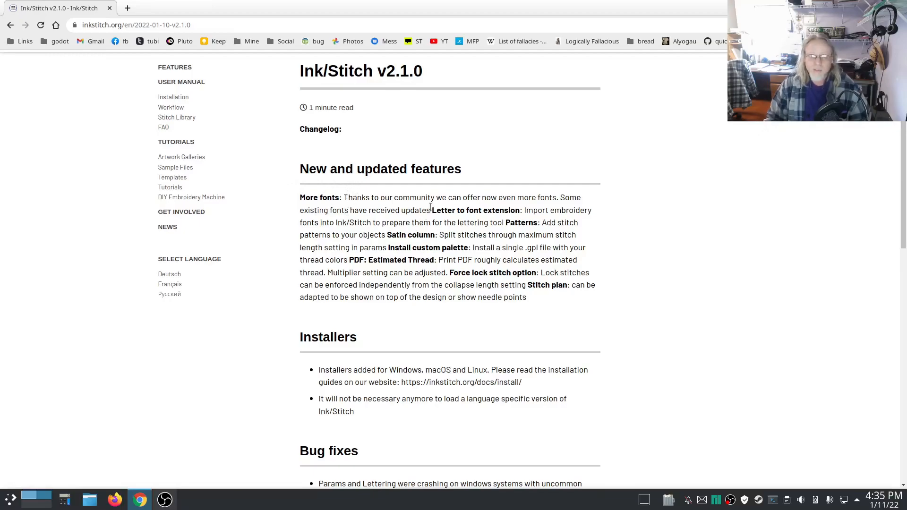
mouse_move(602, 262)
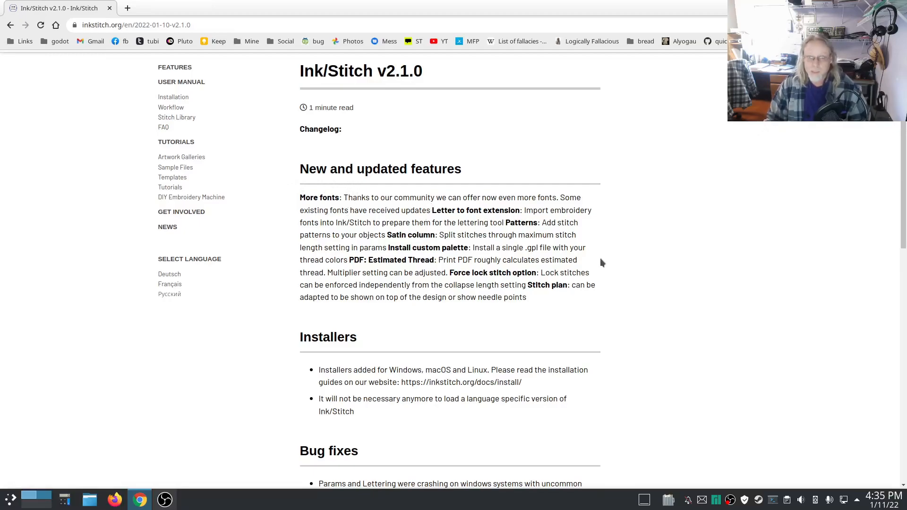
mouse_move(644, 289)
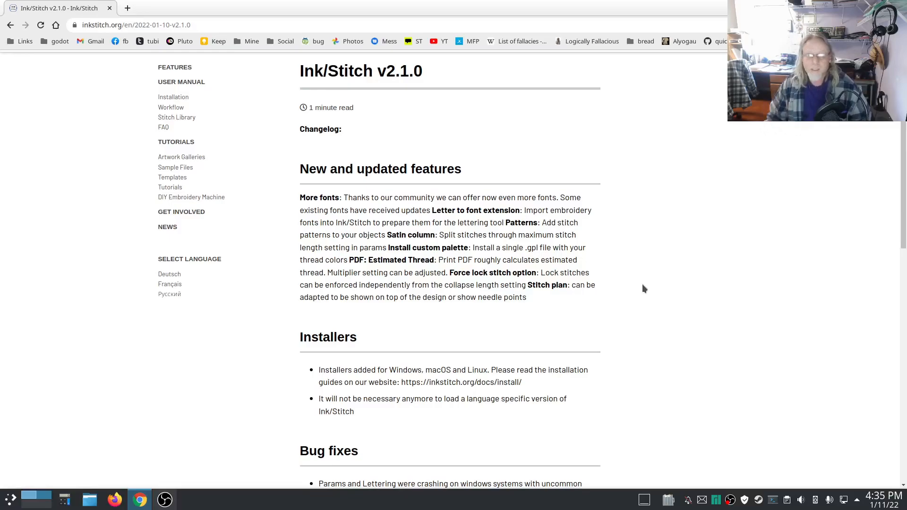
mouse_move(644, 313)
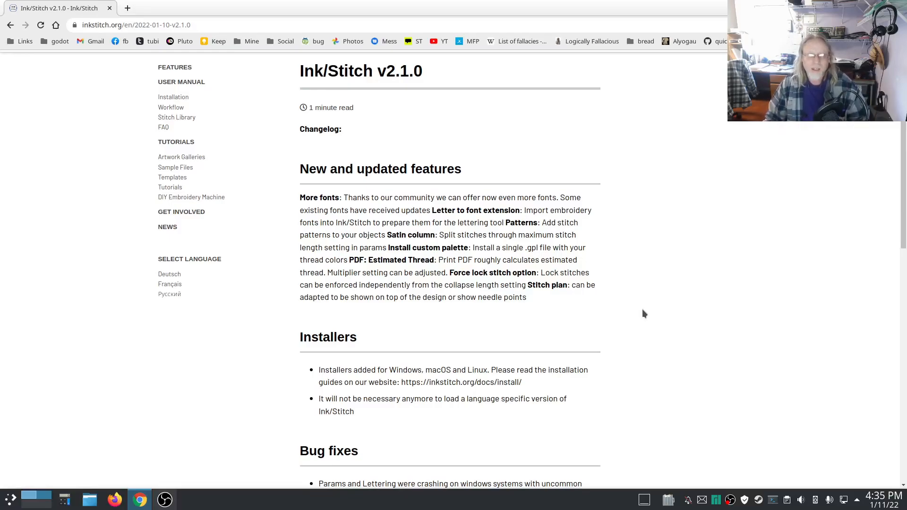
mouse_move(652, 306)
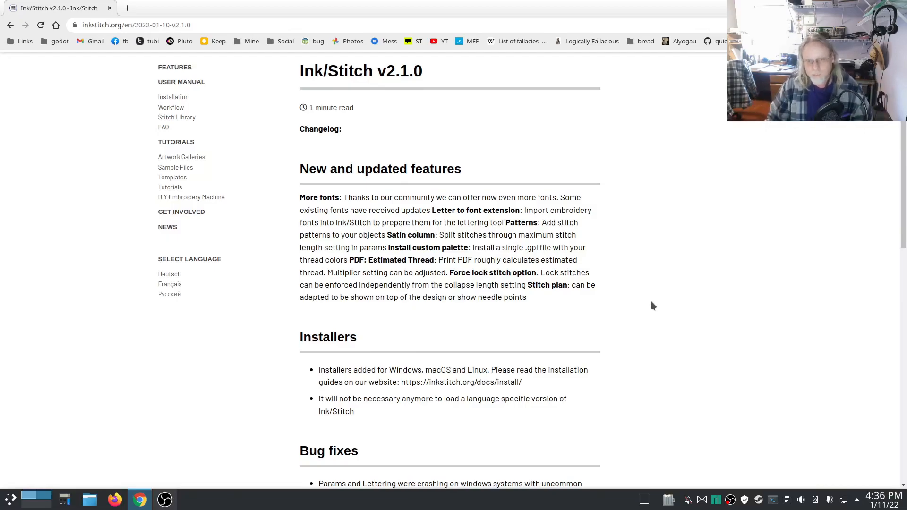
mouse_move(660, 286)
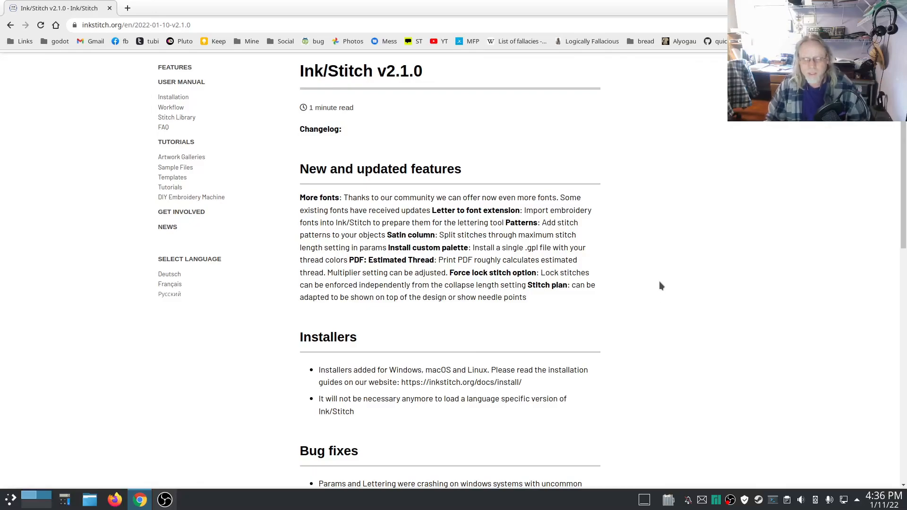
mouse_move(648, 303)
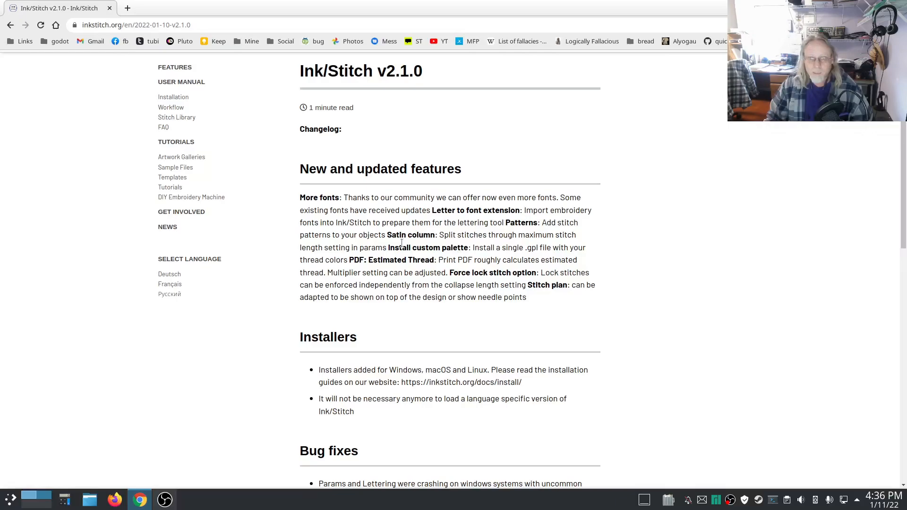
mouse_move(476, 233)
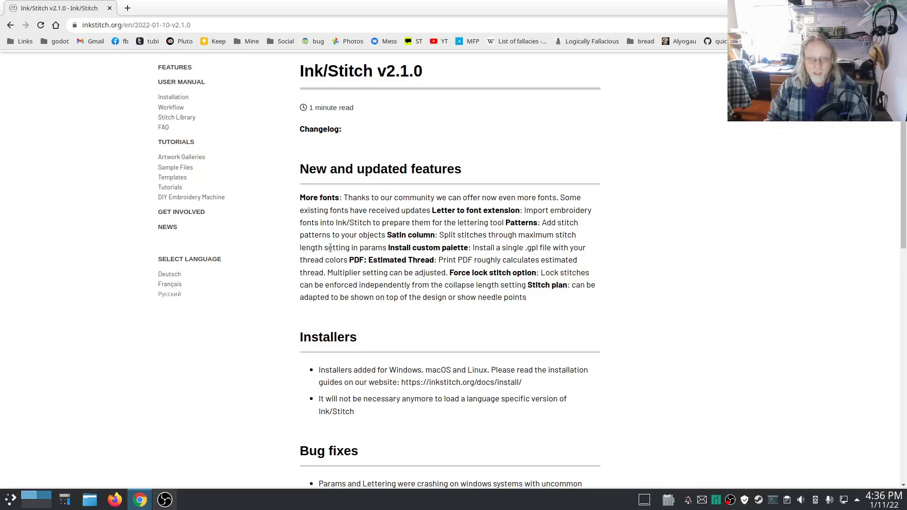
mouse_move(683, 294)
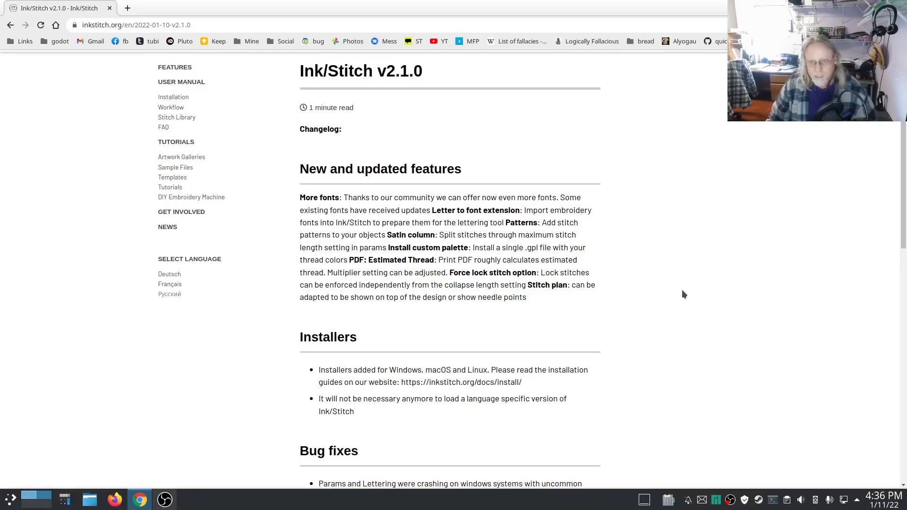
mouse_move(681, 283)
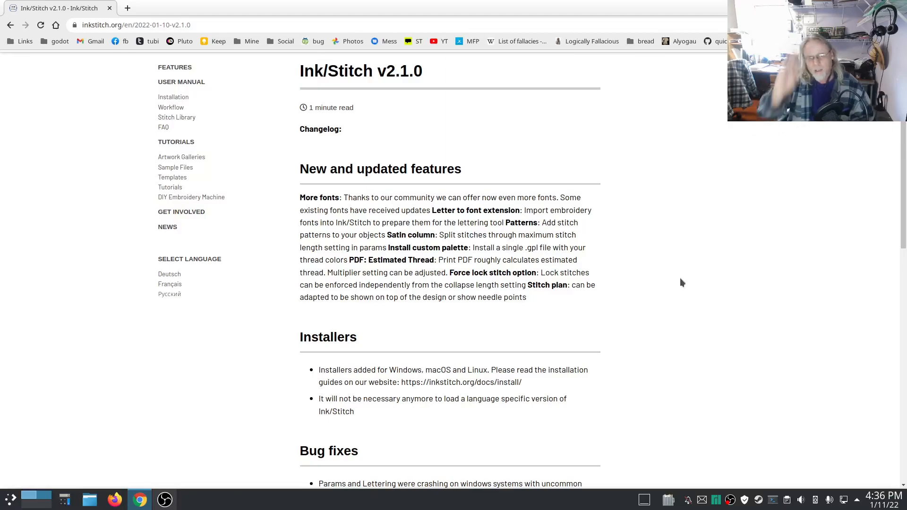
mouse_move(652, 284)
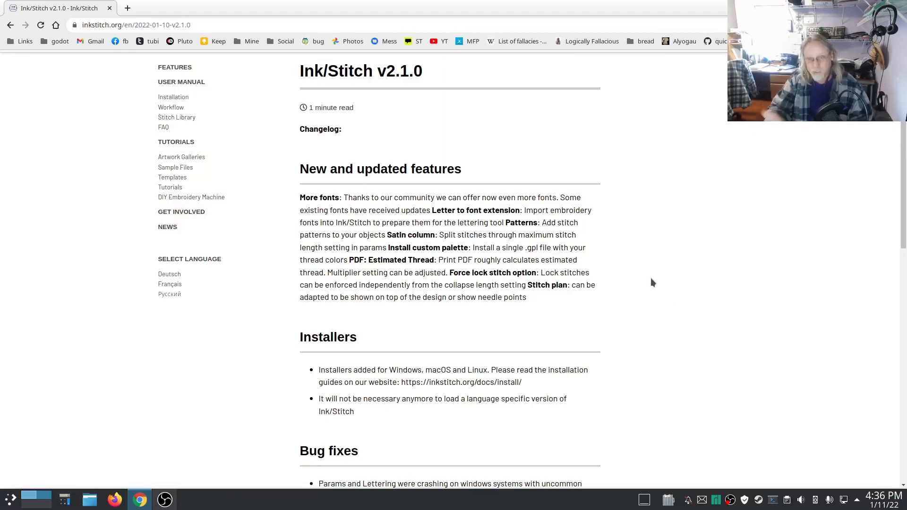
mouse_move(650, 288)
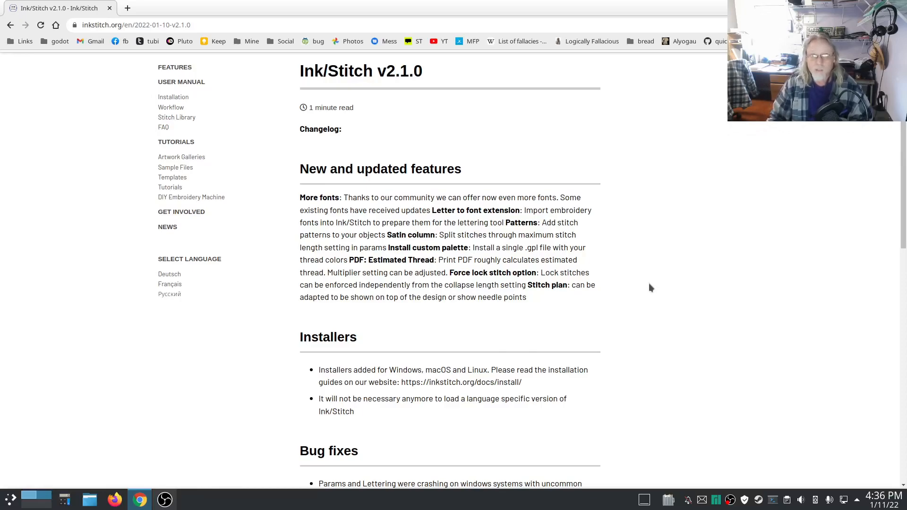
mouse_move(650, 273)
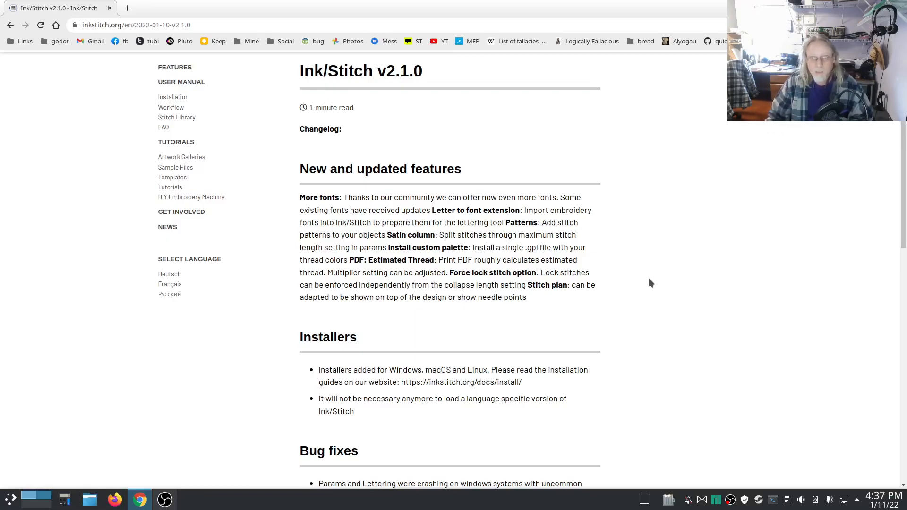
mouse_move(647, 276)
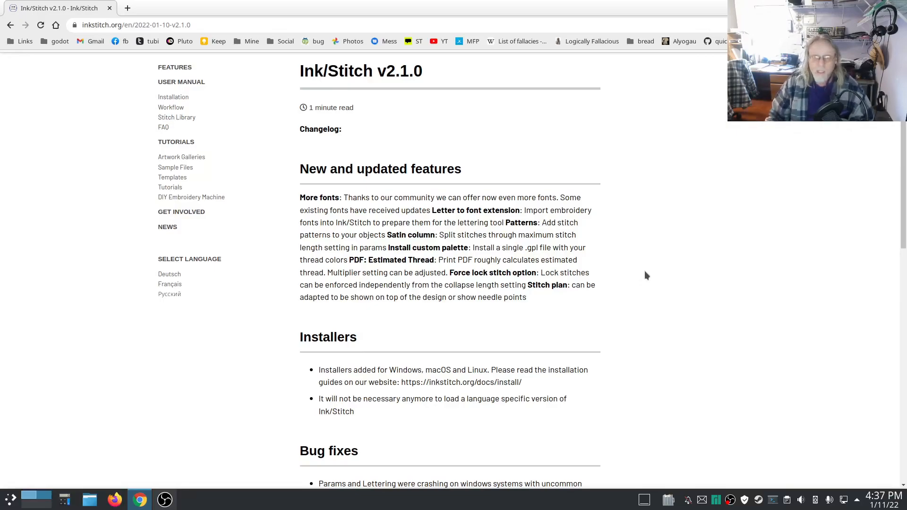
mouse_move(409, 238)
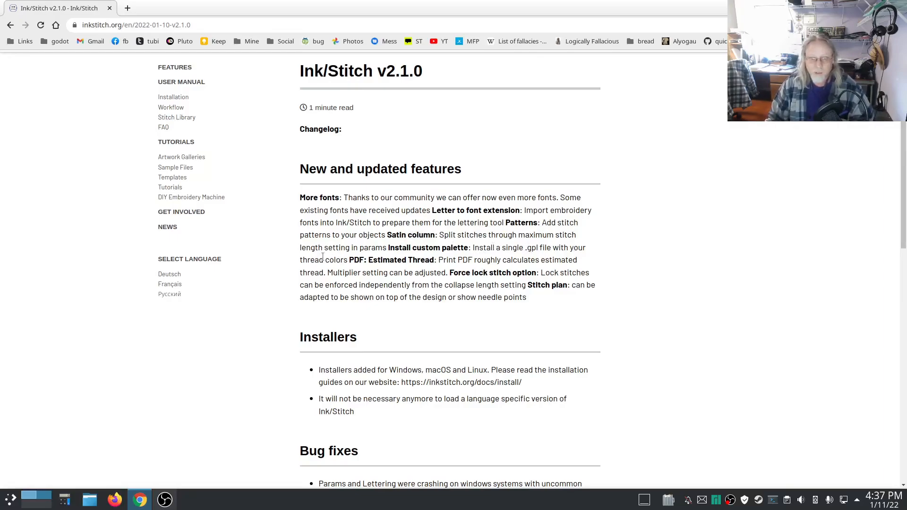
mouse_move(603, 284)
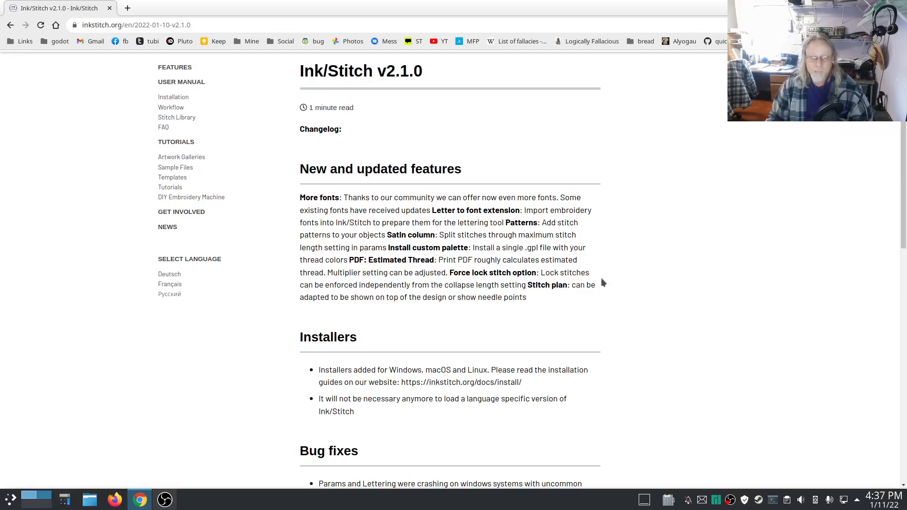
mouse_move(366, 259)
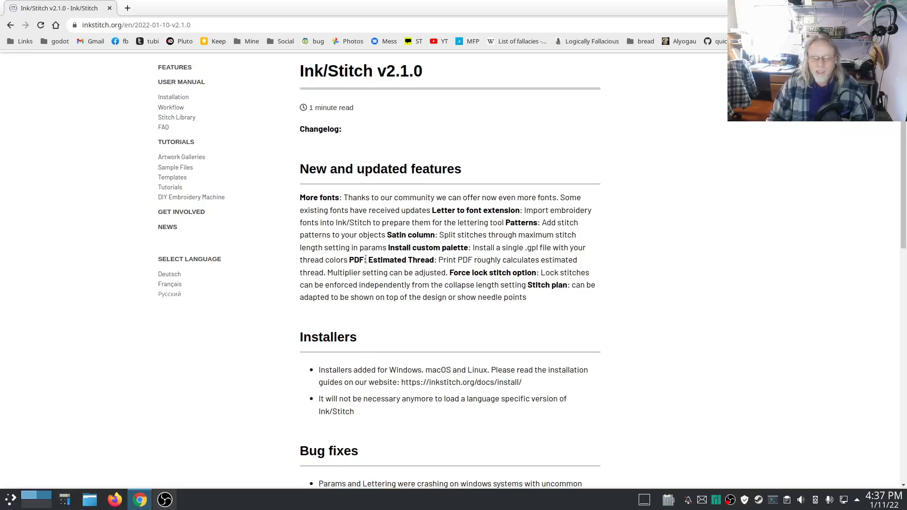
mouse_move(493, 256)
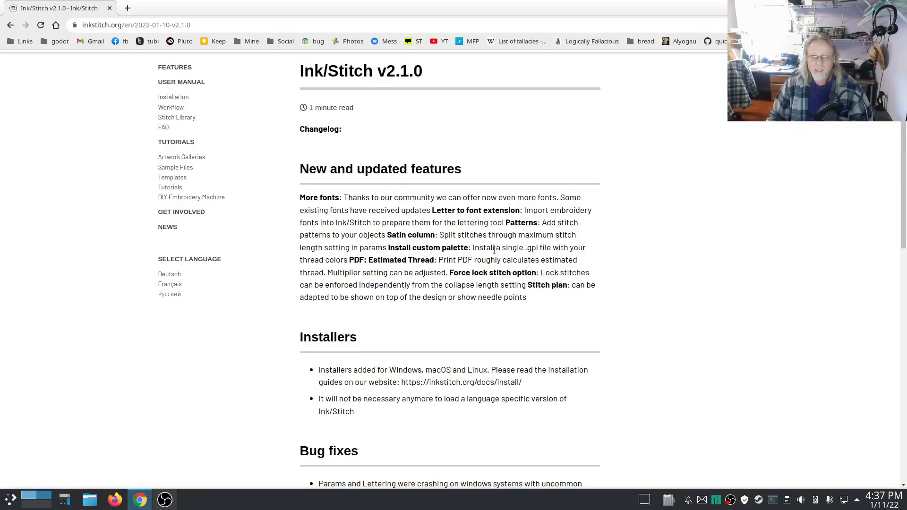
mouse_move(656, 344)
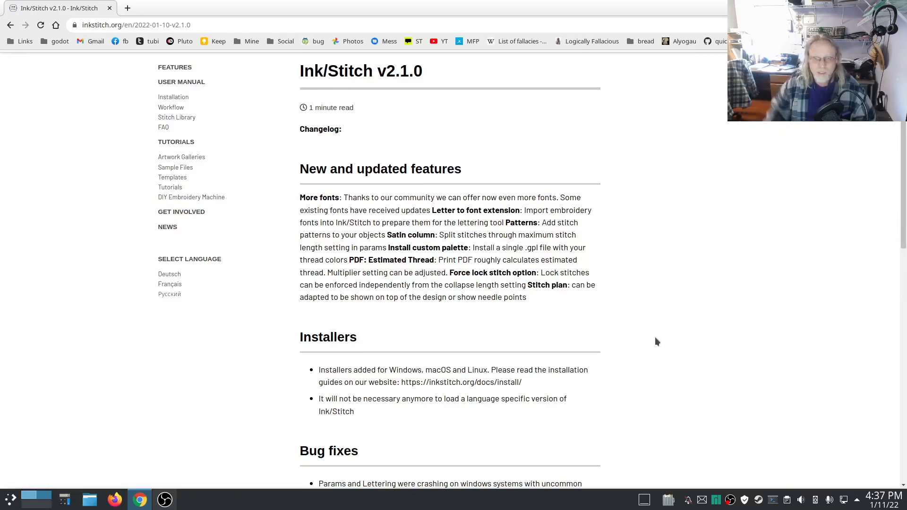
mouse_move(665, 337)
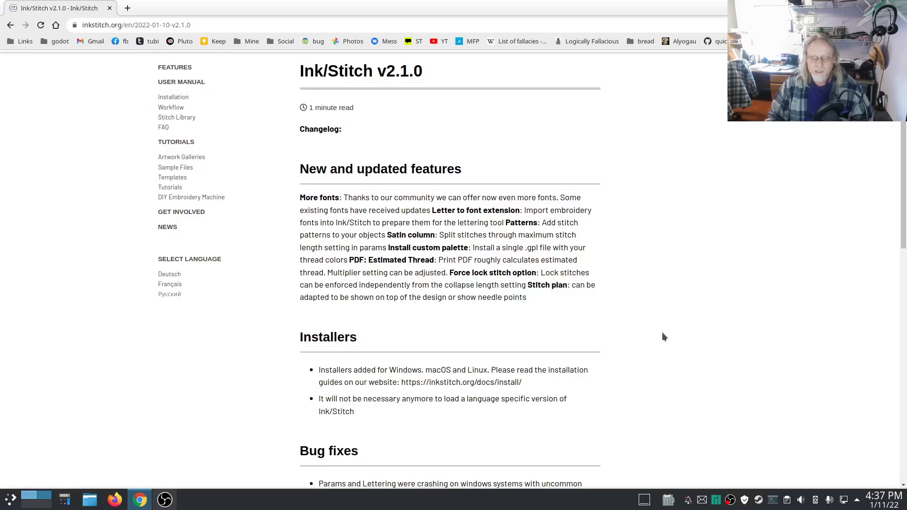
mouse_move(367, 261)
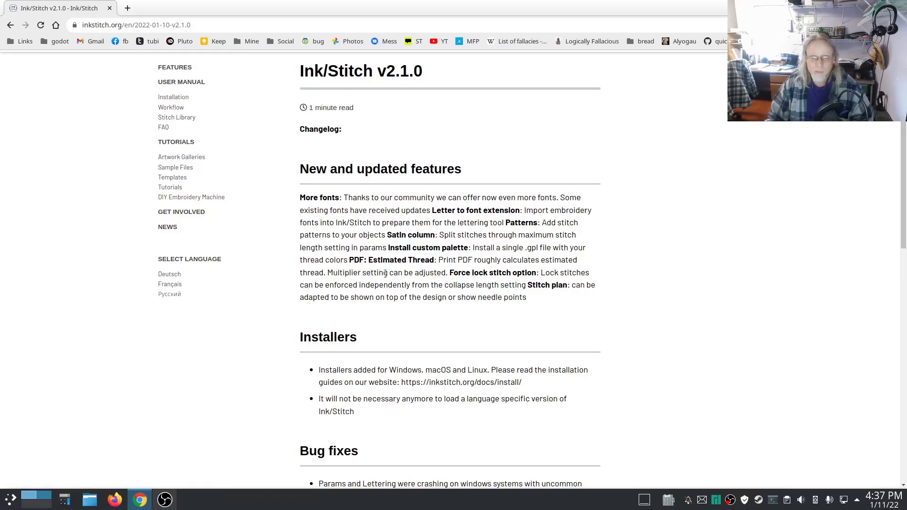
mouse_move(682, 353)
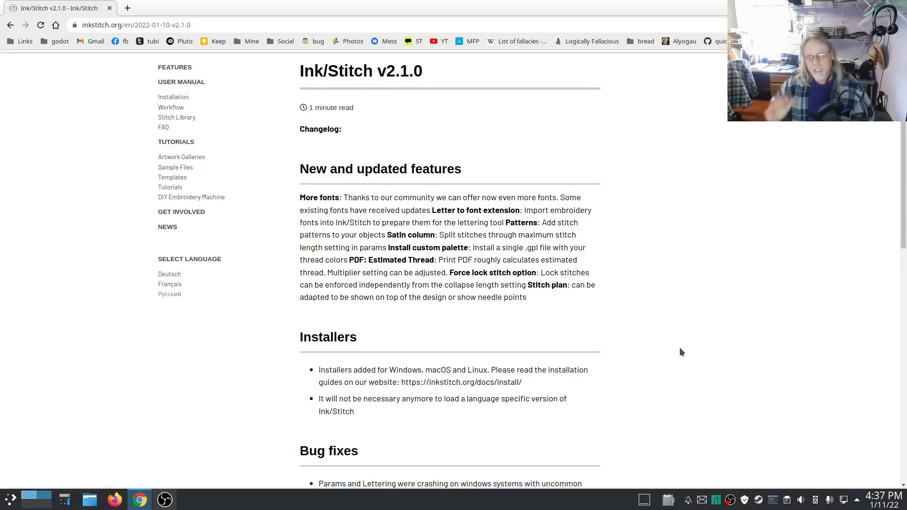
mouse_move(678, 352)
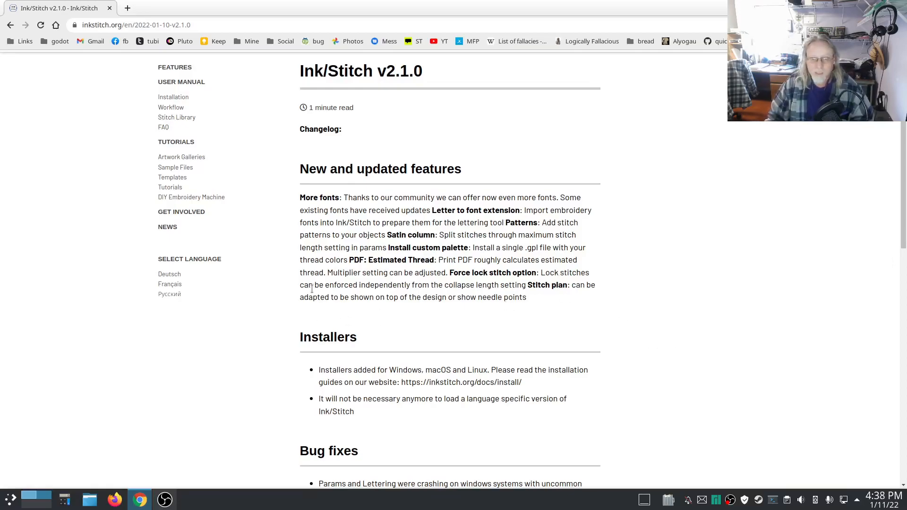
mouse_move(481, 284)
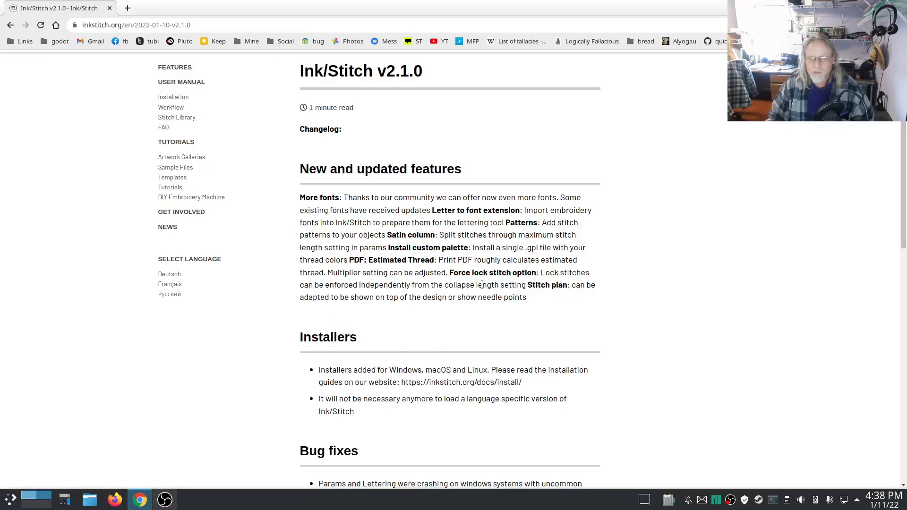
mouse_move(662, 323)
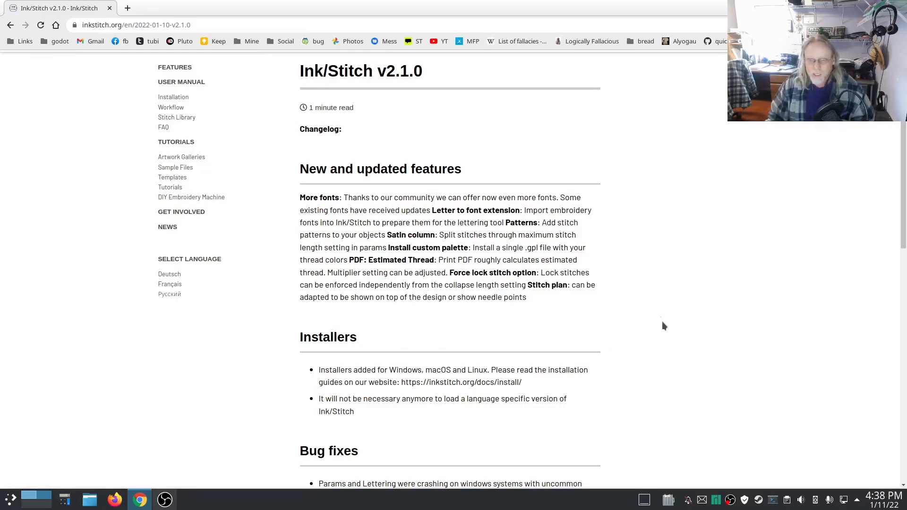
mouse_move(665, 299)
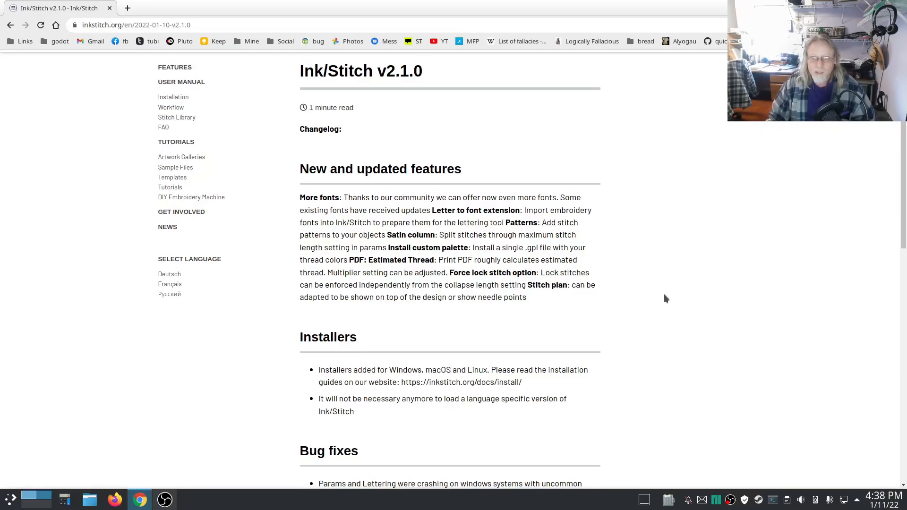
mouse_move(683, 331)
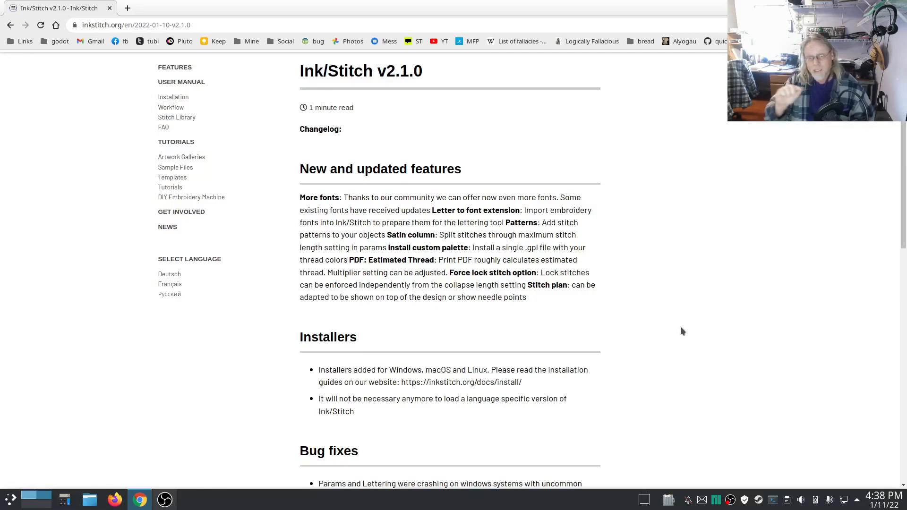
mouse_move(680, 317)
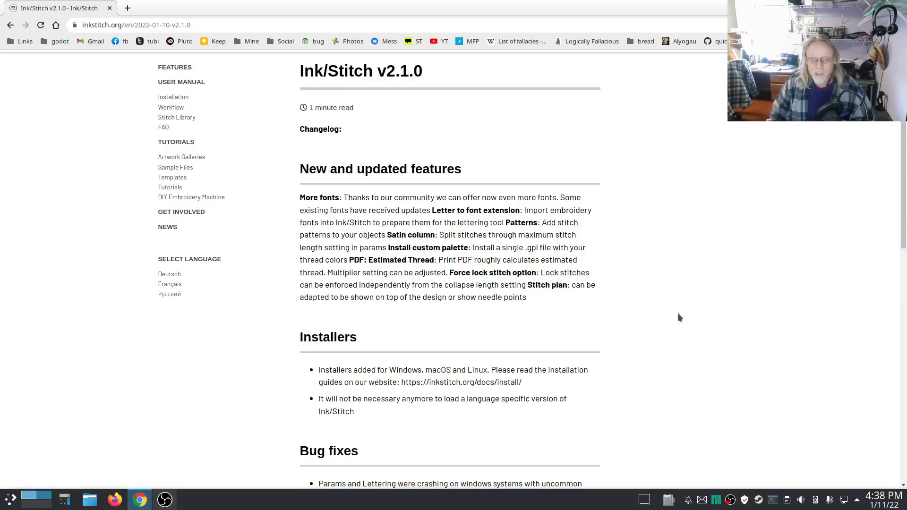
mouse_move(682, 323)
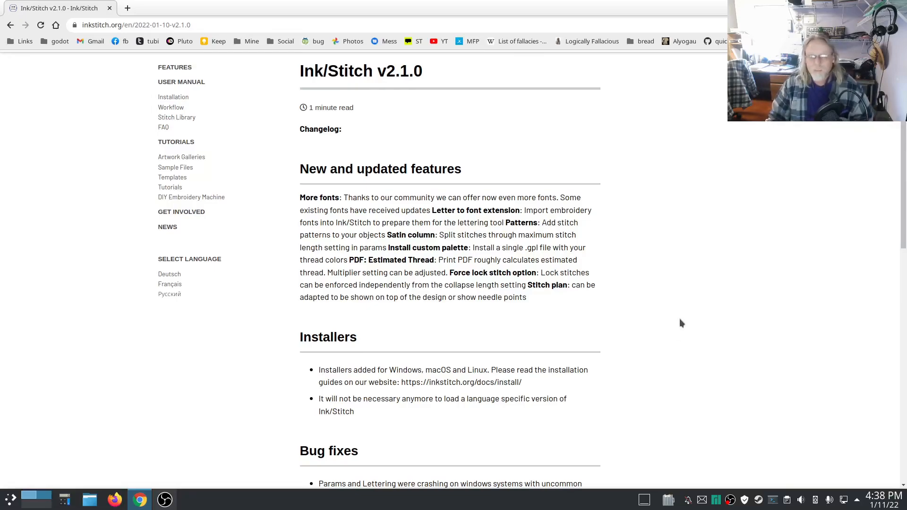
mouse_move(680, 304)
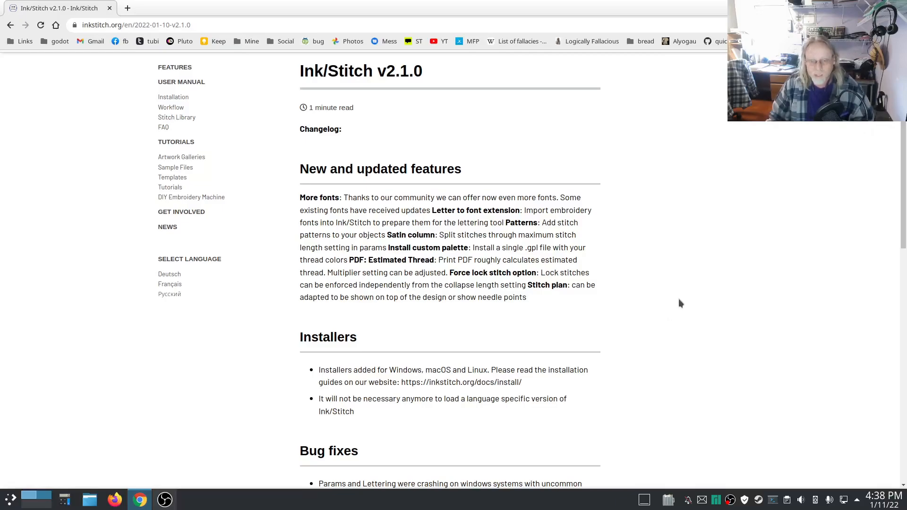
scroll(down, 3)
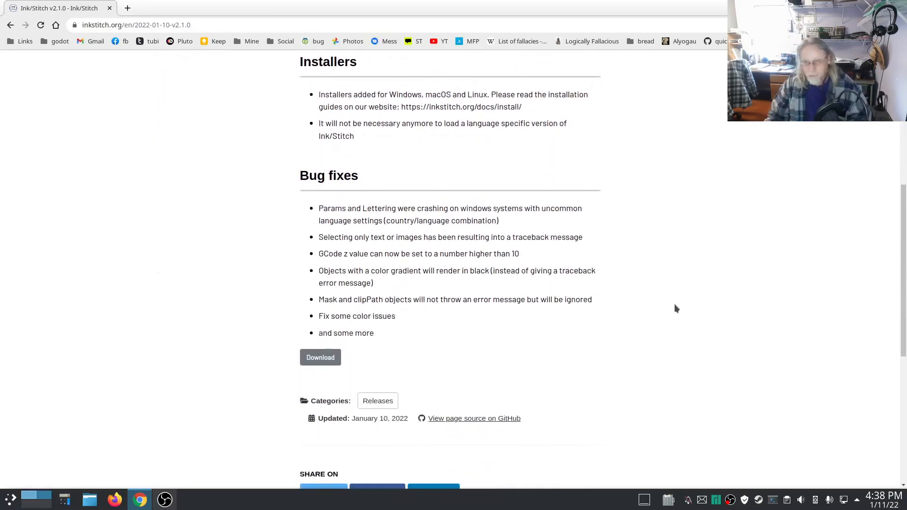
mouse_move(674, 289)
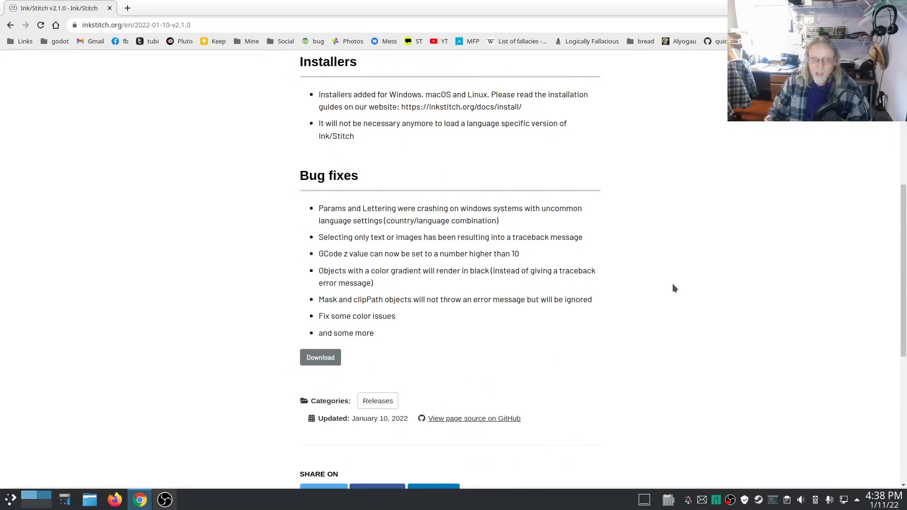
mouse_move(370, 294)
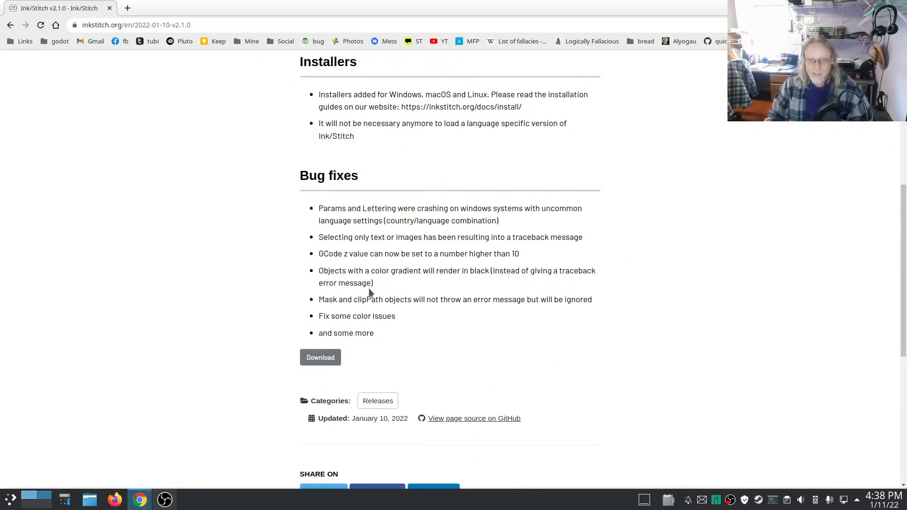
mouse_move(626, 289)
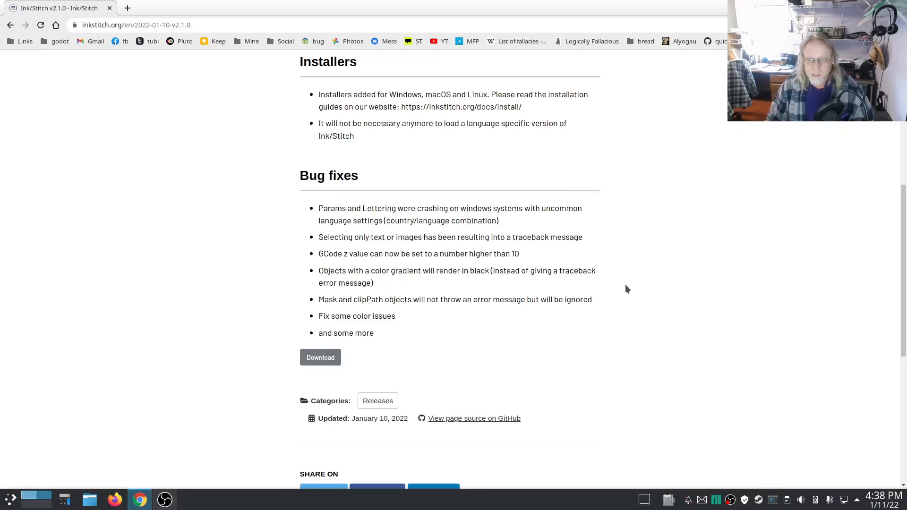
mouse_move(639, 315)
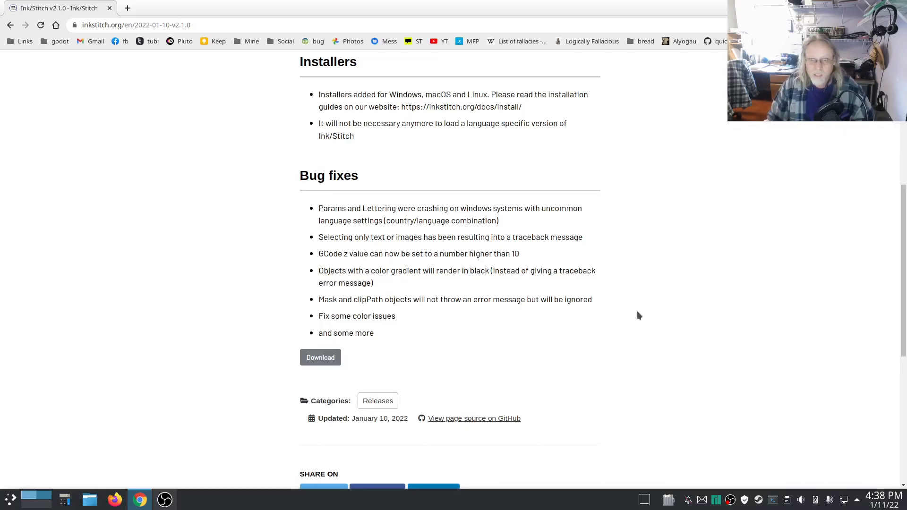
mouse_move(689, 347)
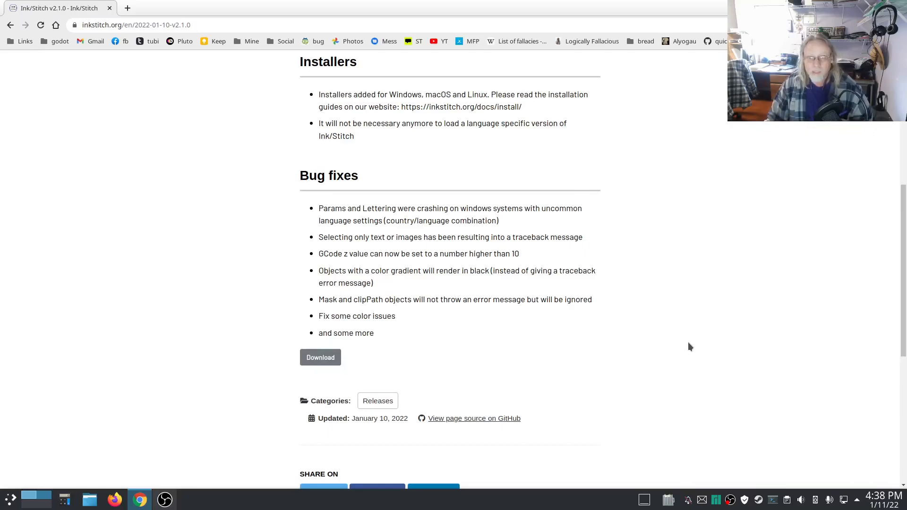
mouse_move(677, 332)
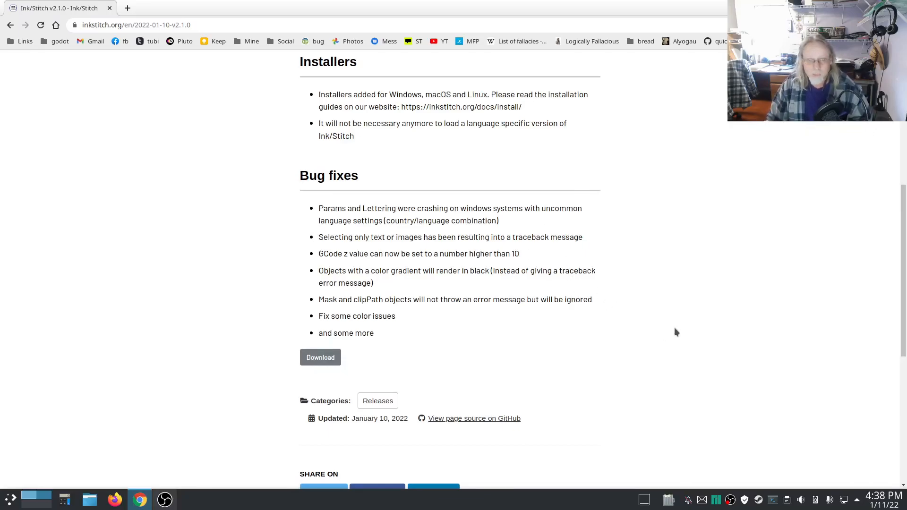
mouse_move(683, 320)
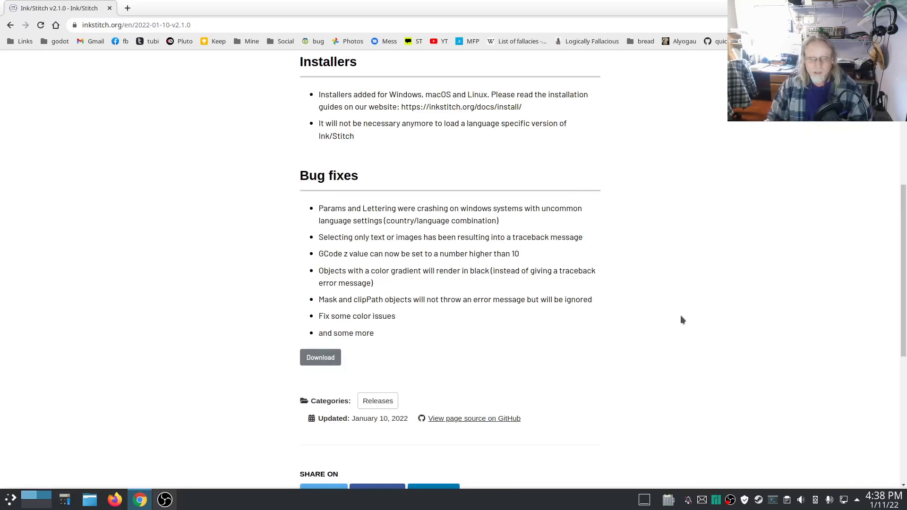
mouse_move(489, 252)
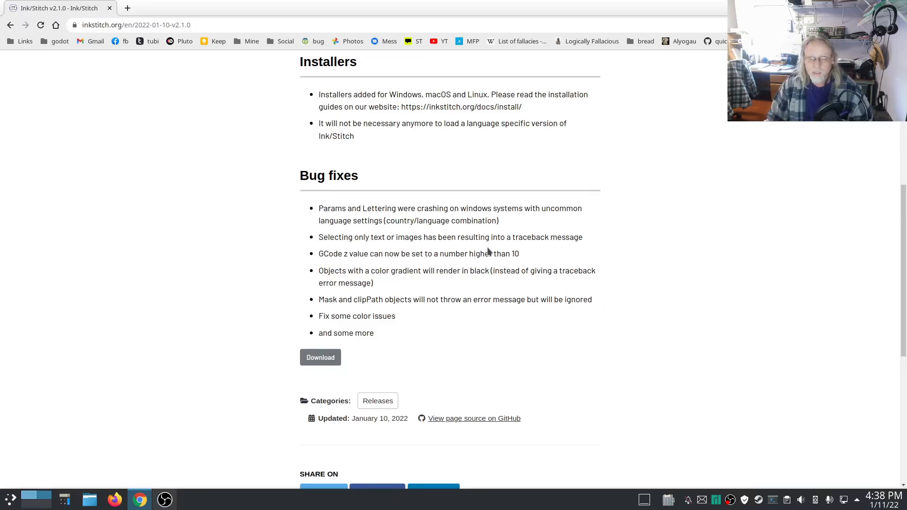
mouse_move(680, 274)
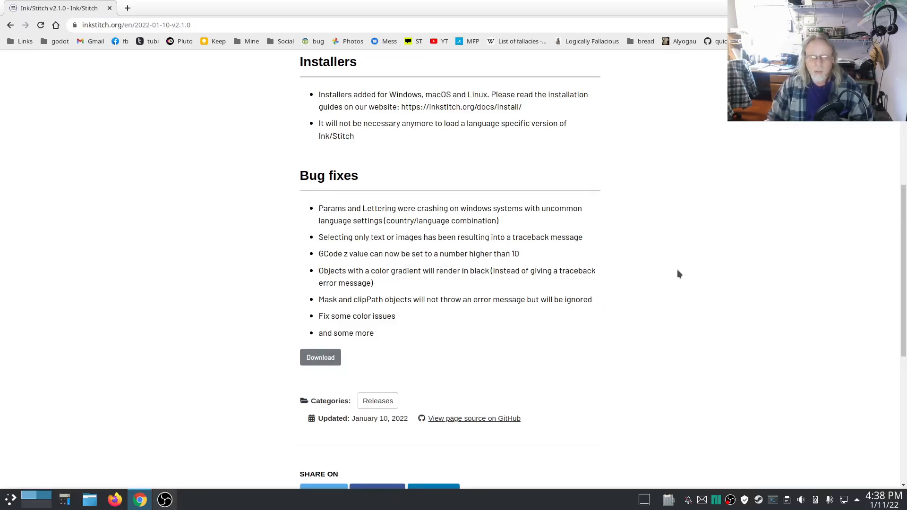
mouse_move(674, 261)
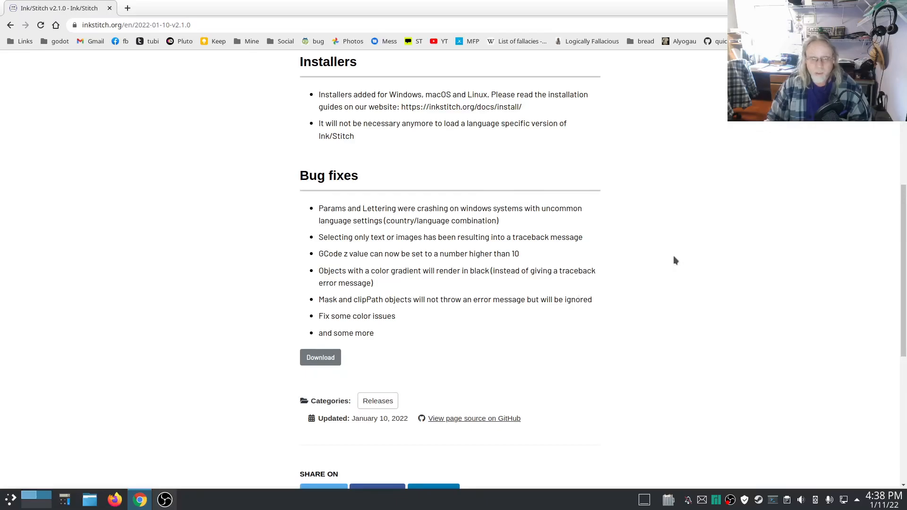
mouse_move(562, 326)
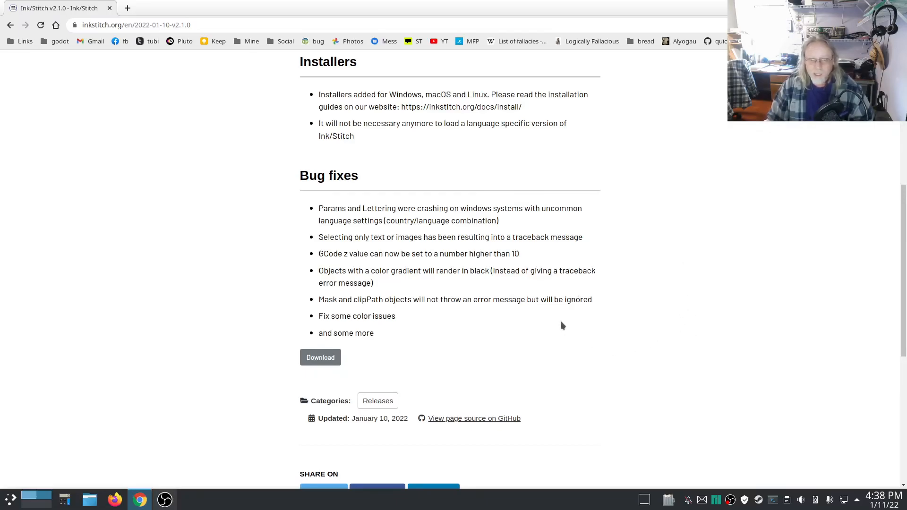
mouse_move(516, 326)
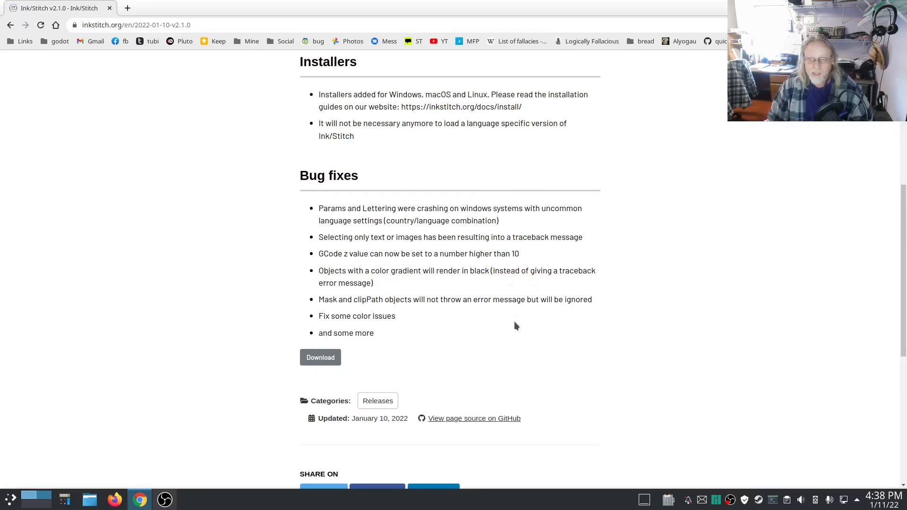
mouse_move(650, 330)
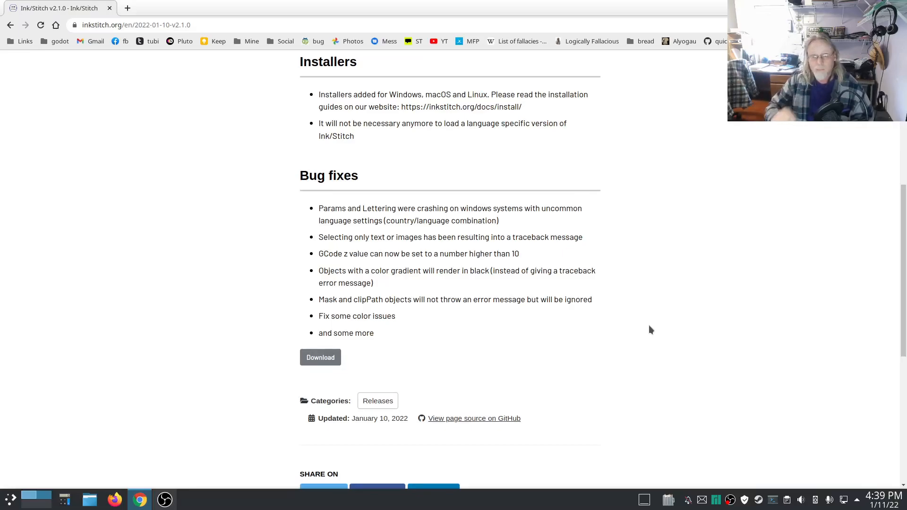
mouse_move(645, 315)
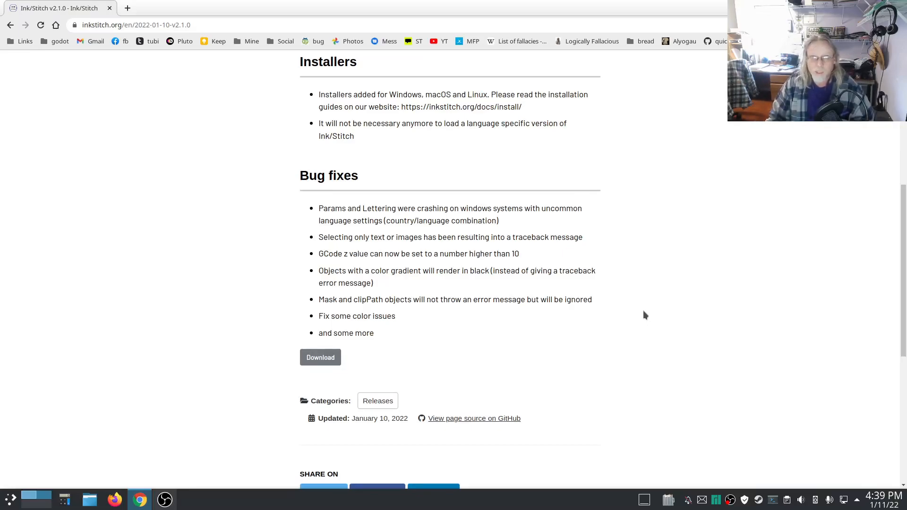
mouse_move(414, 284)
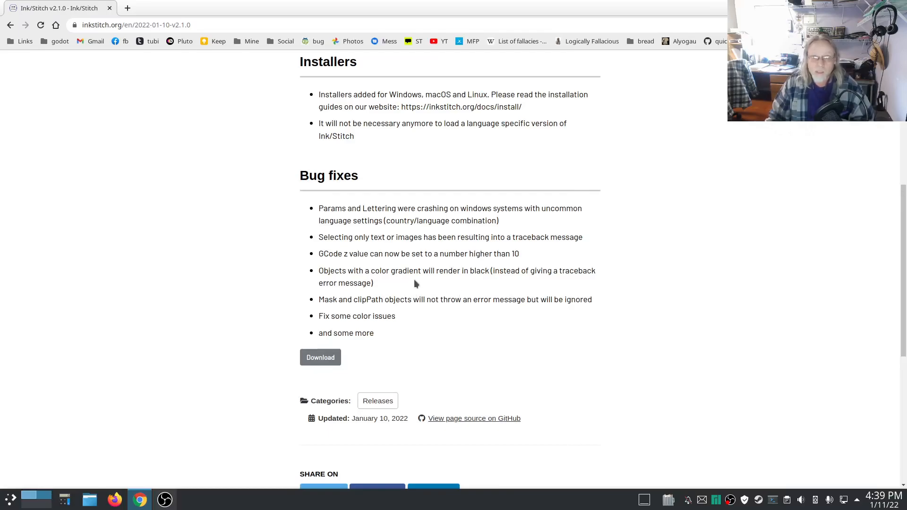
mouse_move(669, 355)
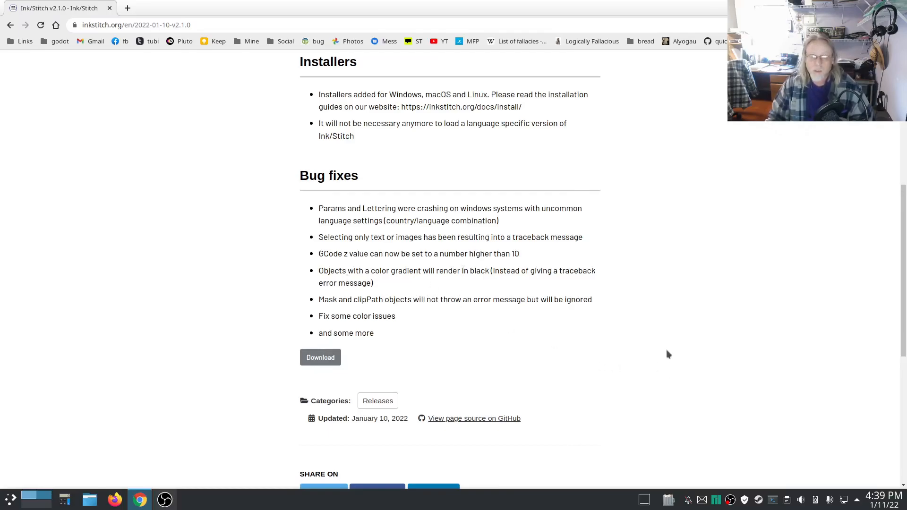
mouse_move(666, 317)
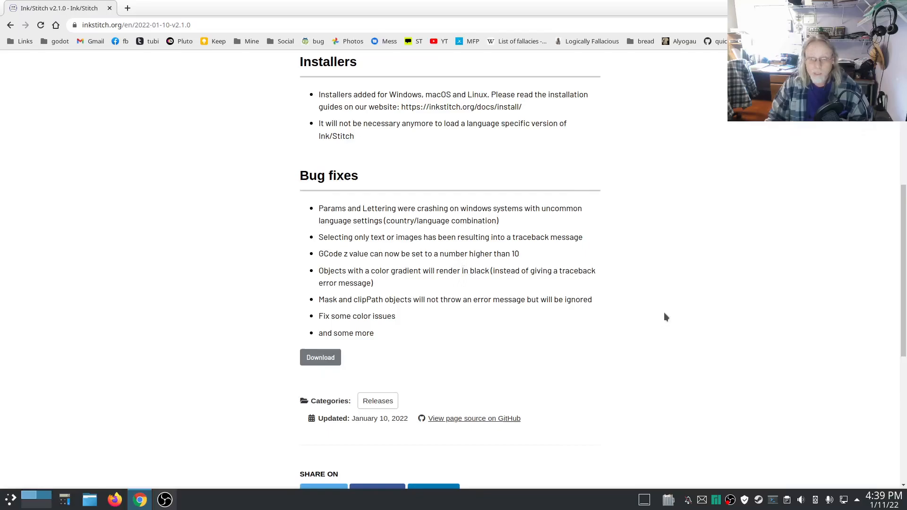
mouse_move(648, 317)
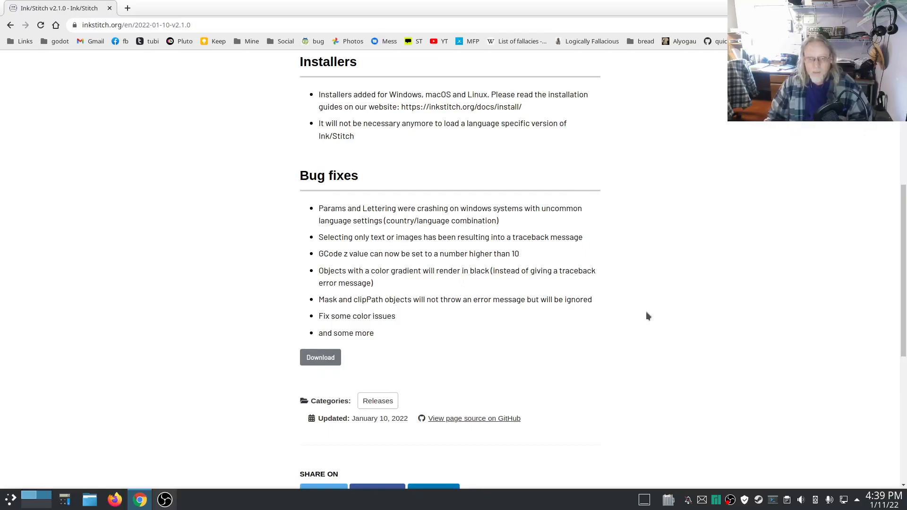
mouse_move(412, 295)
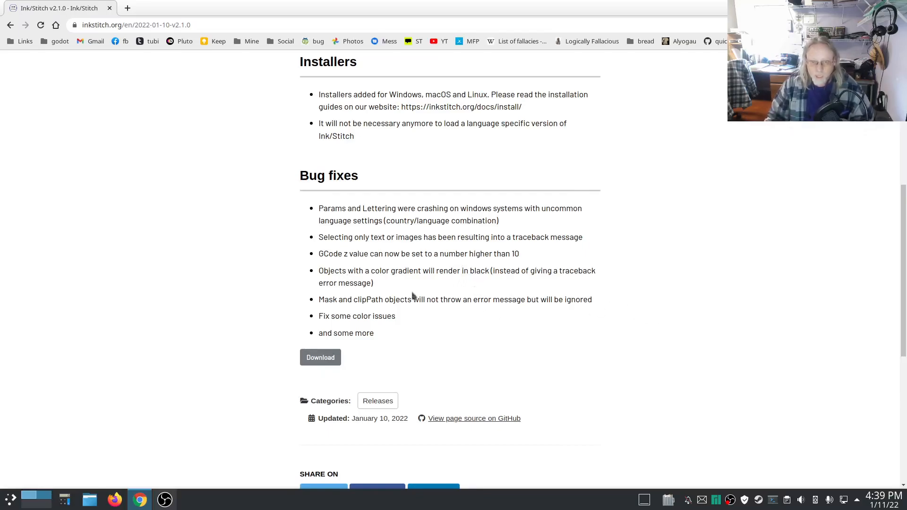
mouse_move(505, 350)
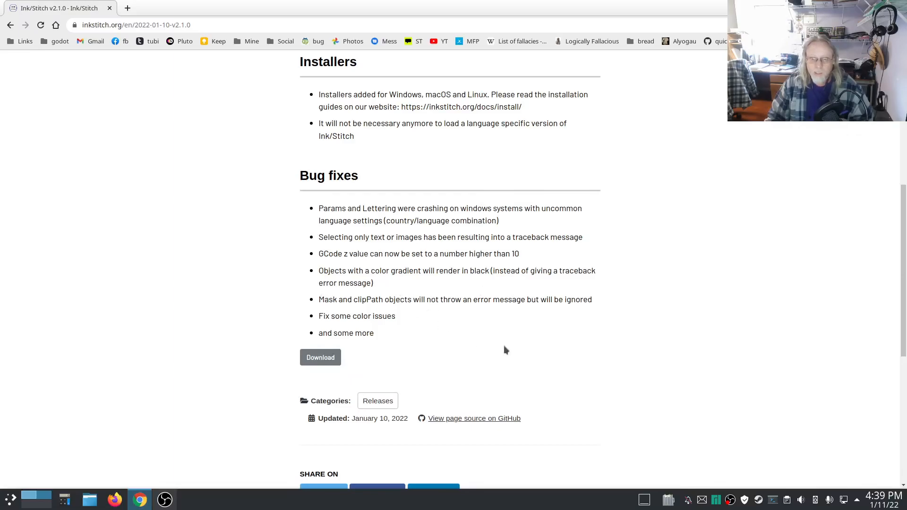
mouse_move(623, 296)
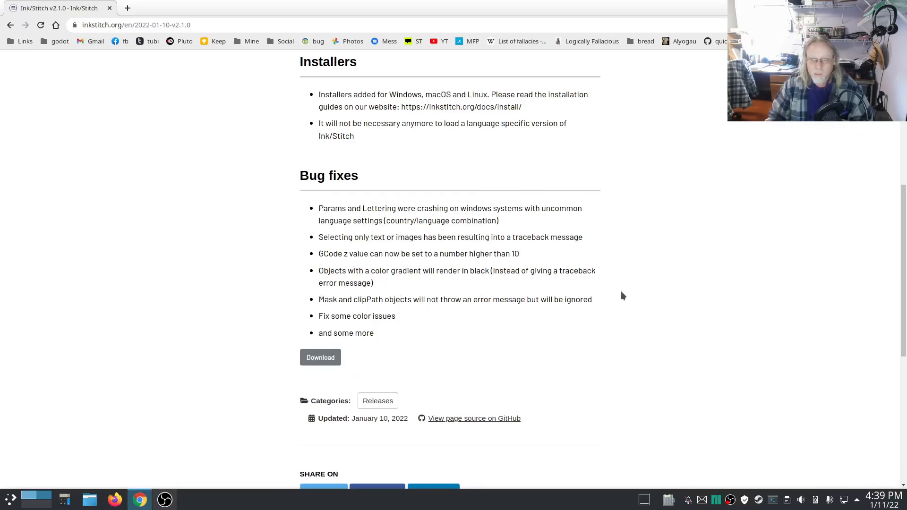
mouse_move(460, 329)
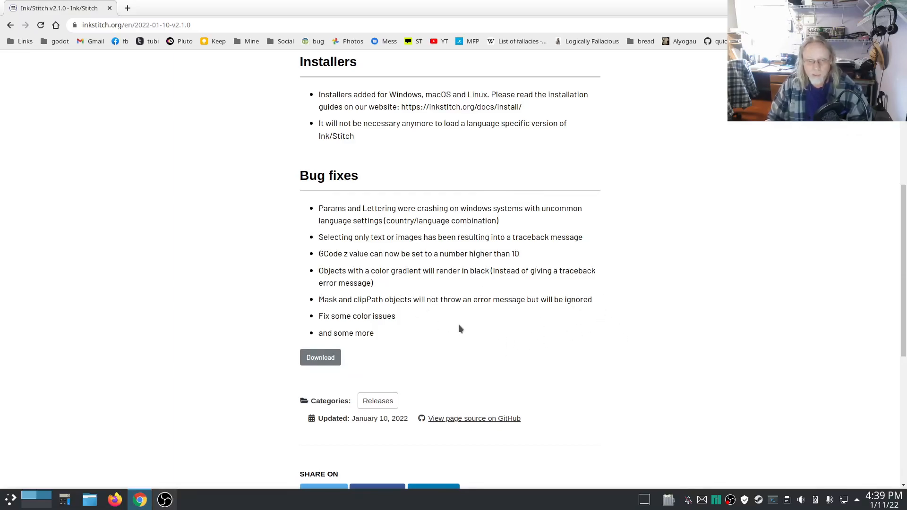
mouse_move(411, 342)
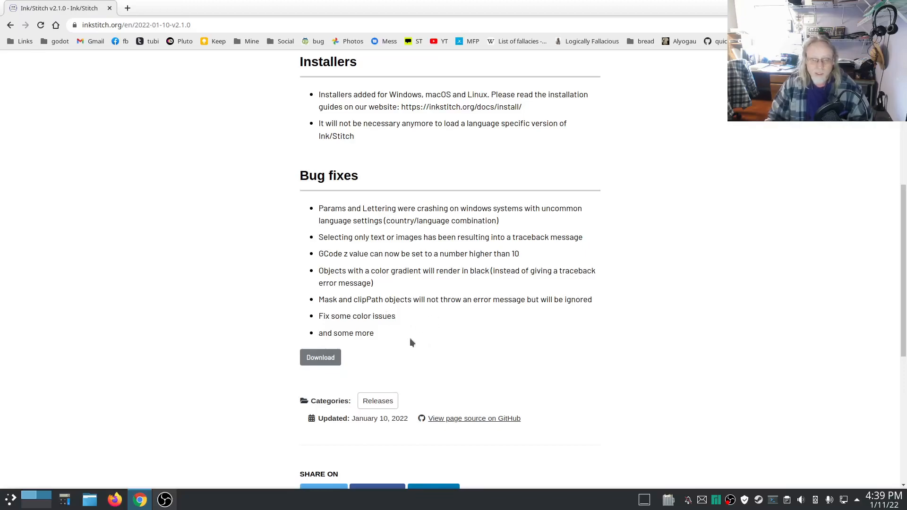
mouse_move(636, 373)
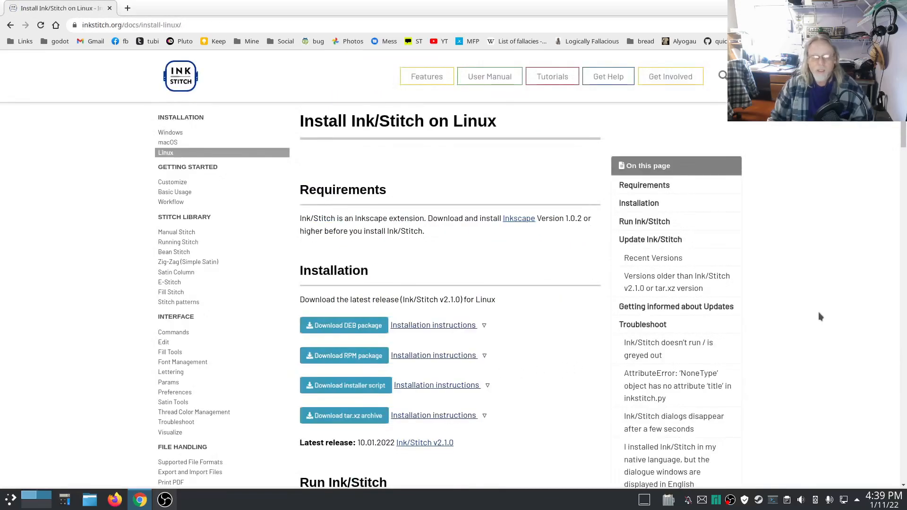
mouse_move(762, 297)
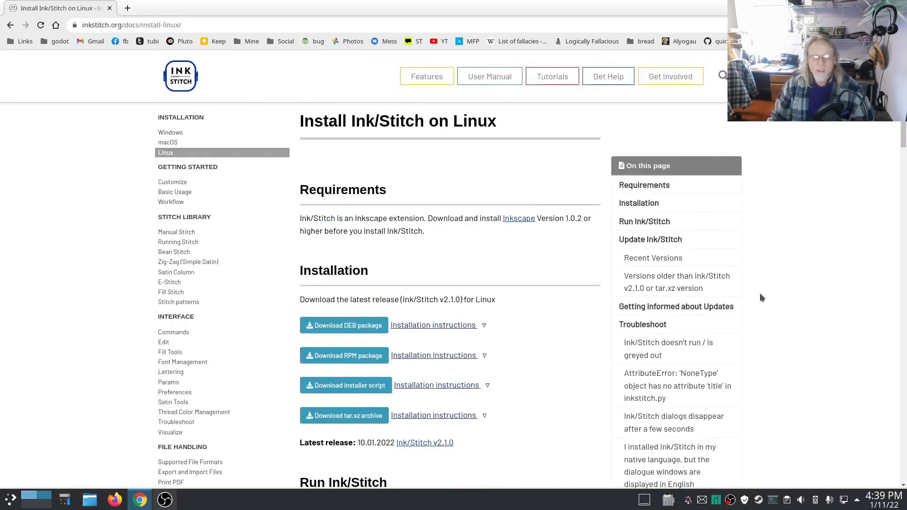
mouse_move(457, 193)
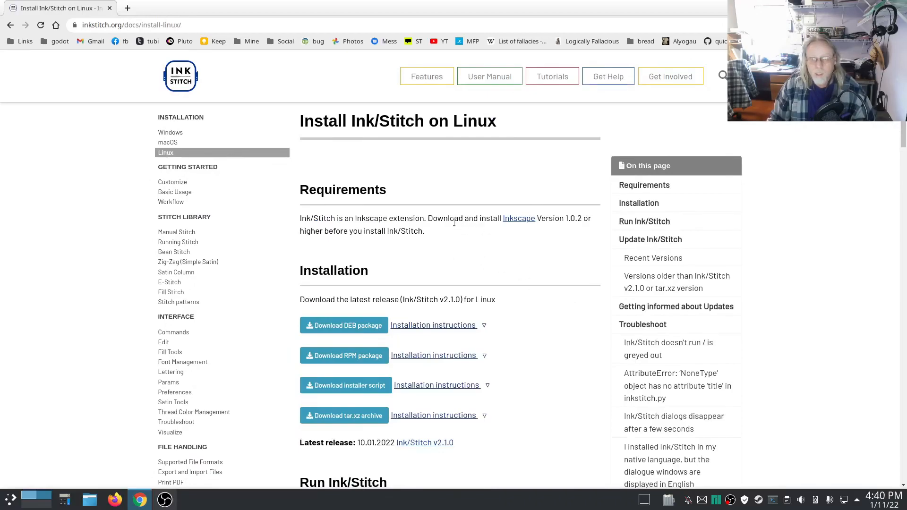
mouse_move(570, 216)
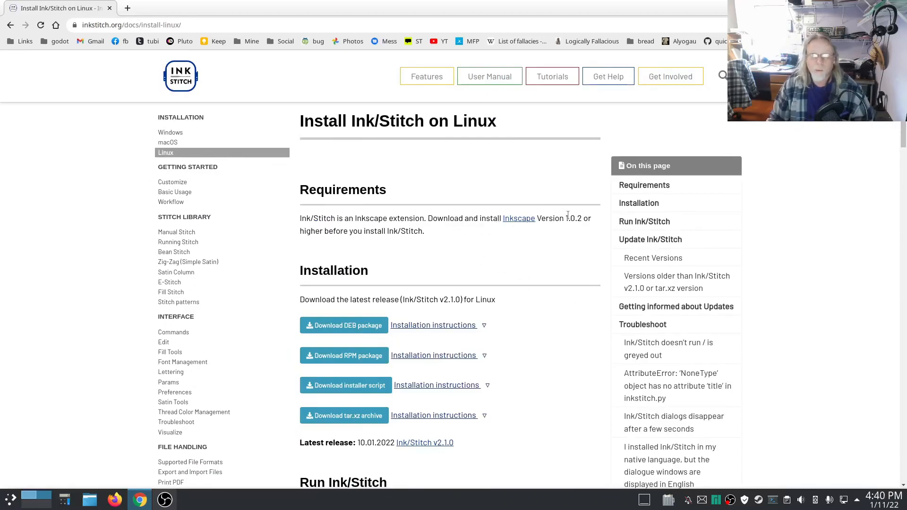
mouse_move(814, 330)
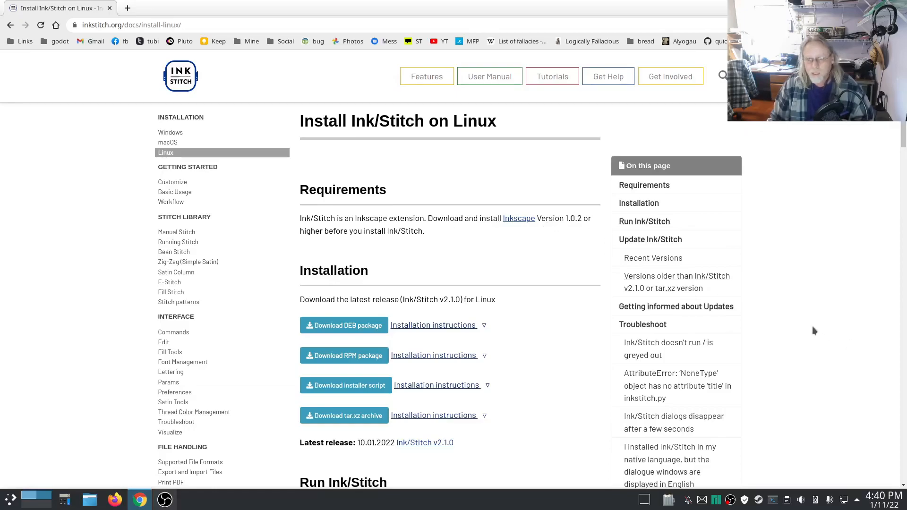
mouse_move(800, 330)
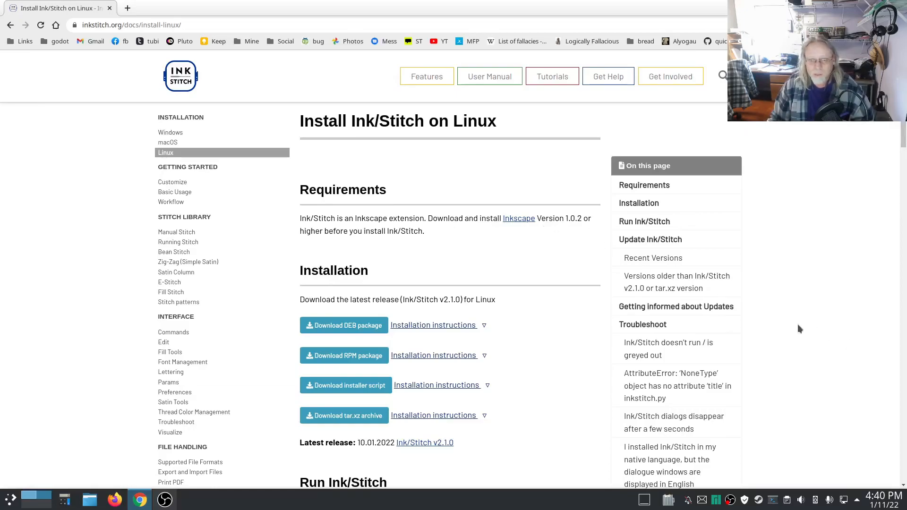
scroll(down, 3)
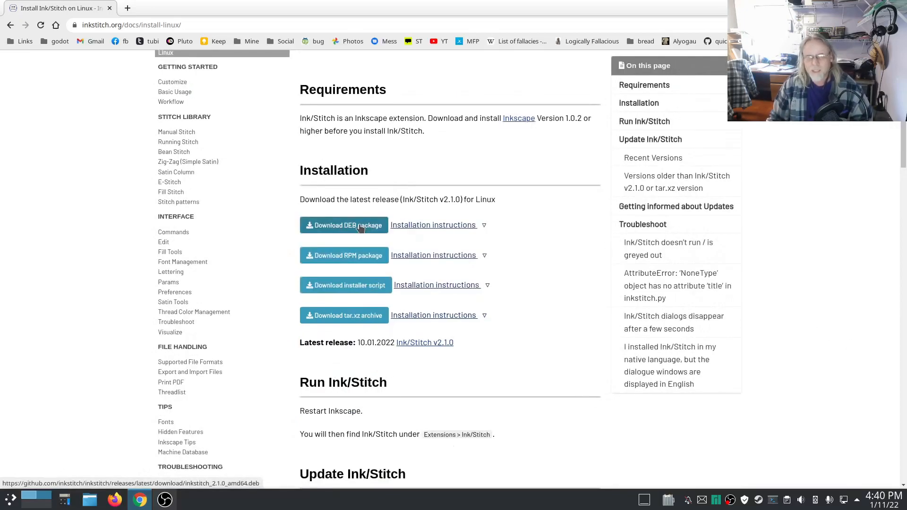
Expand the deb and rpm package installation steps on the Linux page.
click(433, 225)
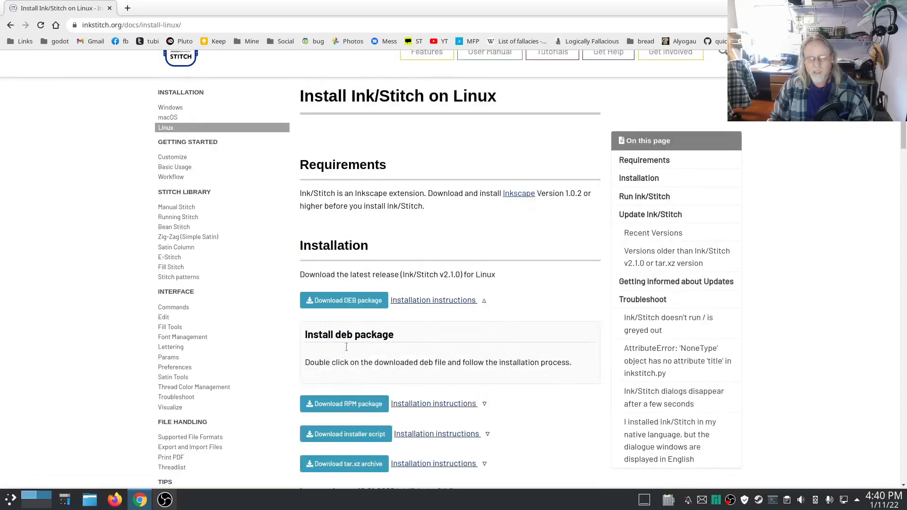
scroll(down, 3)
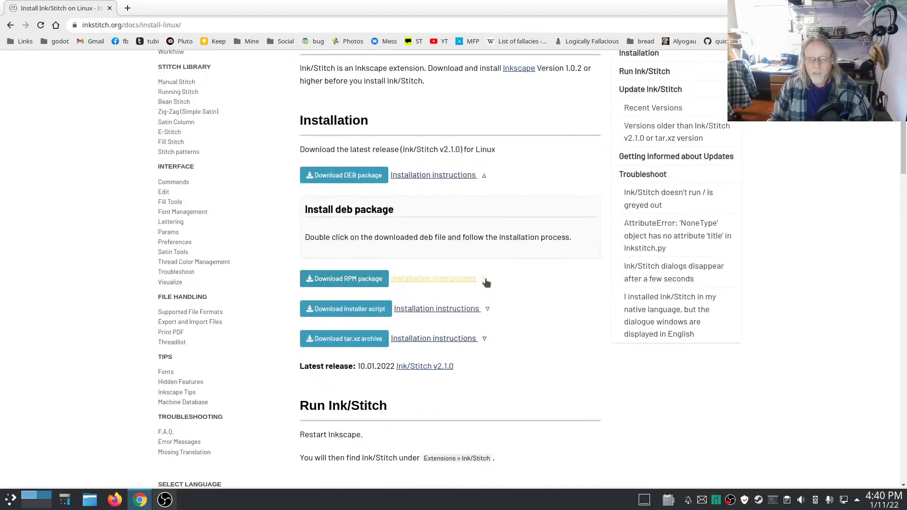
click(433, 279)
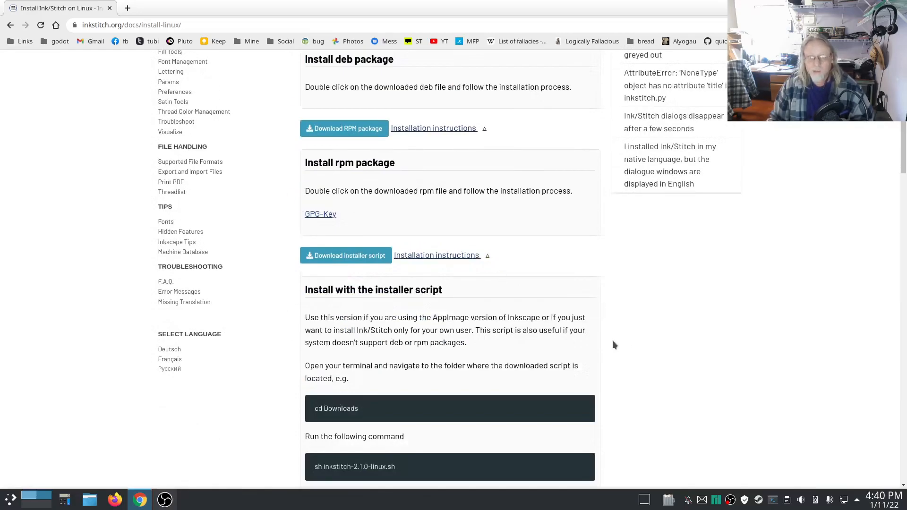
scroll(up, 3)
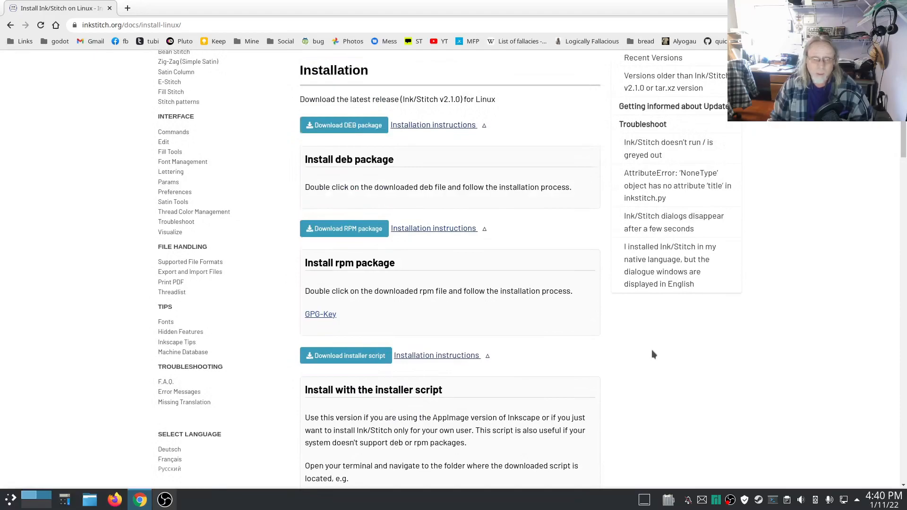
mouse_move(650, 353)
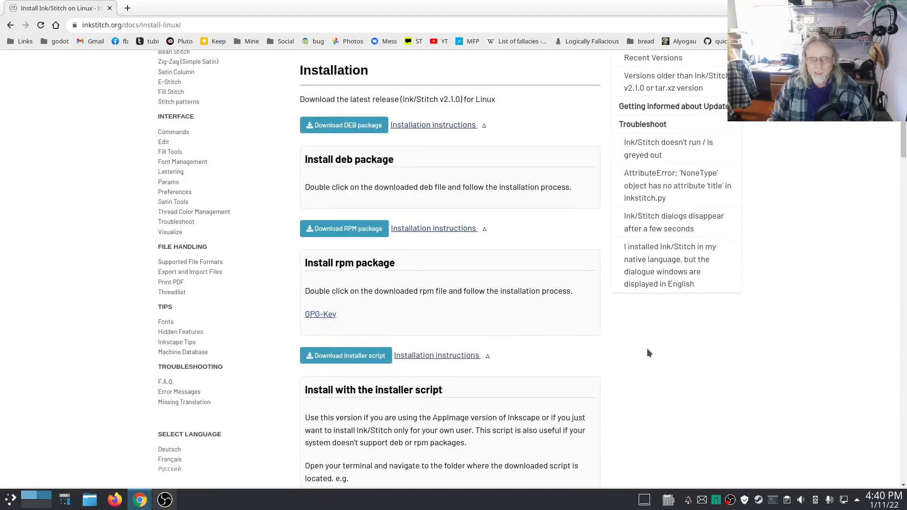
scroll(down, 3)
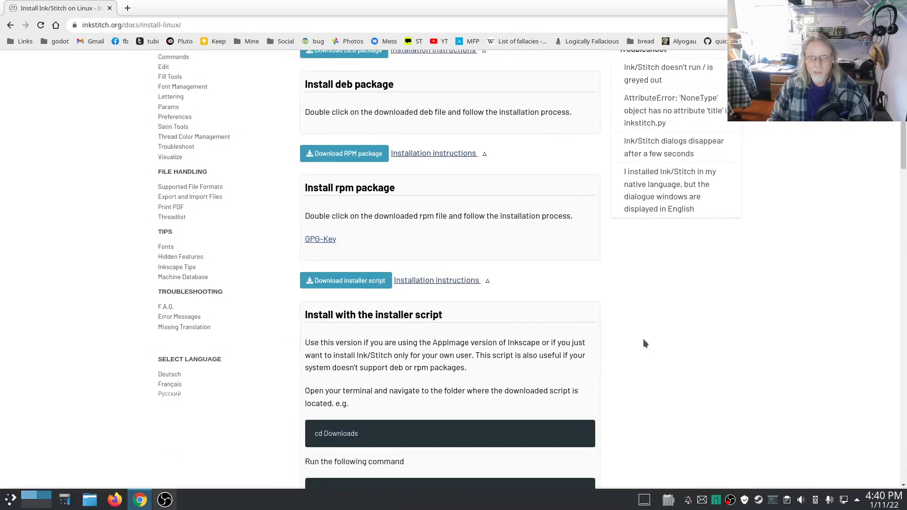
mouse_move(386, 241)
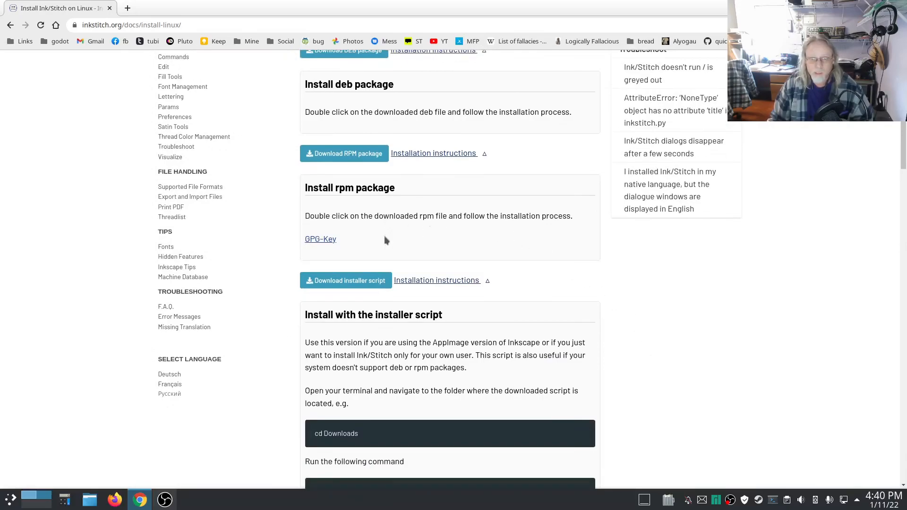
scroll(down, 3)
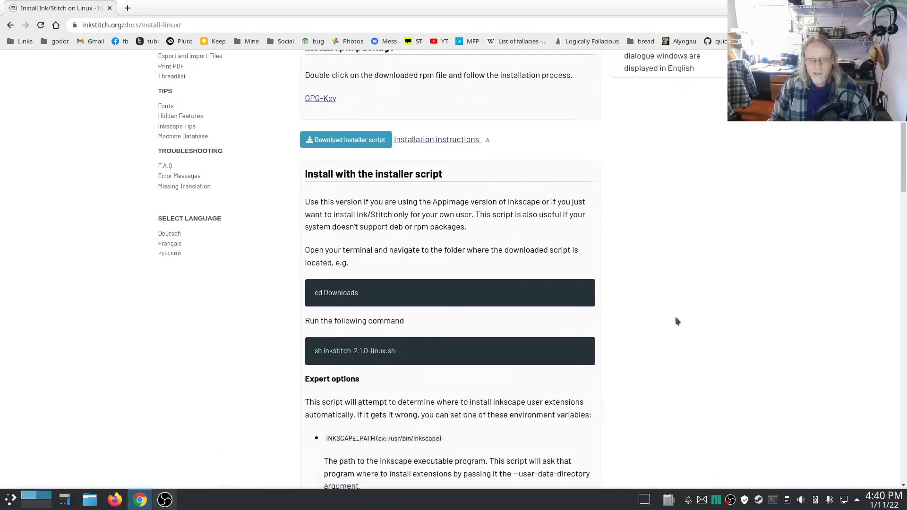
scroll(down, 3)
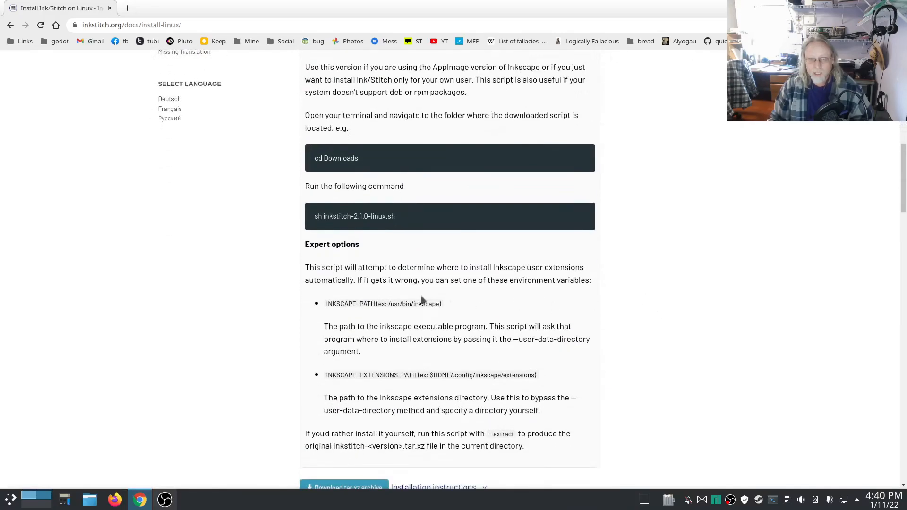
scroll(down, 3)
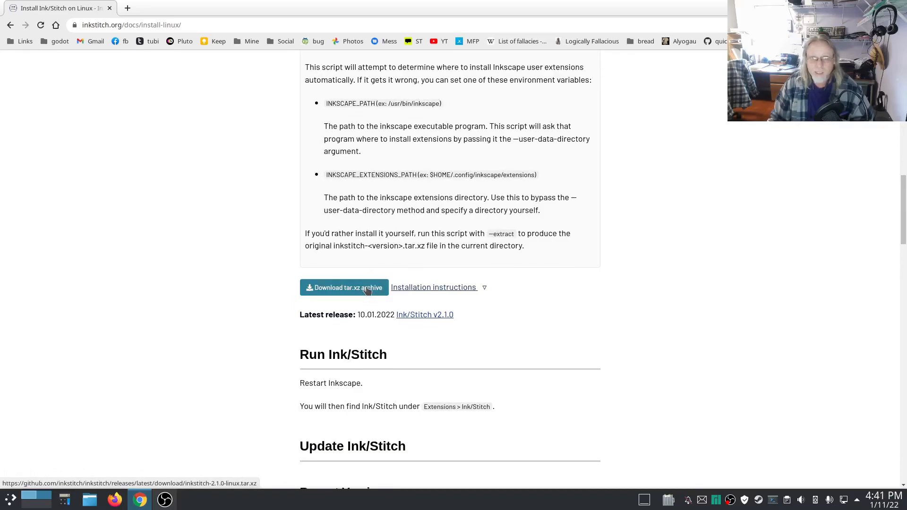
Expand the tar.xz steps and read Update Ink/Stitch, including older-version removal.
click(434, 288)
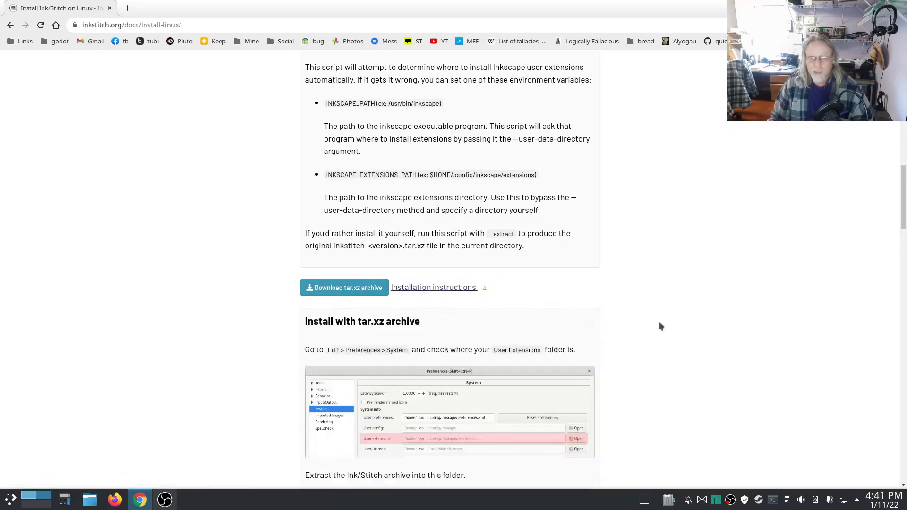
mouse_move(699, 321)
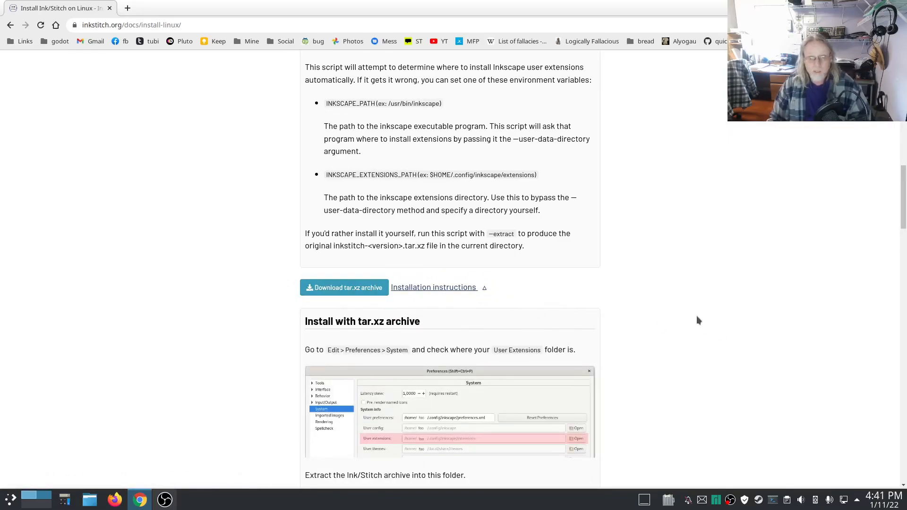
mouse_move(688, 313)
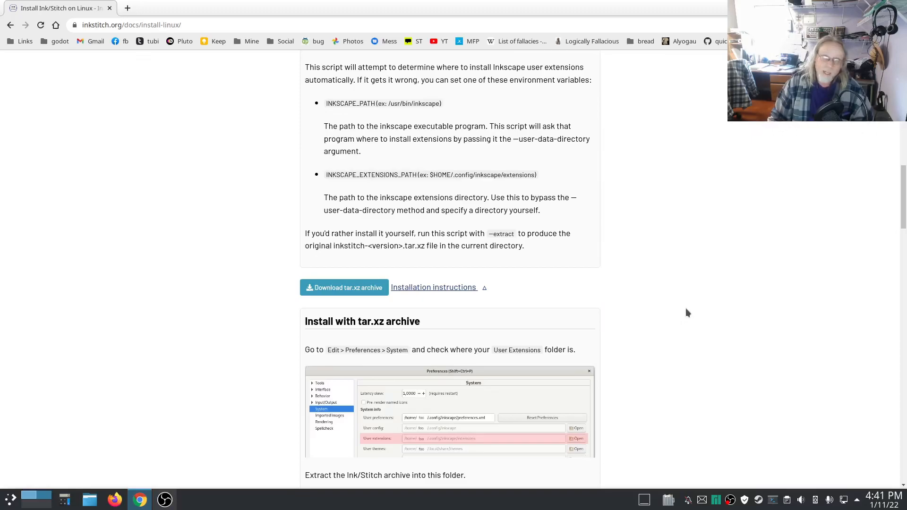
scroll(down, 3)
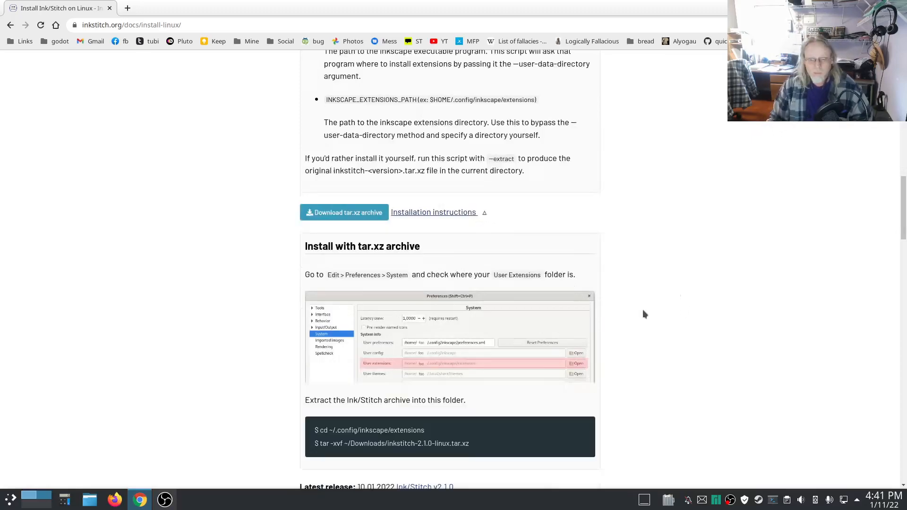
mouse_move(651, 322)
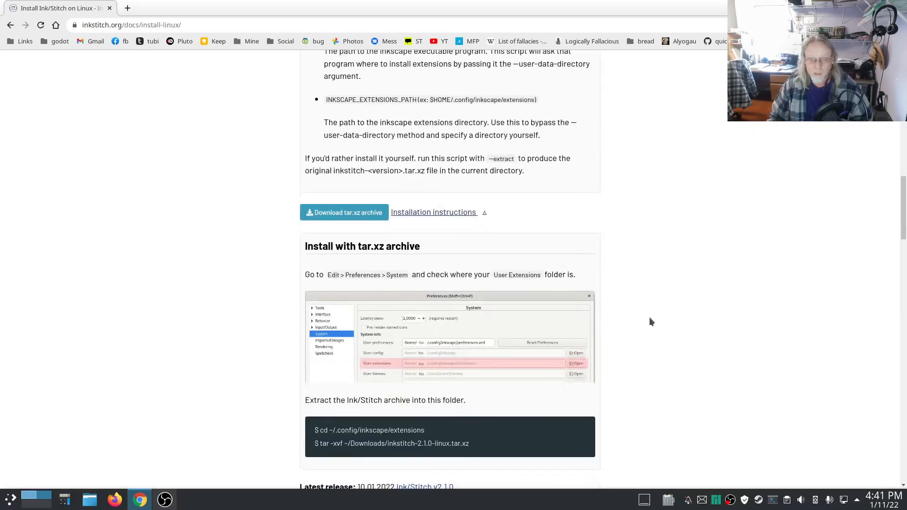
scroll(down, 3)
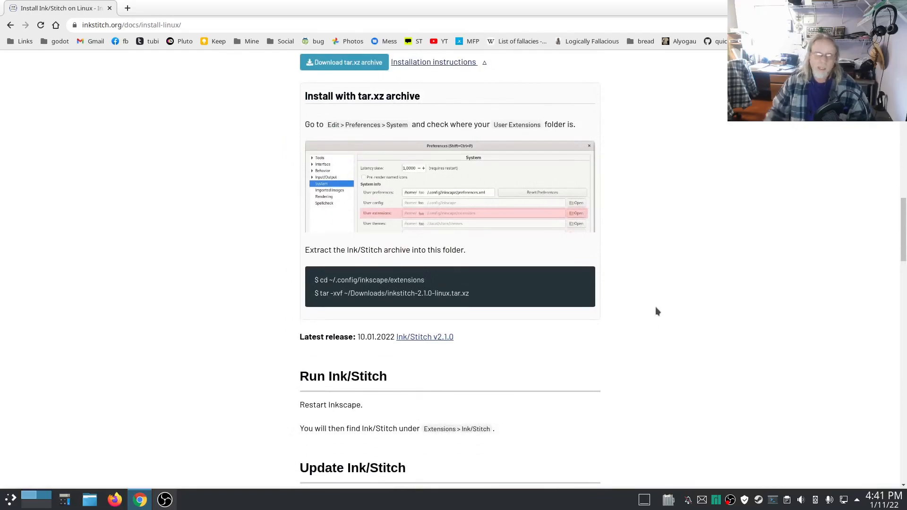
mouse_move(665, 323)
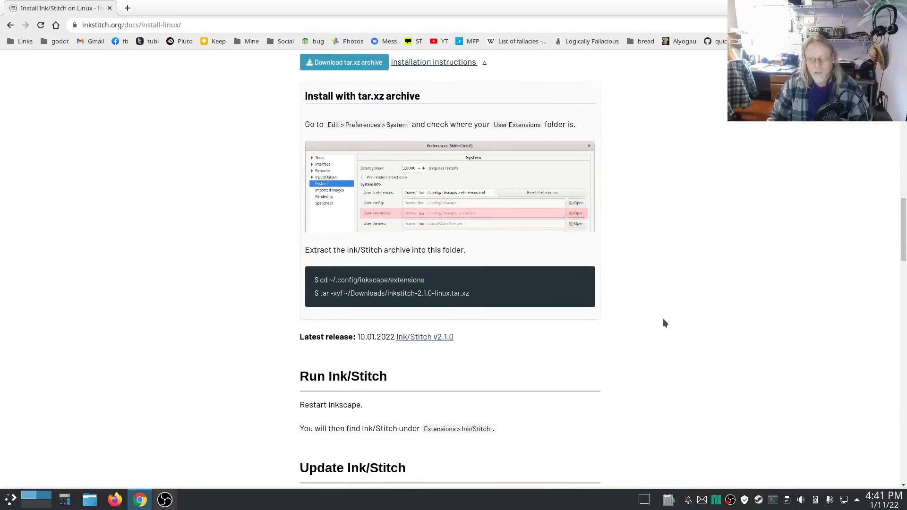
scroll(down, 3)
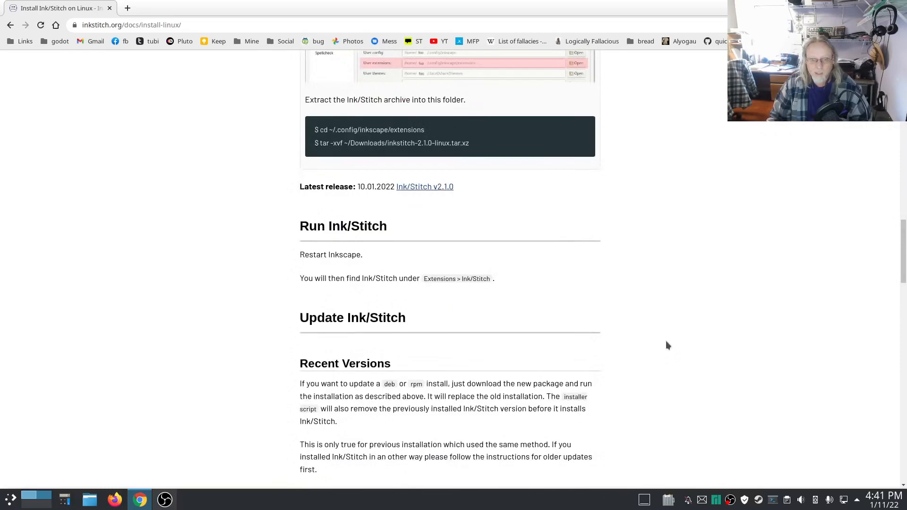
scroll(down, 3)
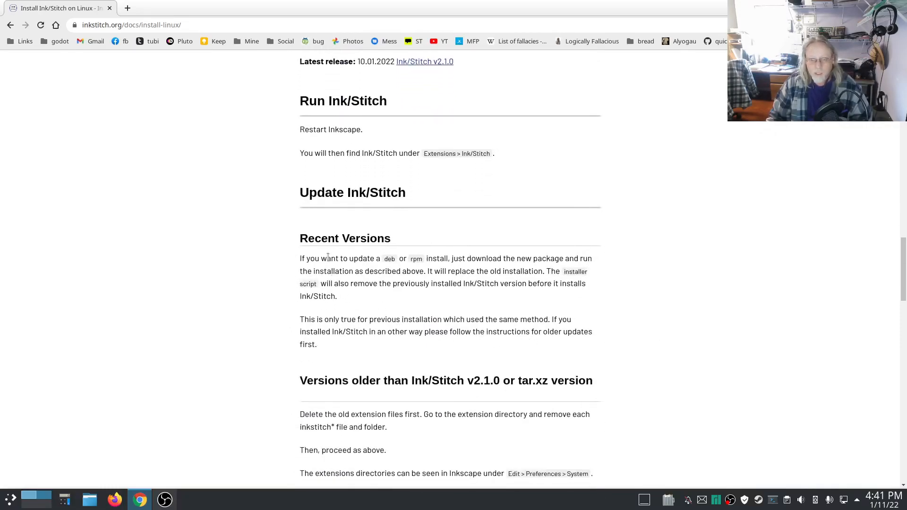
scroll(down, 3)
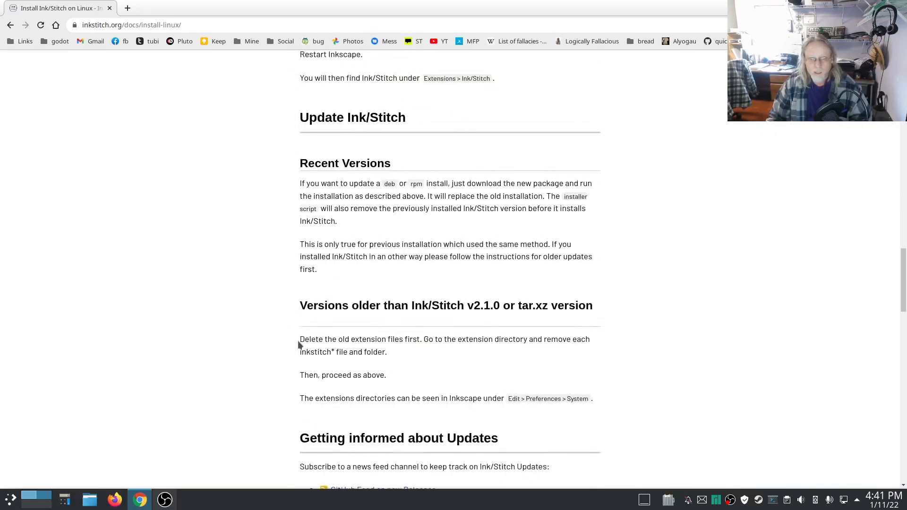
mouse_move(409, 358)
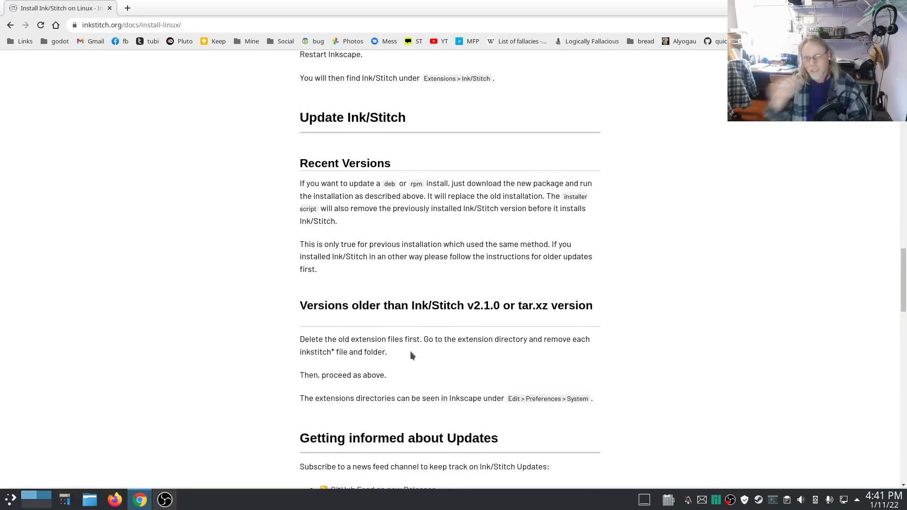
mouse_move(415, 359)
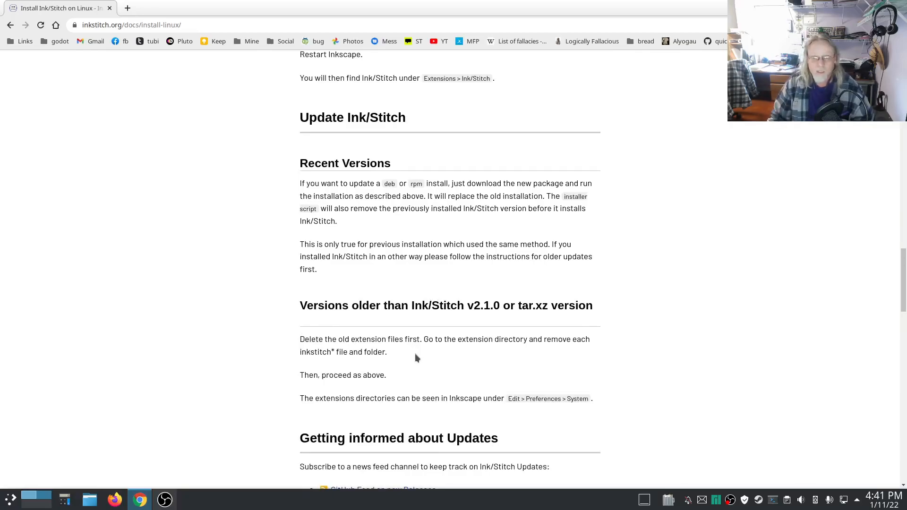
mouse_move(402, 351)
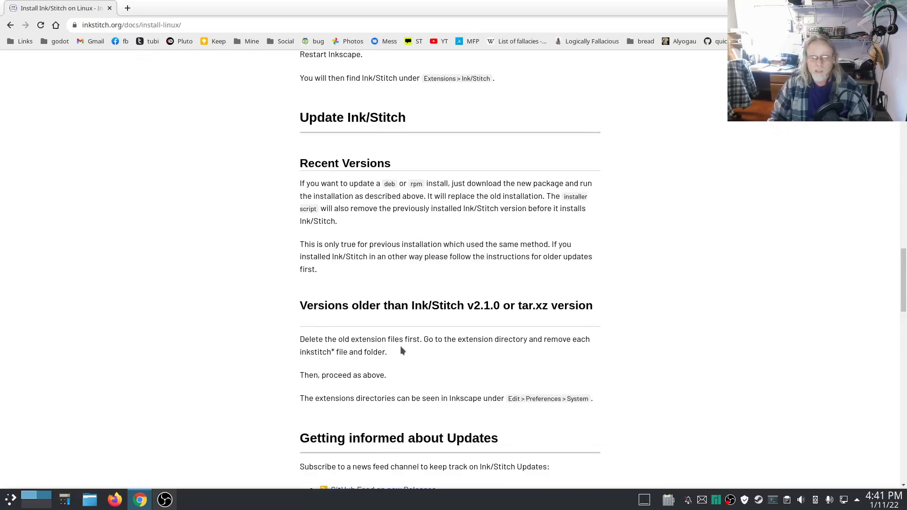
mouse_move(405, 354)
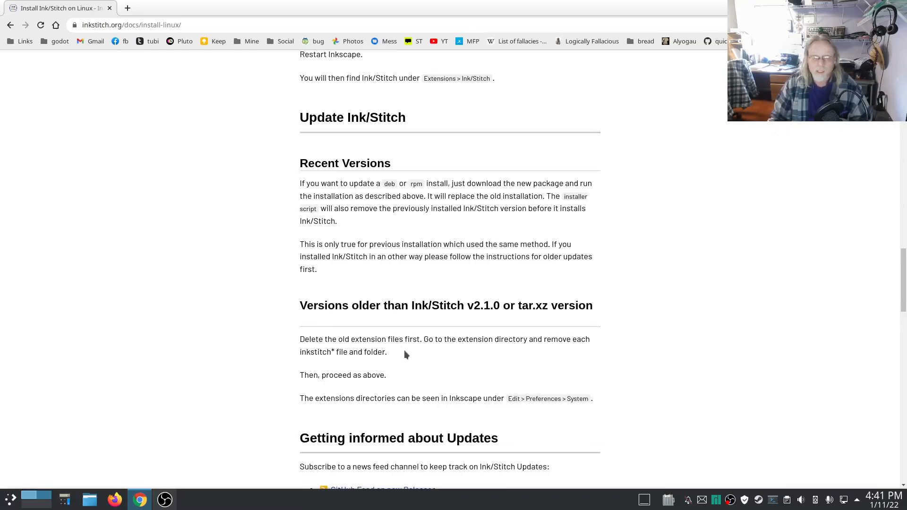
mouse_move(418, 338)
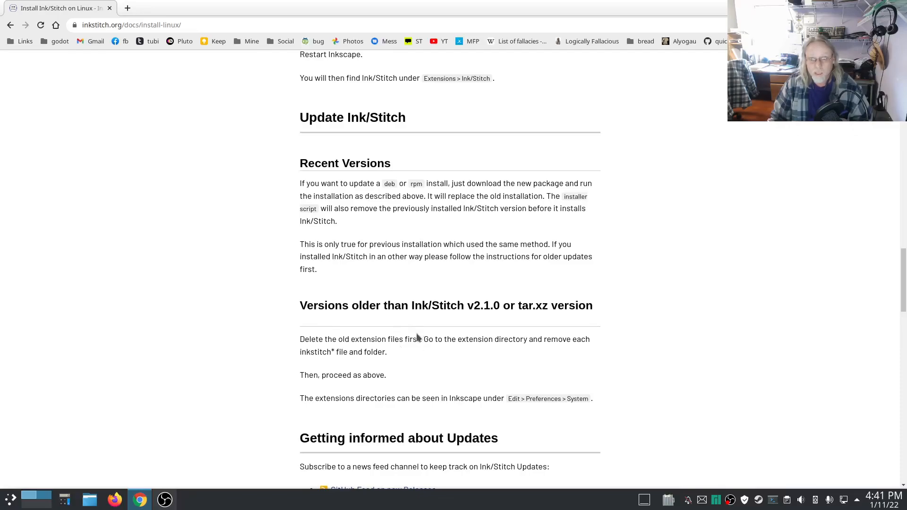
scroll(up, 3)
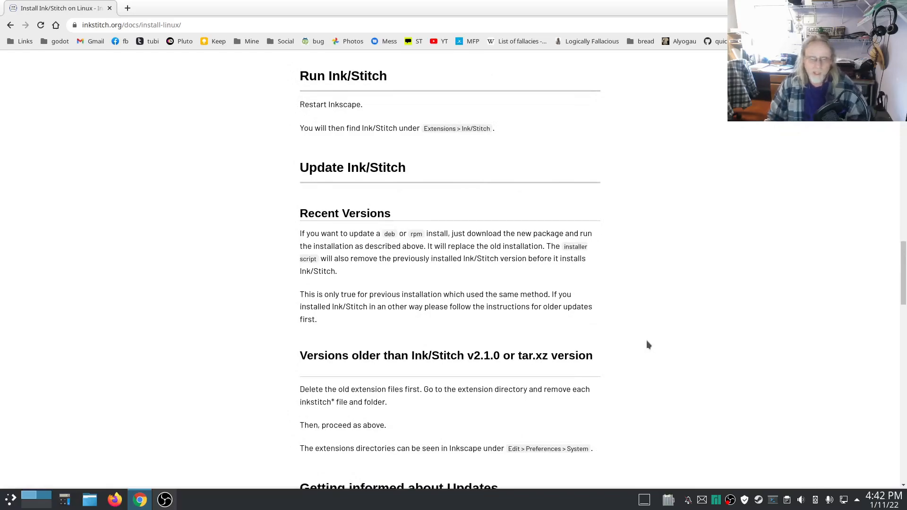
mouse_move(364, 240)
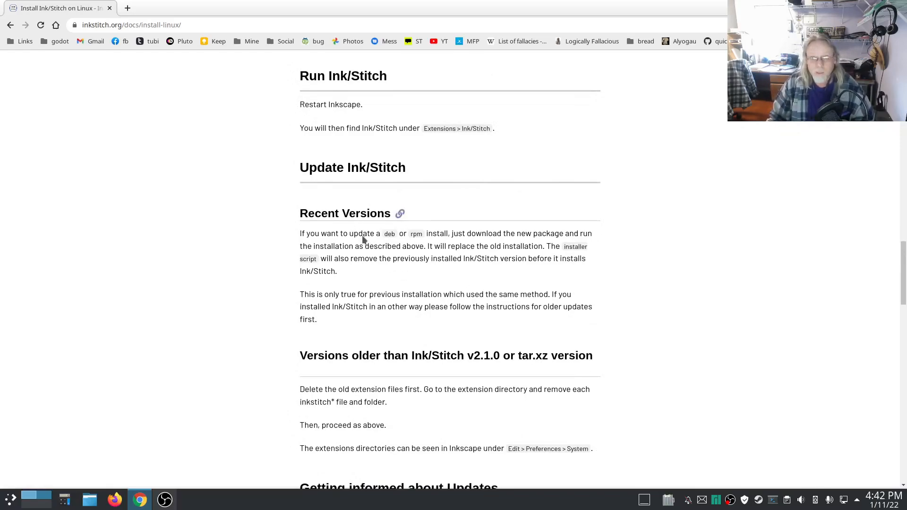
mouse_move(539, 252)
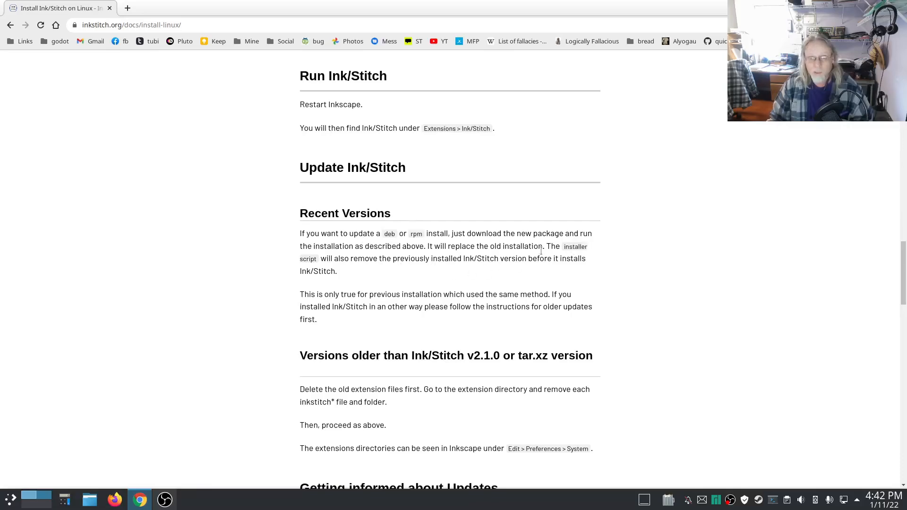
mouse_move(160, 294)
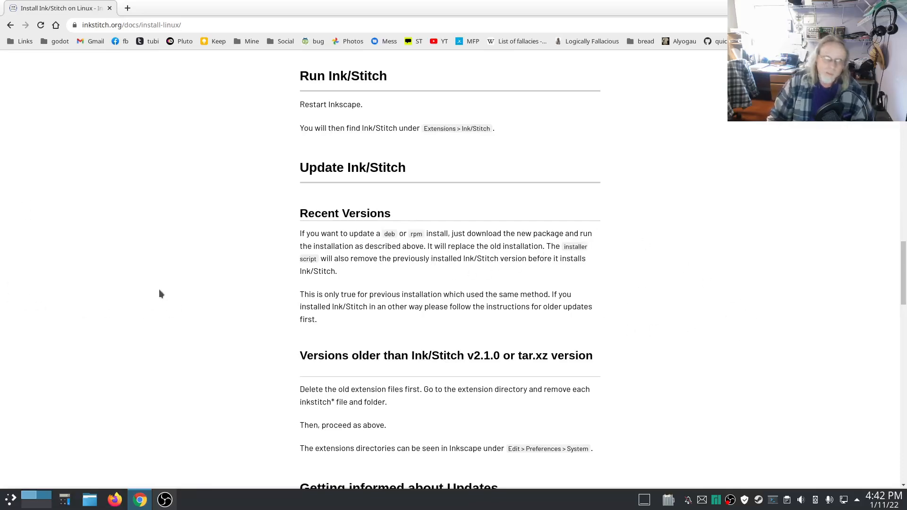
mouse_move(129, 356)
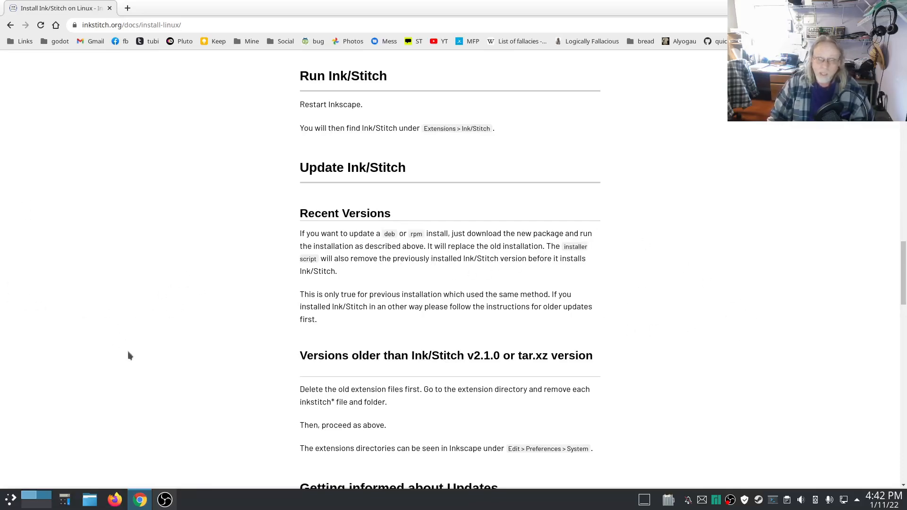
mouse_move(196, 358)
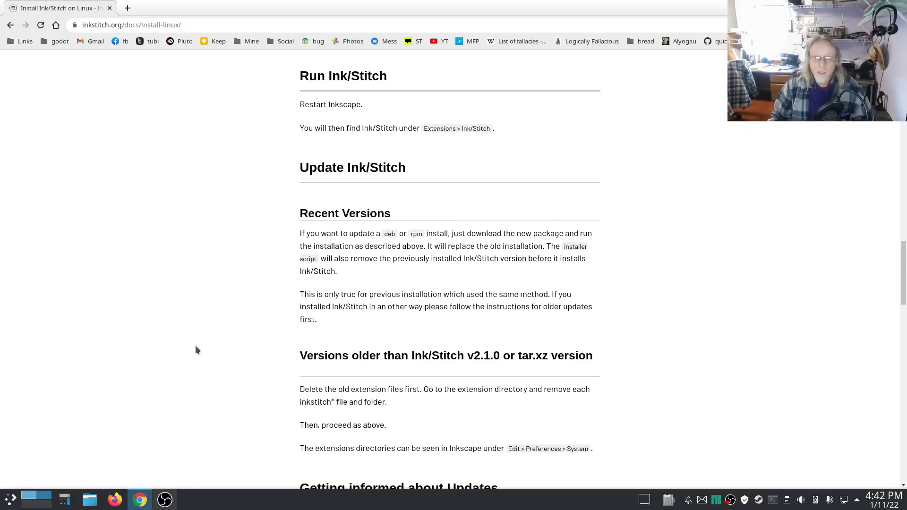
mouse_move(229, 365)
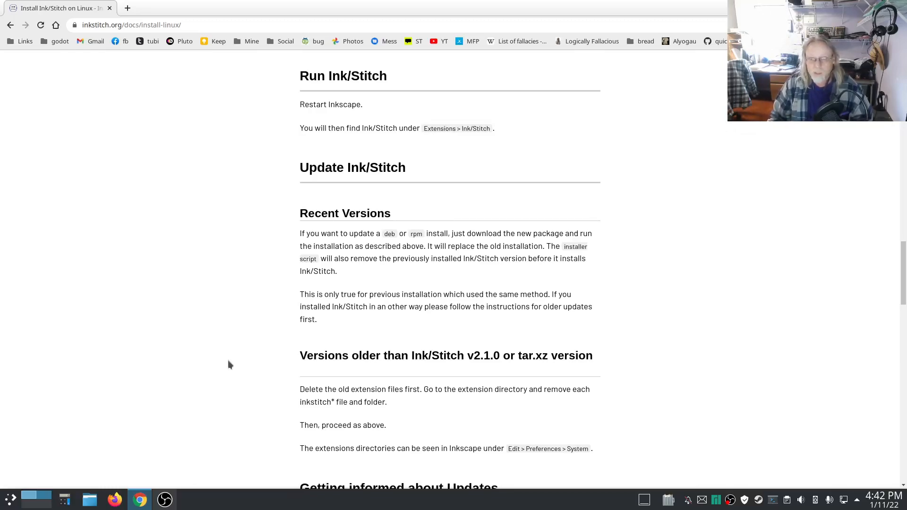
mouse_move(654, 375)
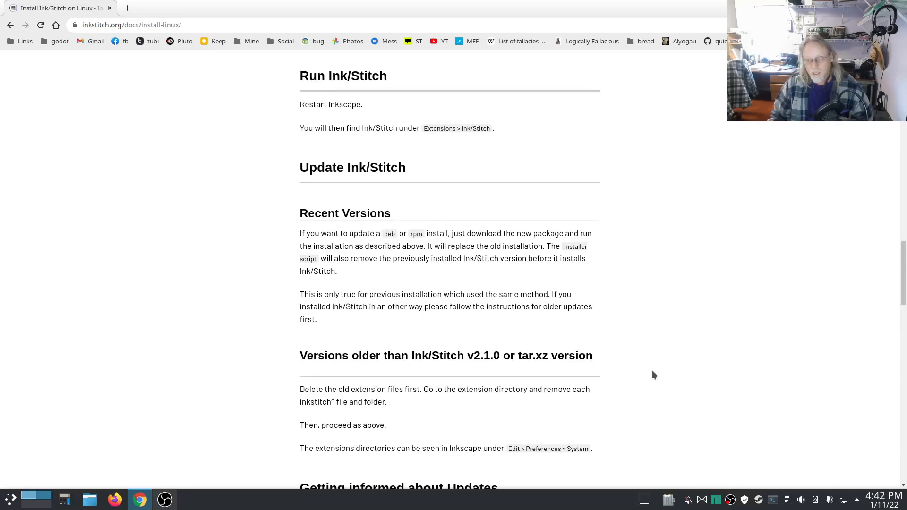
mouse_move(660, 386)
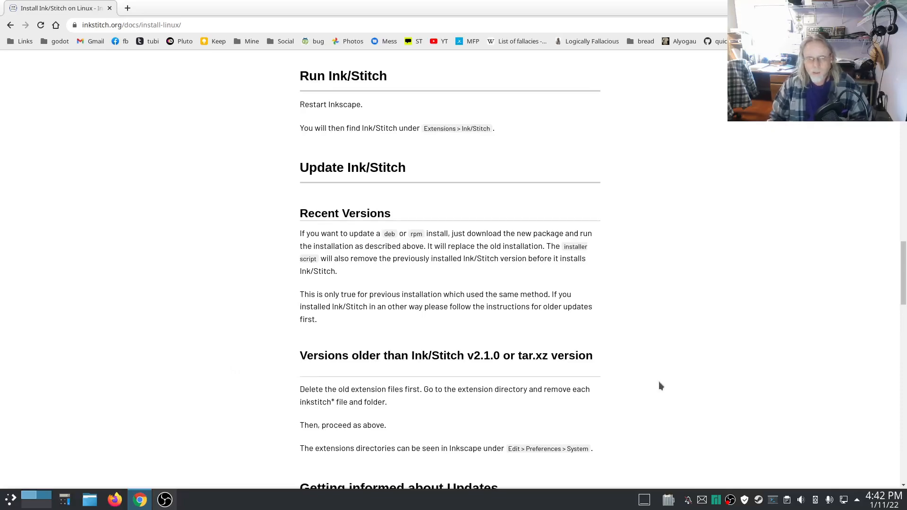
mouse_move(670, 382)
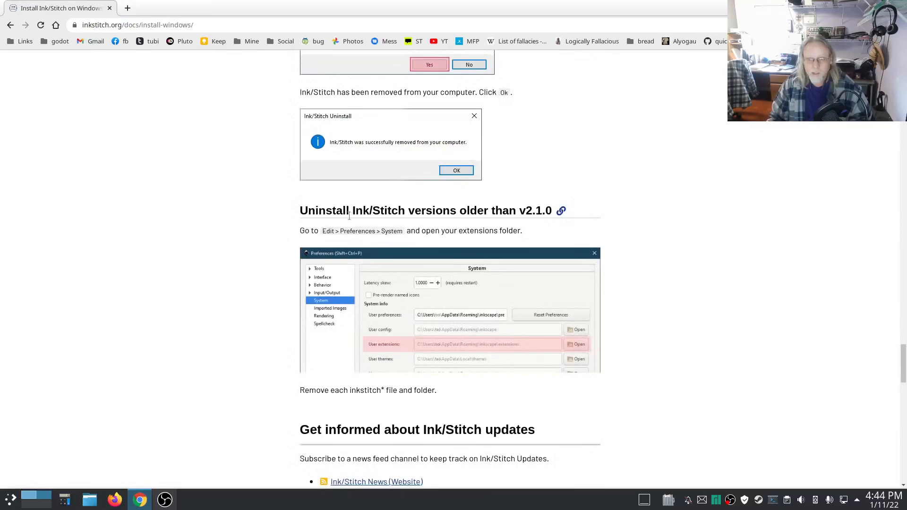
mouse_move(717, 355)
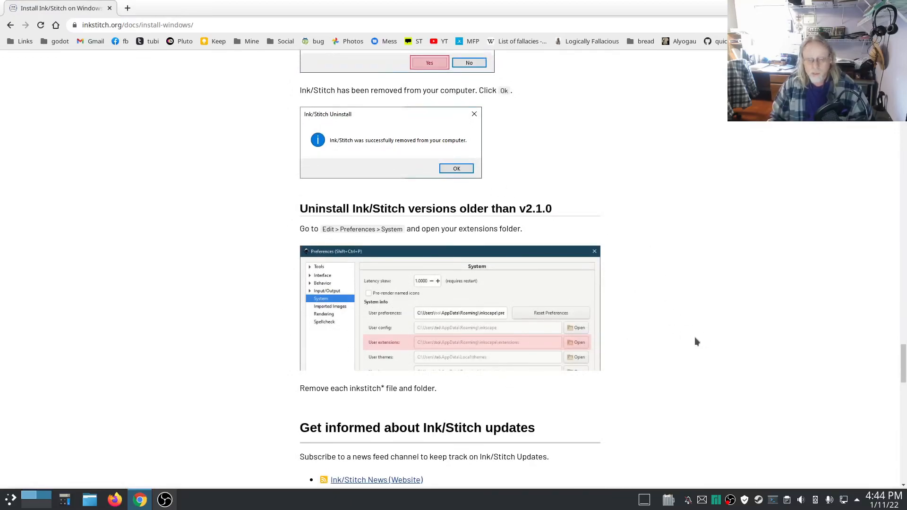
Scroll the Windows install page through Uninstall older versions to Antivirus Software troubleshooting.
scroll(down, 3)
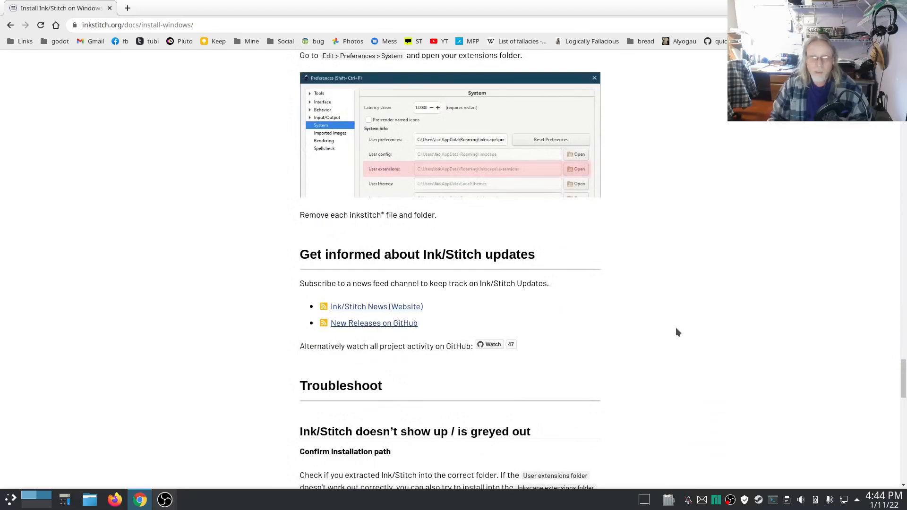
scroll(down, 3)
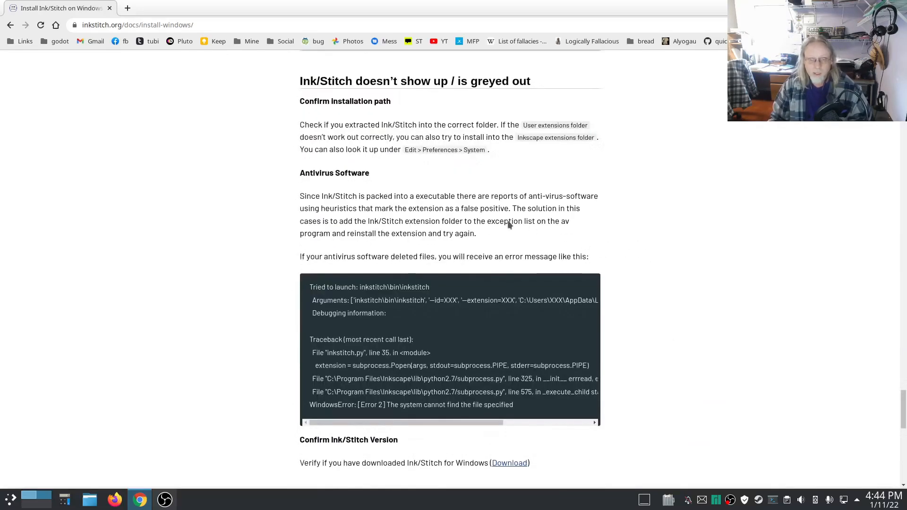
mouse_move(390, 262)
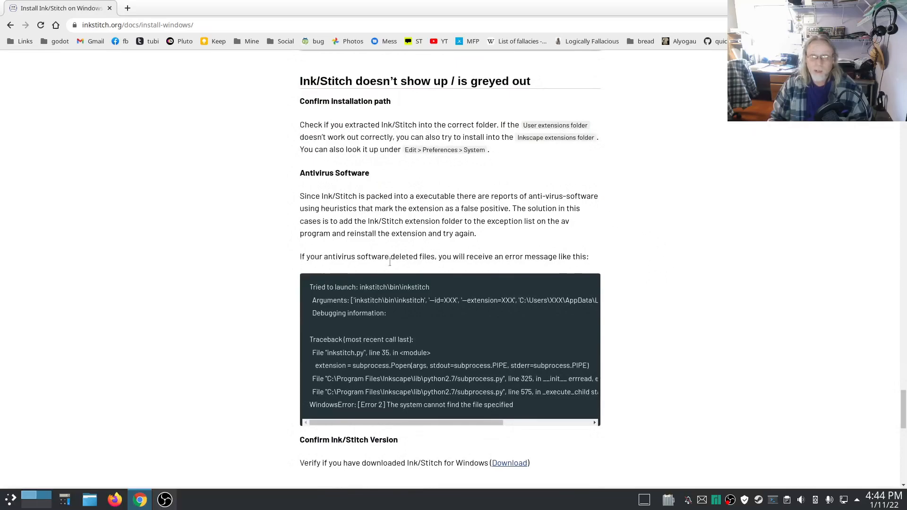
mouse_move(686, 330)
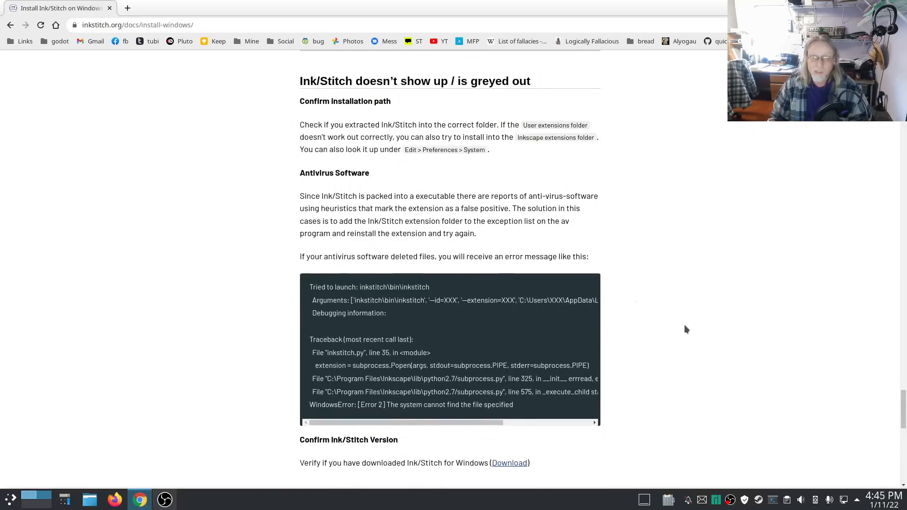
scroll(down, 3)
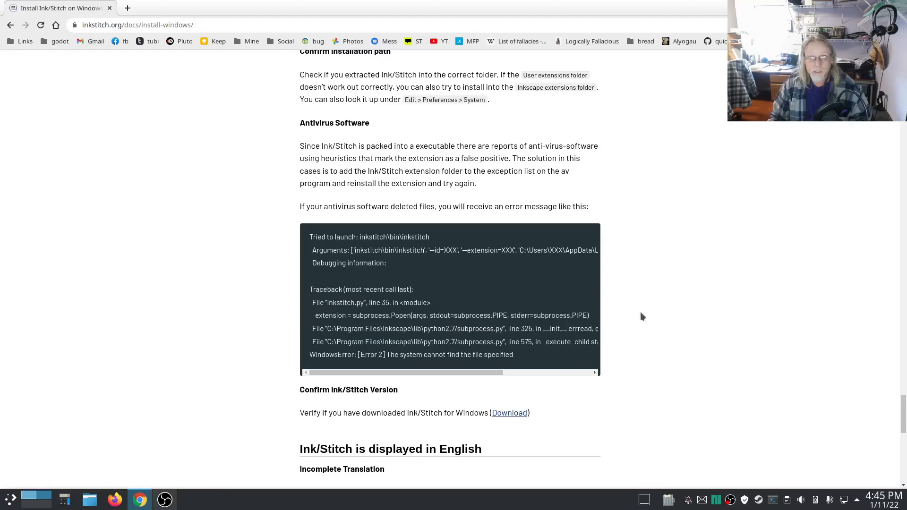
mouse_move(640, 322)
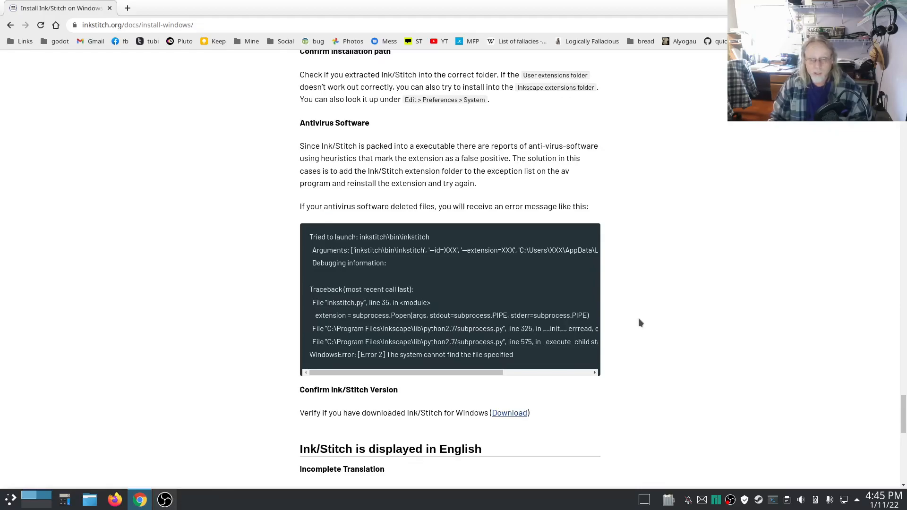
mouse_move(658, 331)
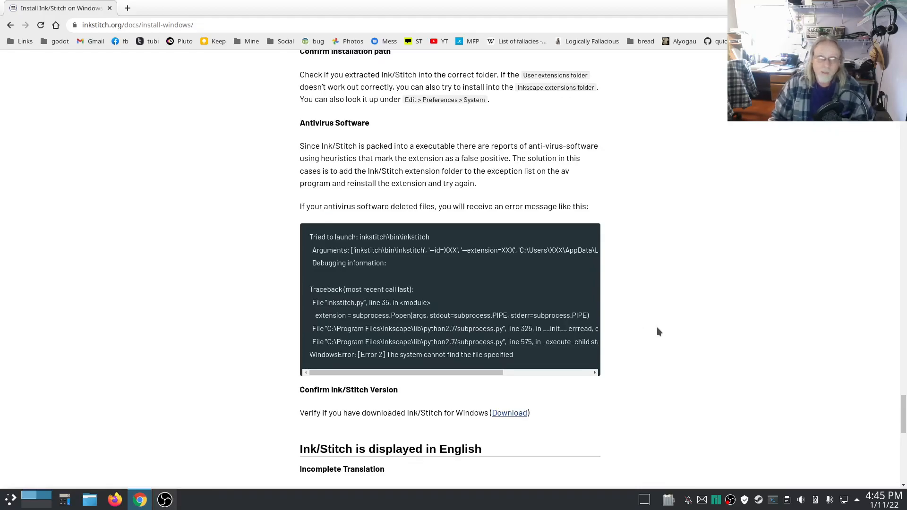
mouse_move(653, 342)
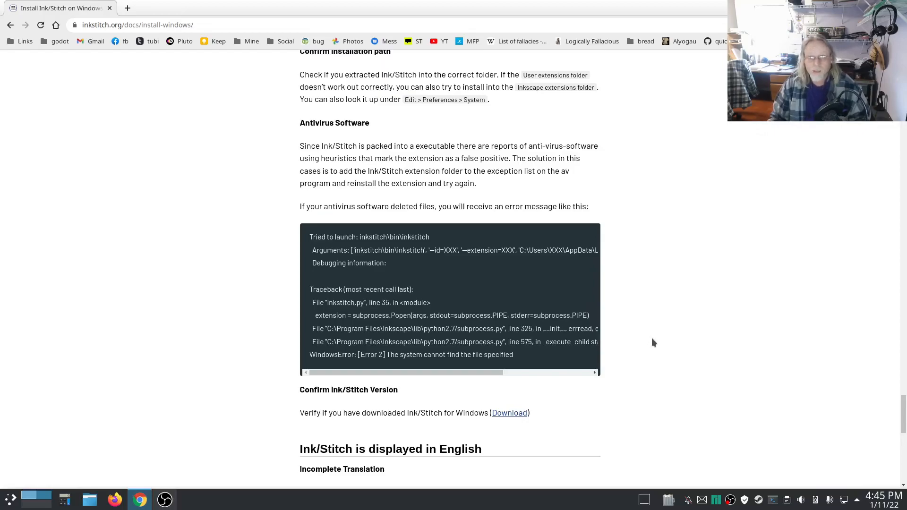
mouse_move(222, 132)
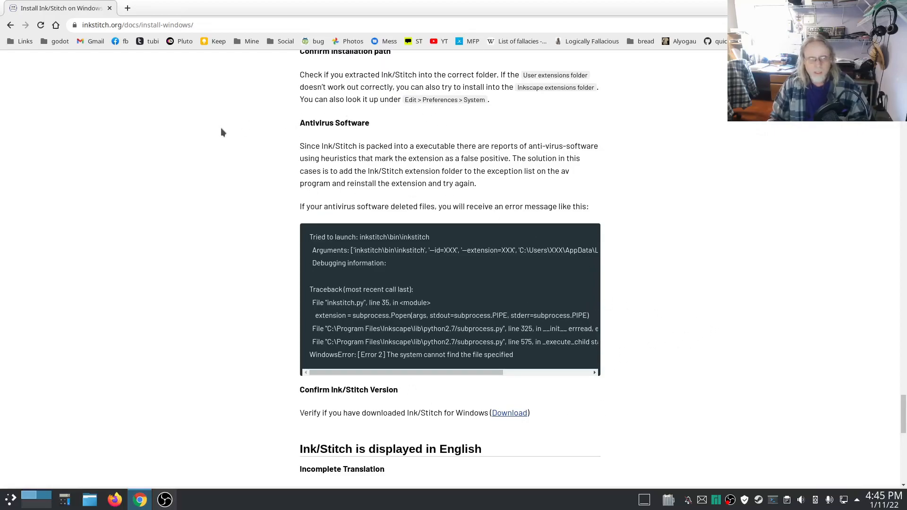
mouse_move(240, 237)
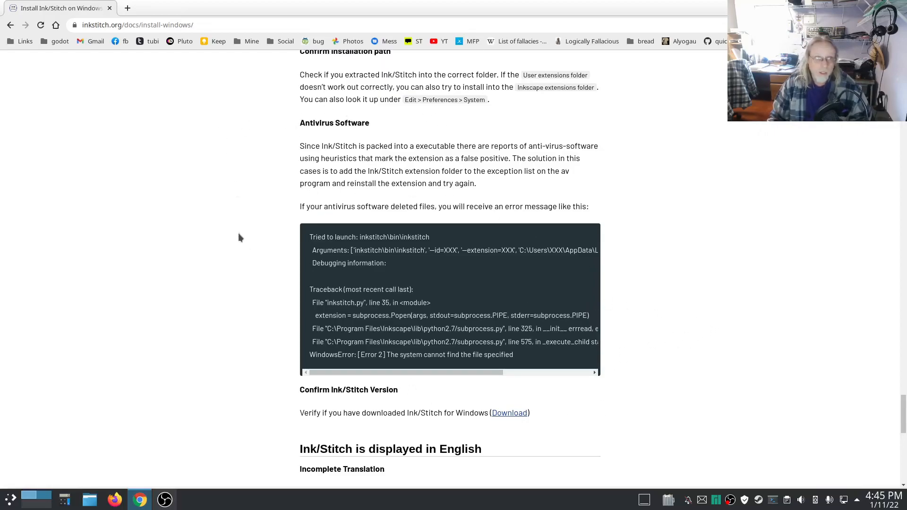
mouse_move(198, 230)
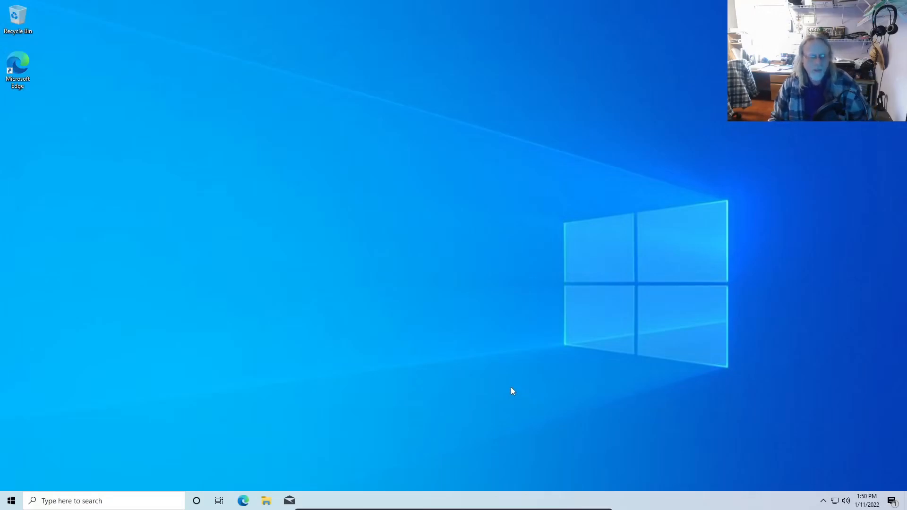
mouse_move(136, 421)
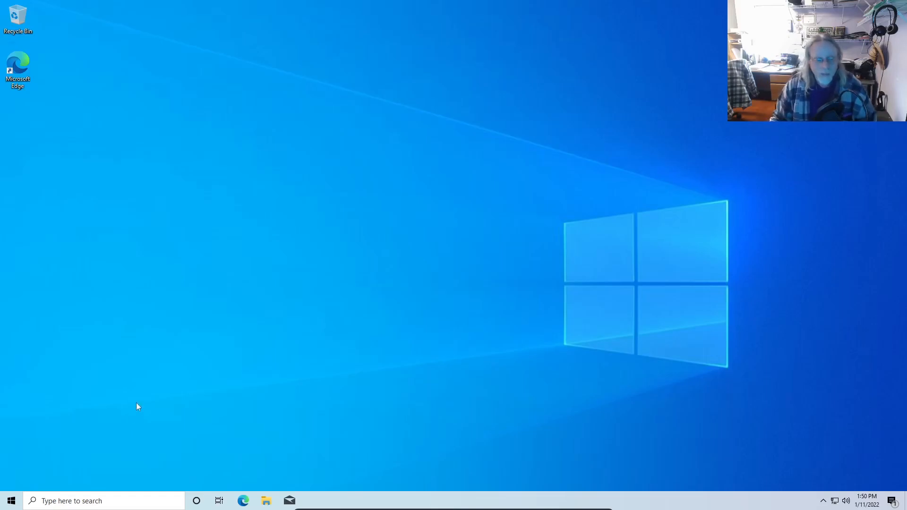
mouse_move(198, 402)
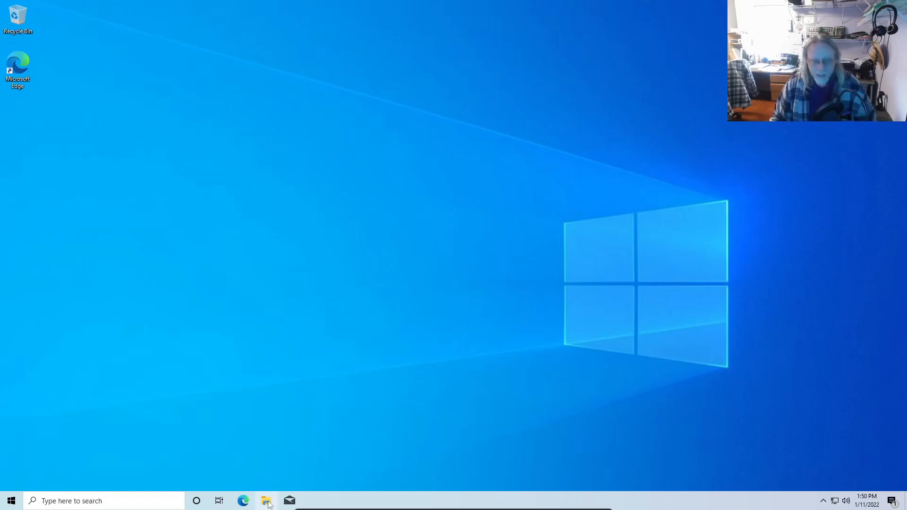
Open Downloads in File Explorer and launch the inkstitch-v2.1.0-windows installer.
click(267, 501)
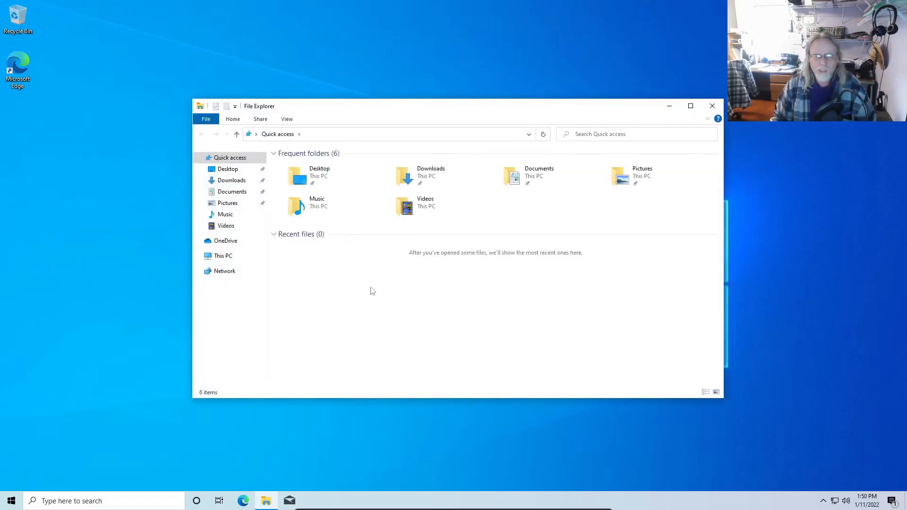
mouse_move(368, 301)
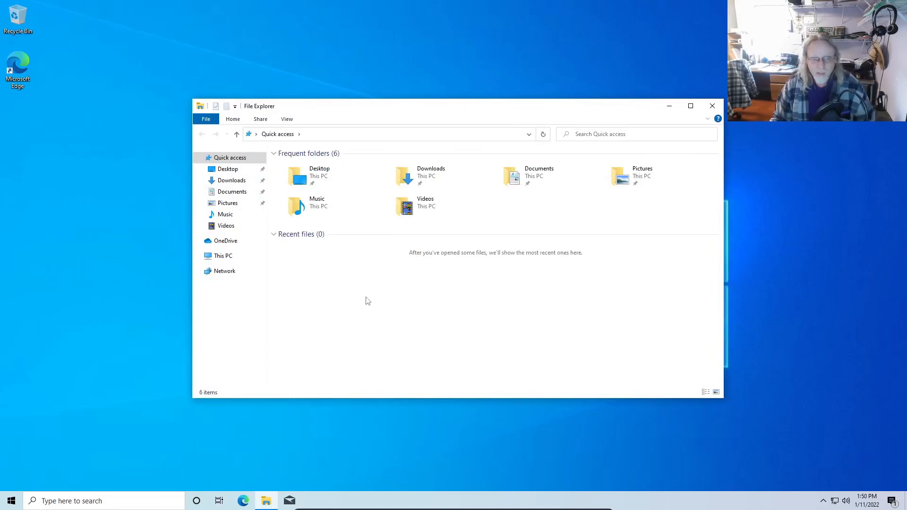
mouse_move(420, 167)
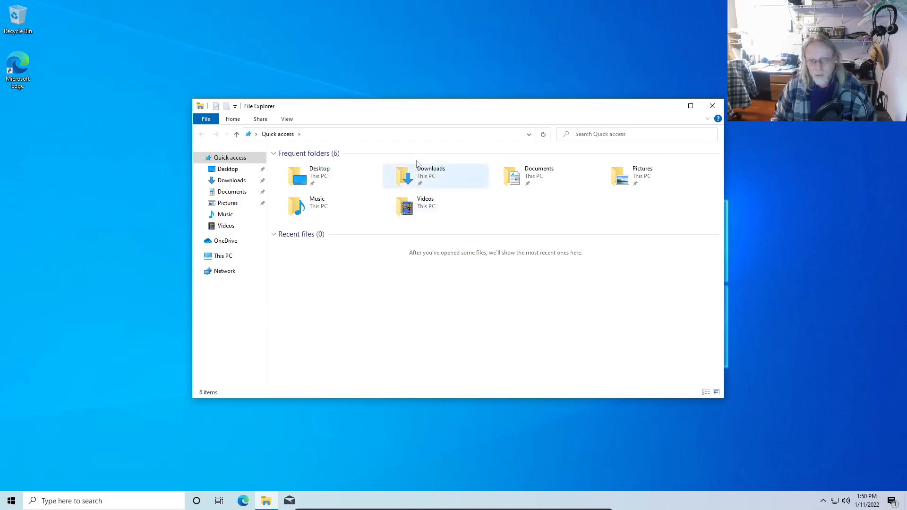
double_click(431, 172)
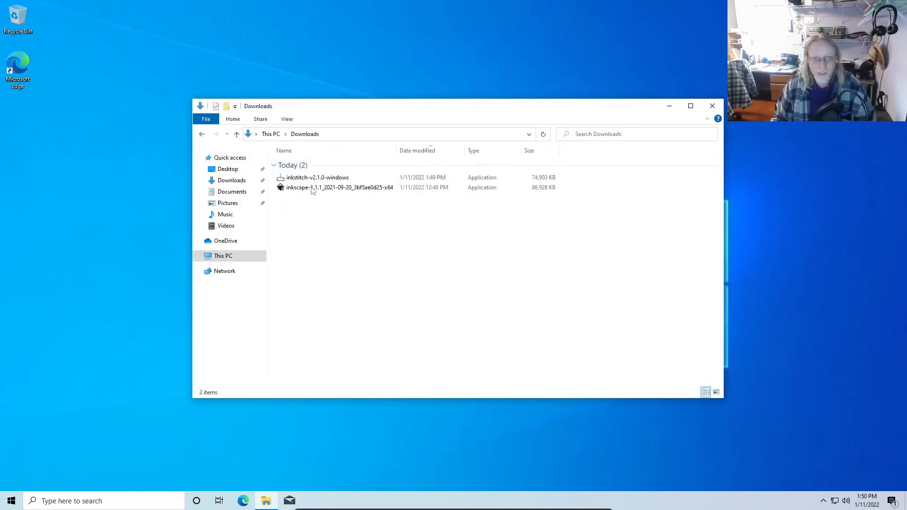
click(317, 178)
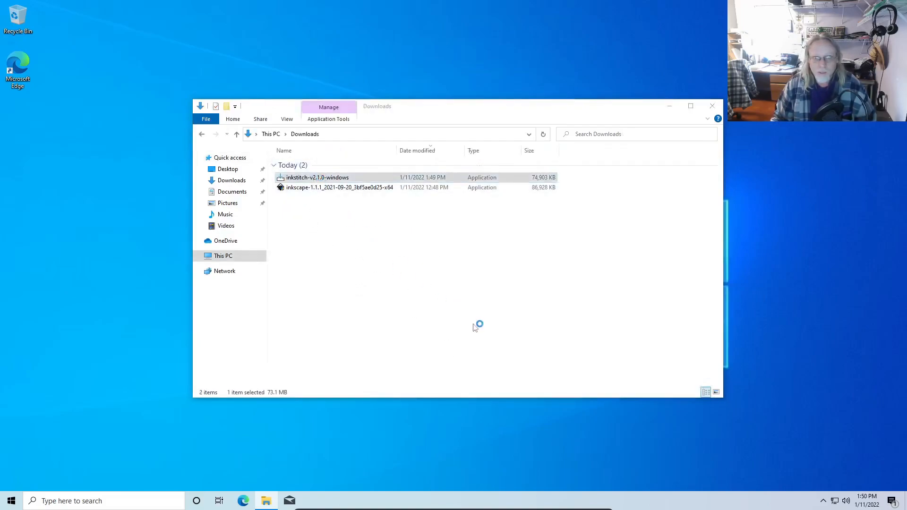
double_click(316, 177)
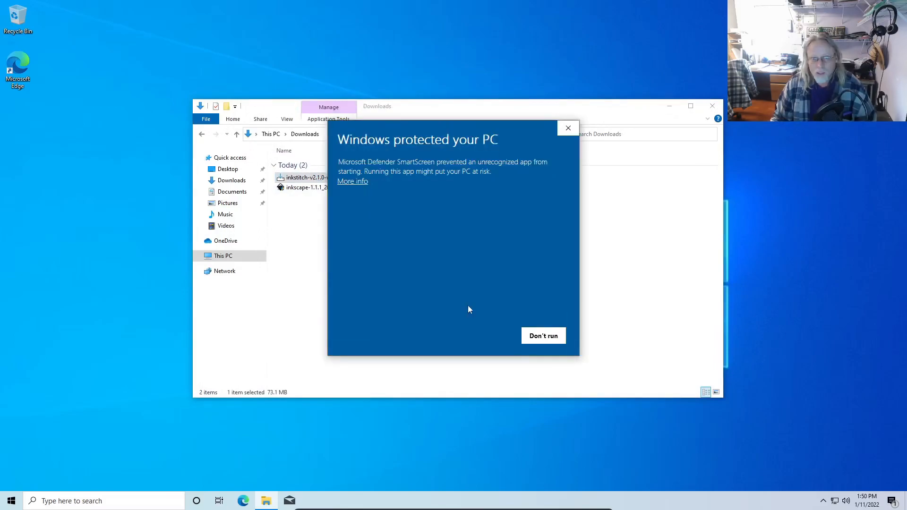
mouse_move(382, 219)
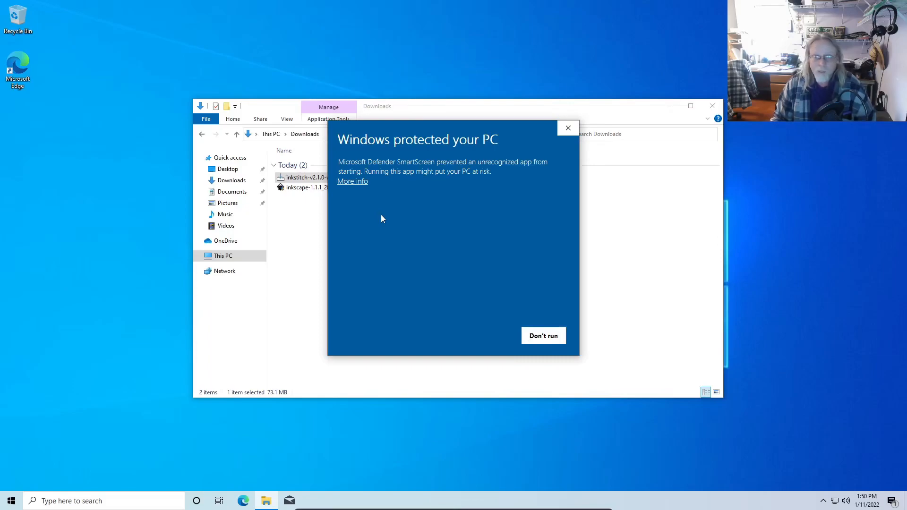
Run the blocked installer anyway, install into the existing extensions folder, and close Explorer.
click(352, 181)
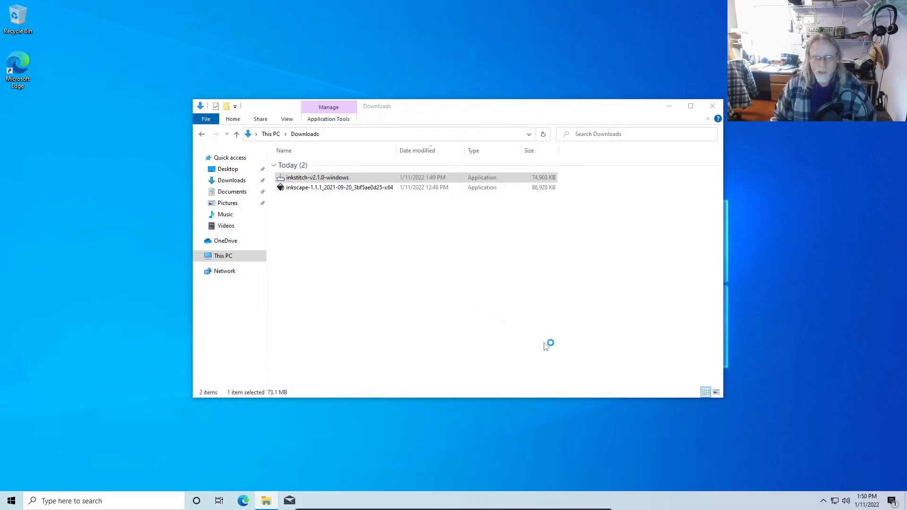
mouse_move(541, 330)
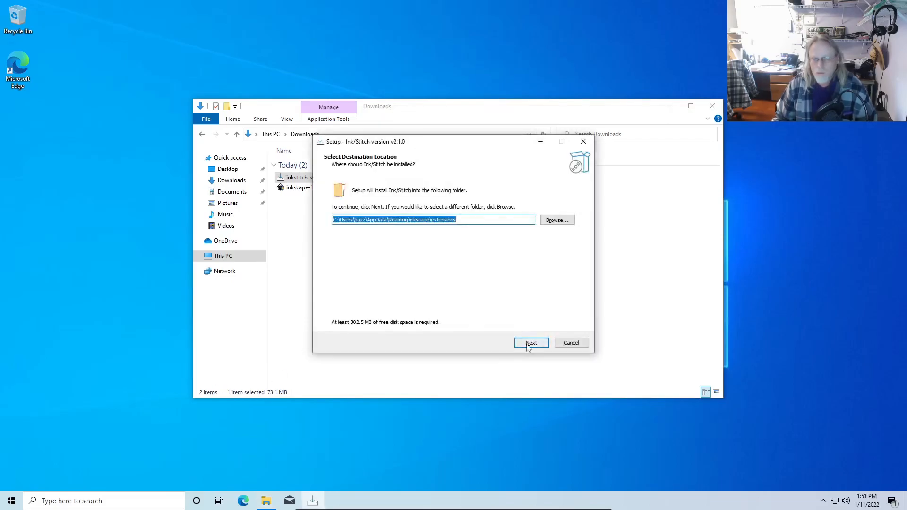
click(531, 342)
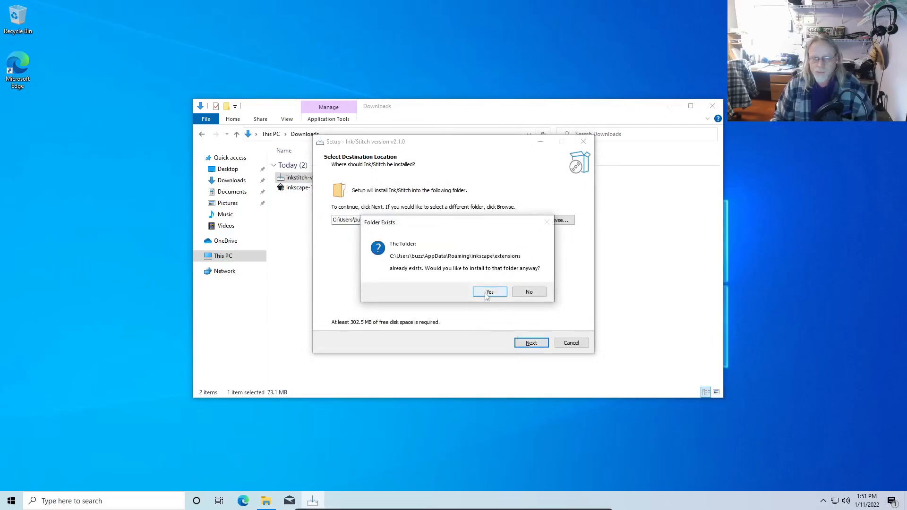
click(490, 292)
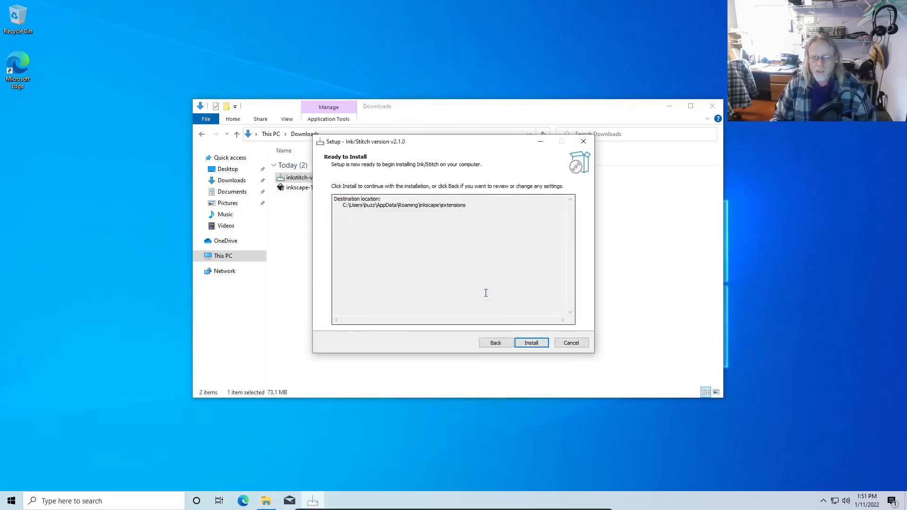
click(530, 342)
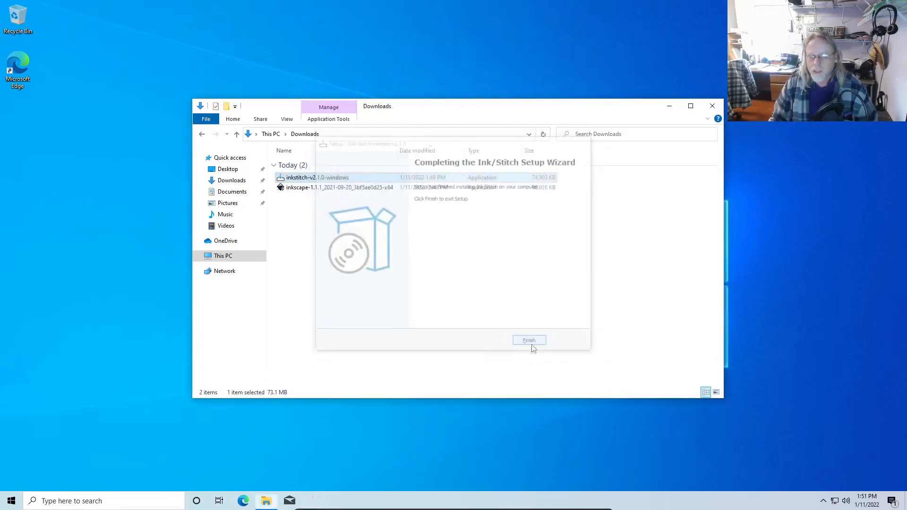
click(528, 340)
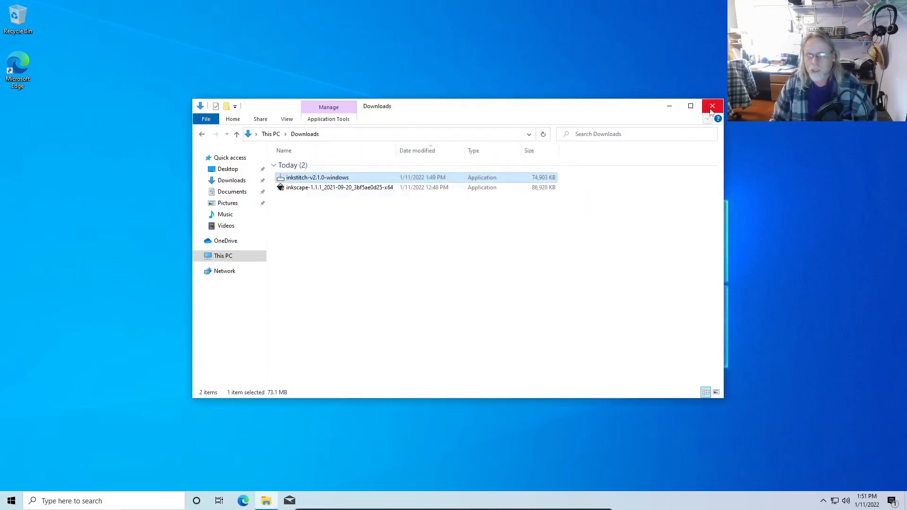
click(712, 106)
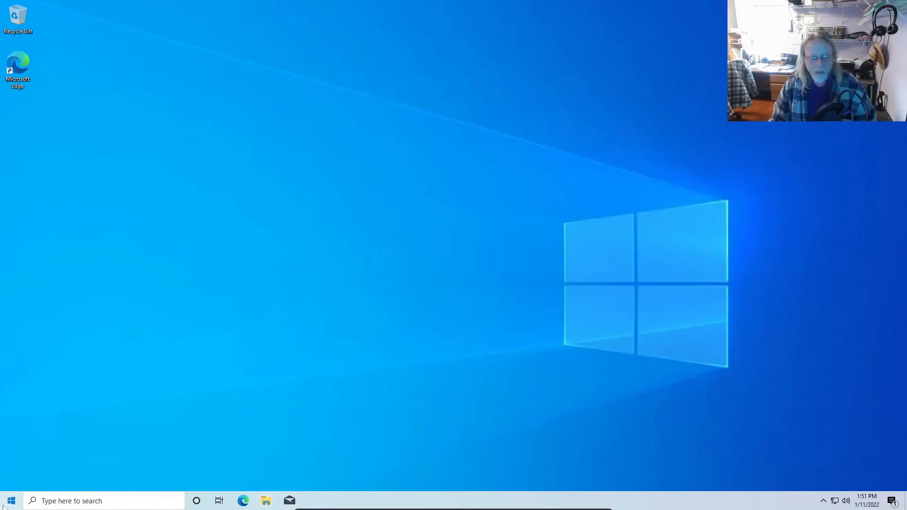
Search 'antivirus' and reach Defender's Add an exclusion folder picker under Virus & threat protection.
text(anti)
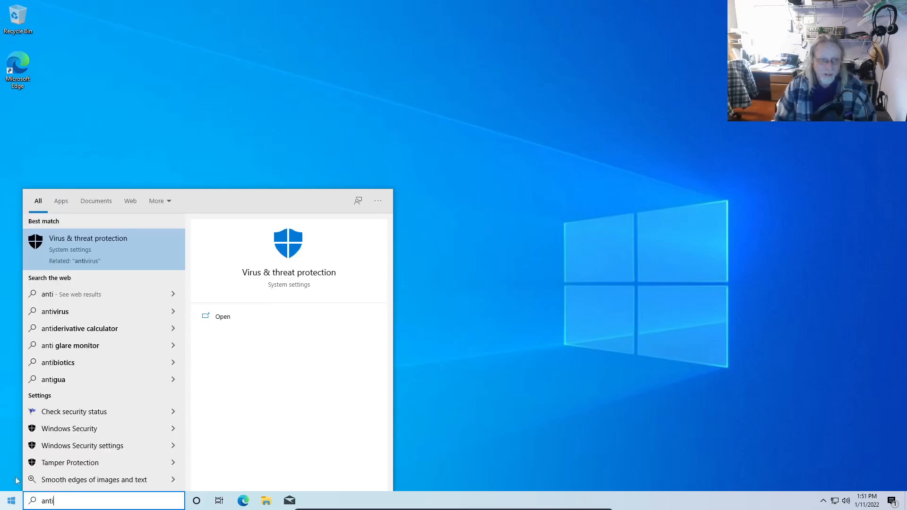
click(223, 317)
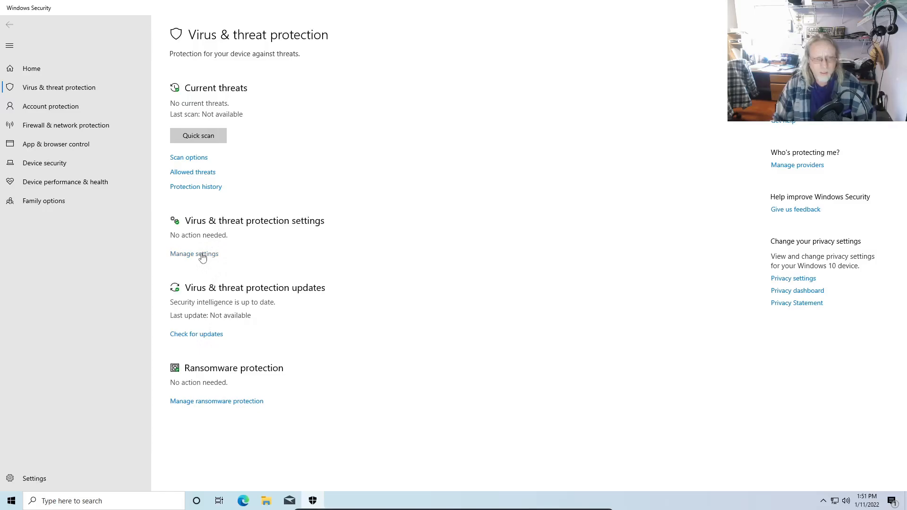
click(194, 253)
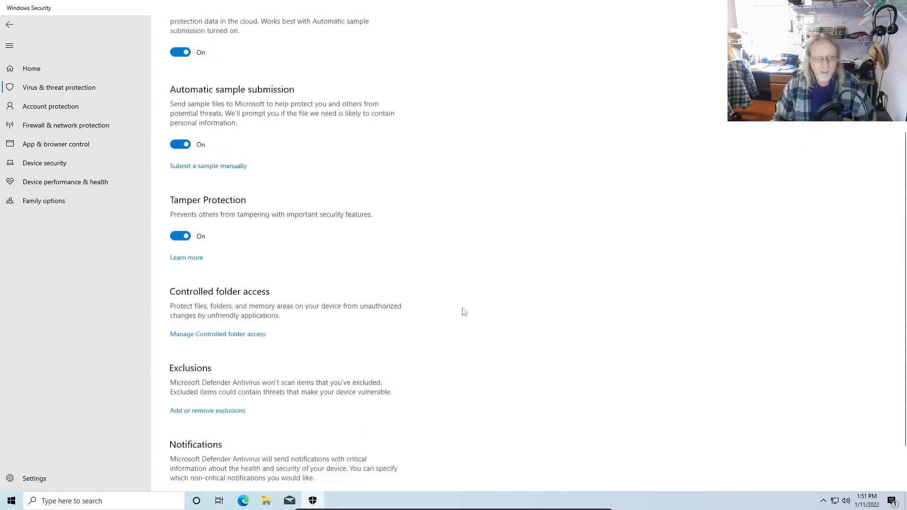
scroll(up, 3)
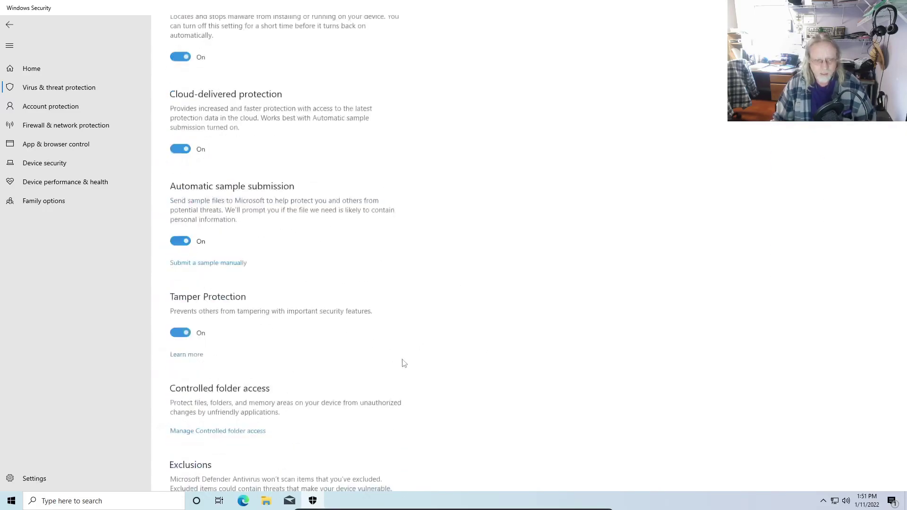
click(222, 111)
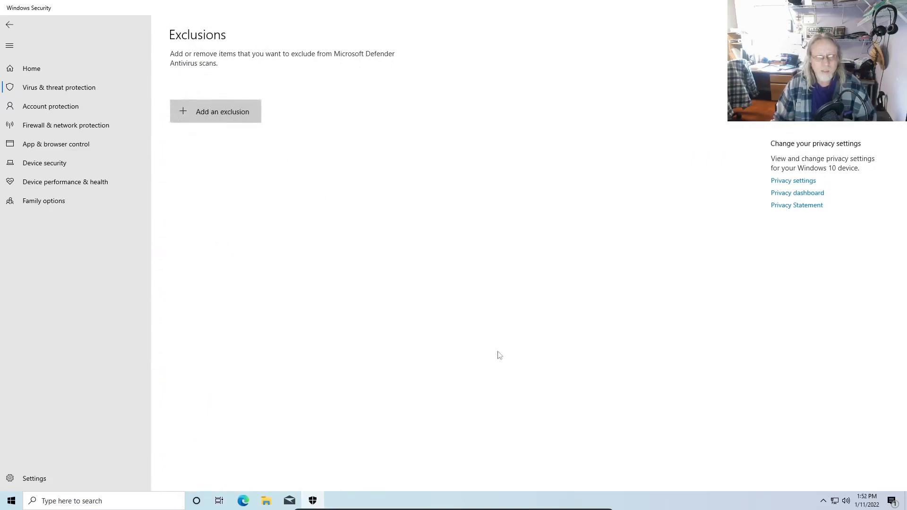
click(215, 111)
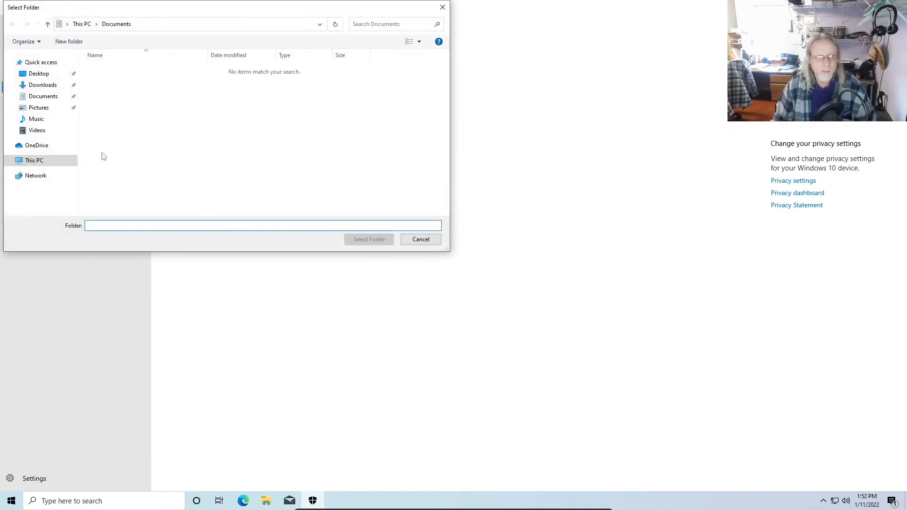
click(191, 23)
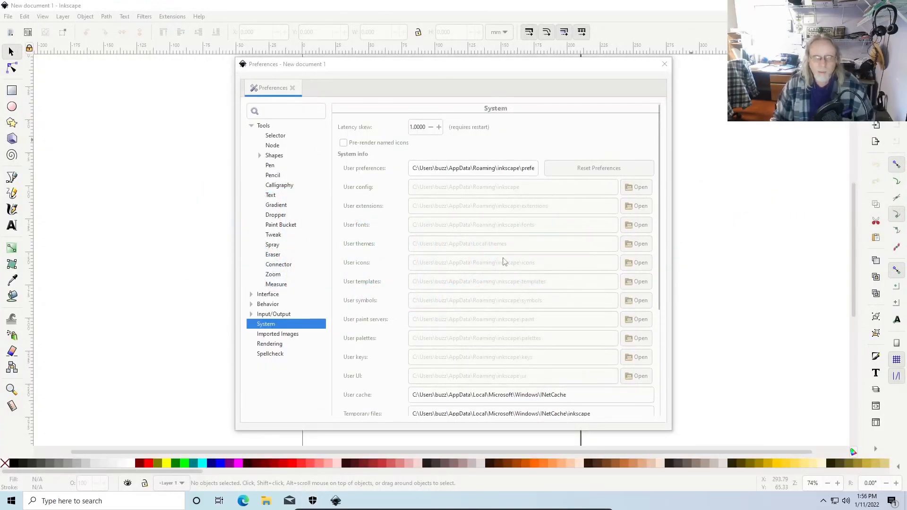
mouse_move(490, 306)
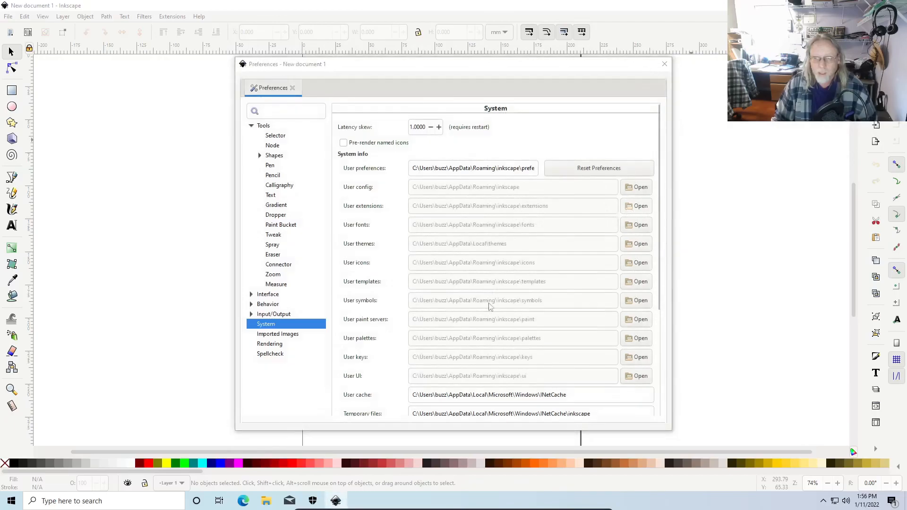
Pick Inkscape's user extensions folder as the Defender exclusion, then close Preferences.
click(636, 206)
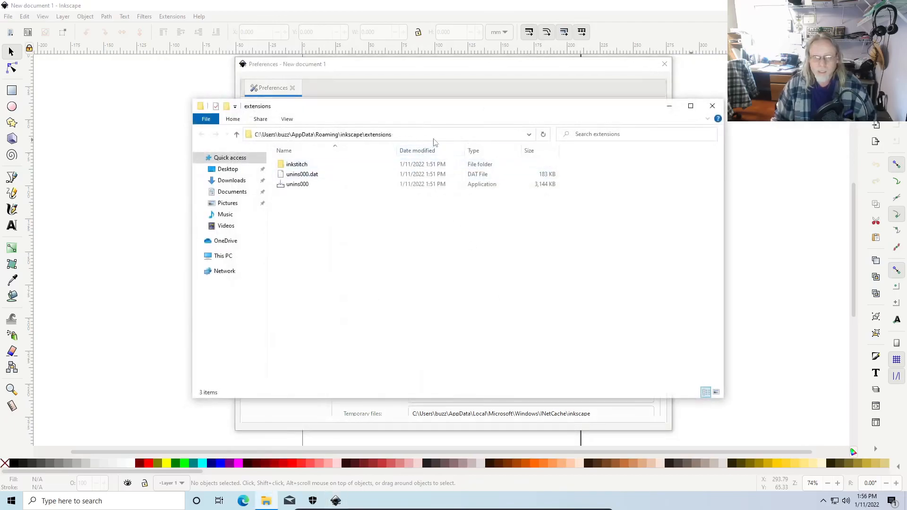
click(347, 134)
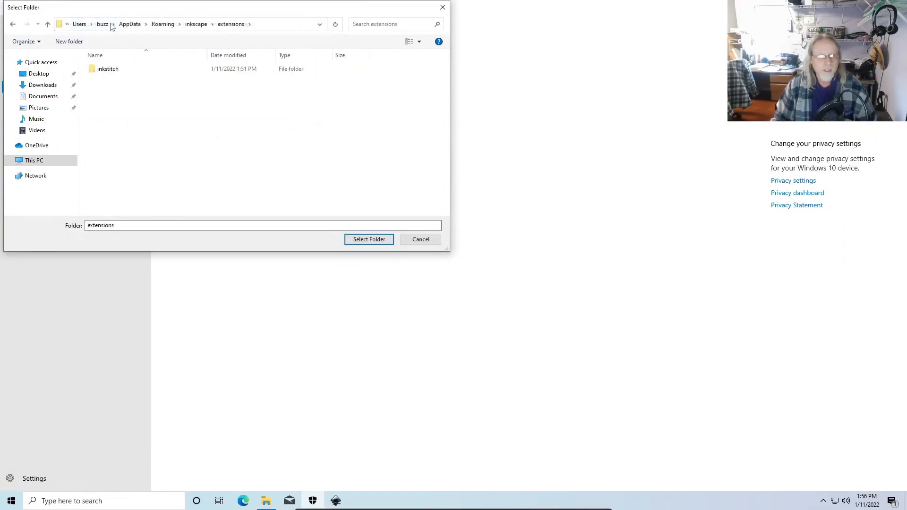
mouse_move(288, 62)
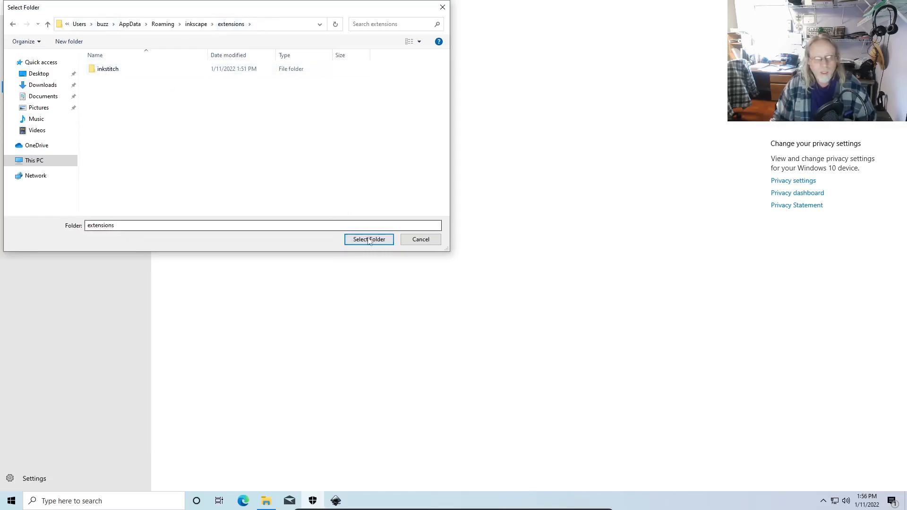
mouse_move(343, 225)
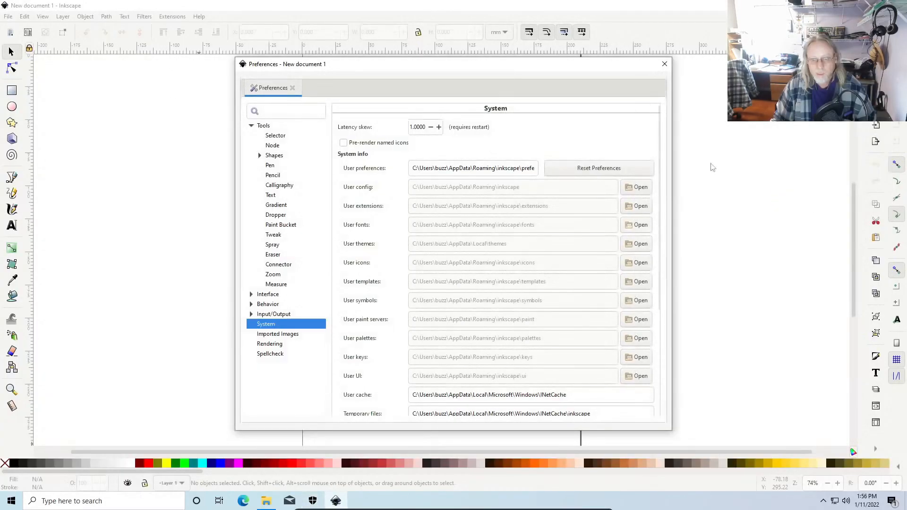
click(664, 64)
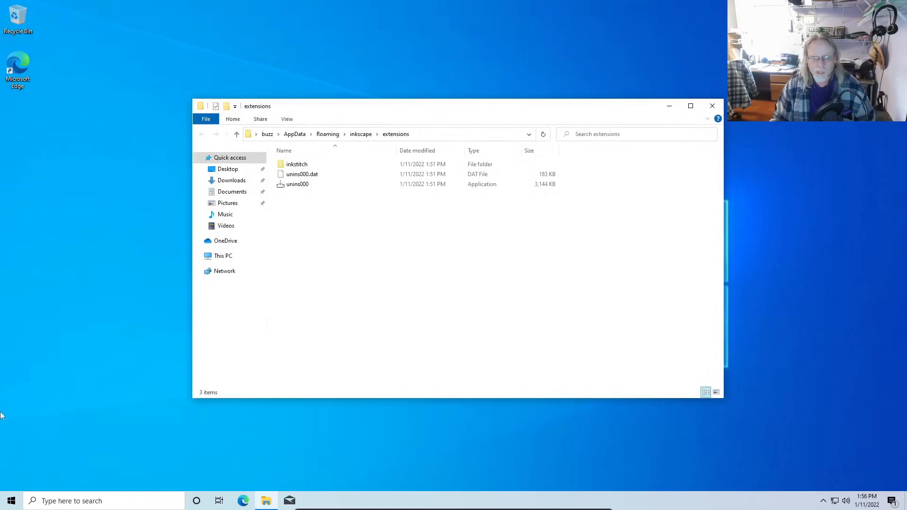
click(10, 501)
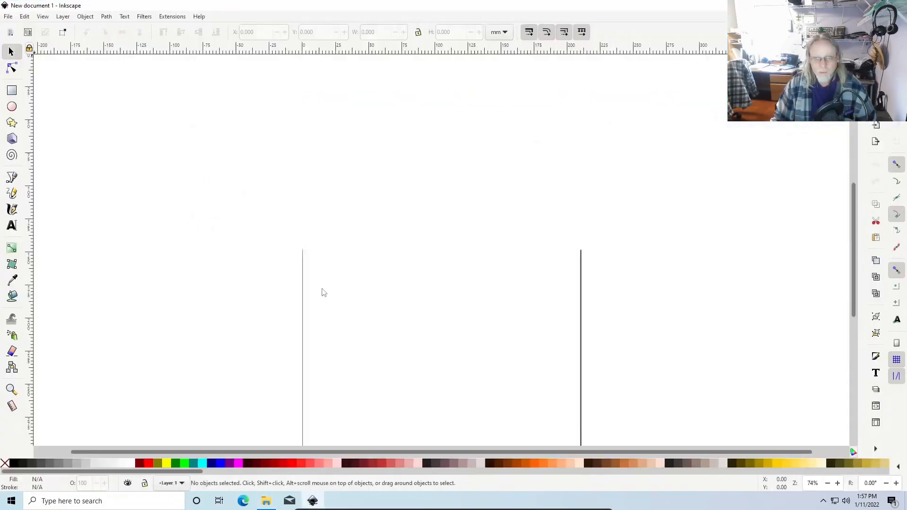
Draw a rectangle and open Ink/Stitch Params to see its fill-stitch preview.
drag(364, 170, 405, 230)
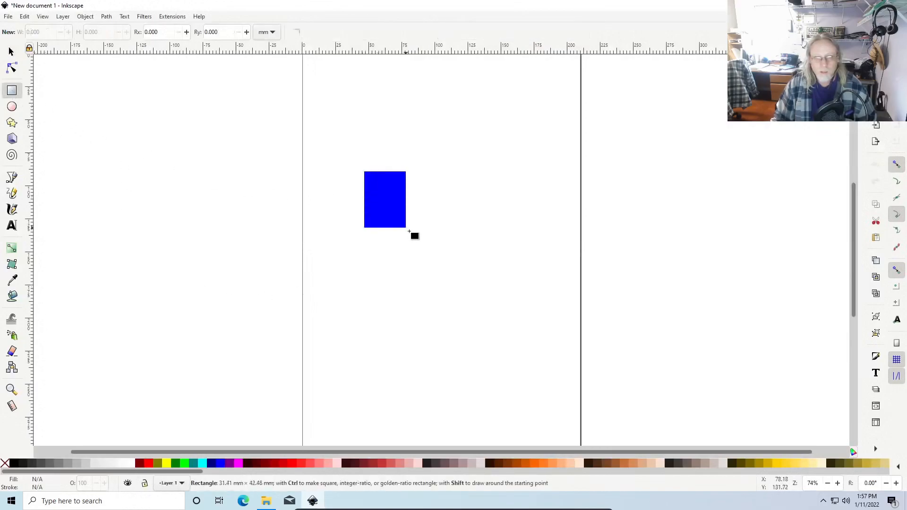
click(172, 16)
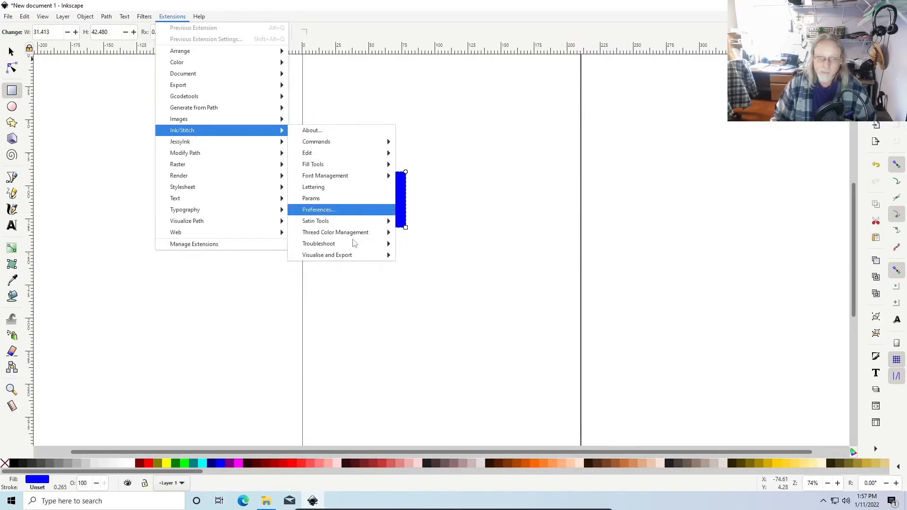
mouse_move(327, 255)
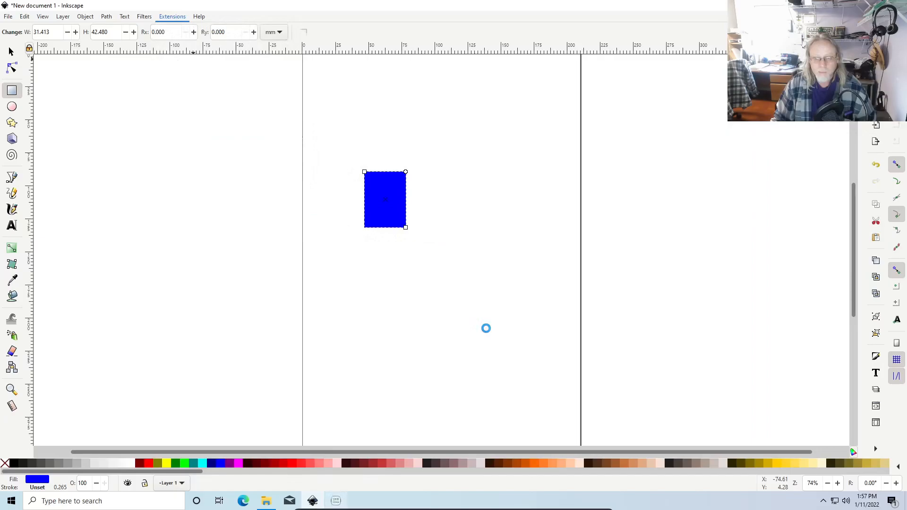
click(172, 16)
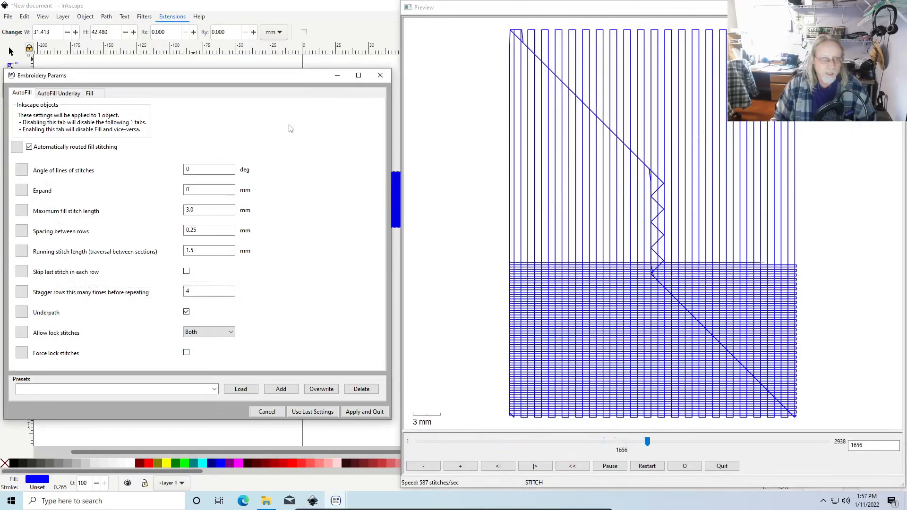
click(267, 412)
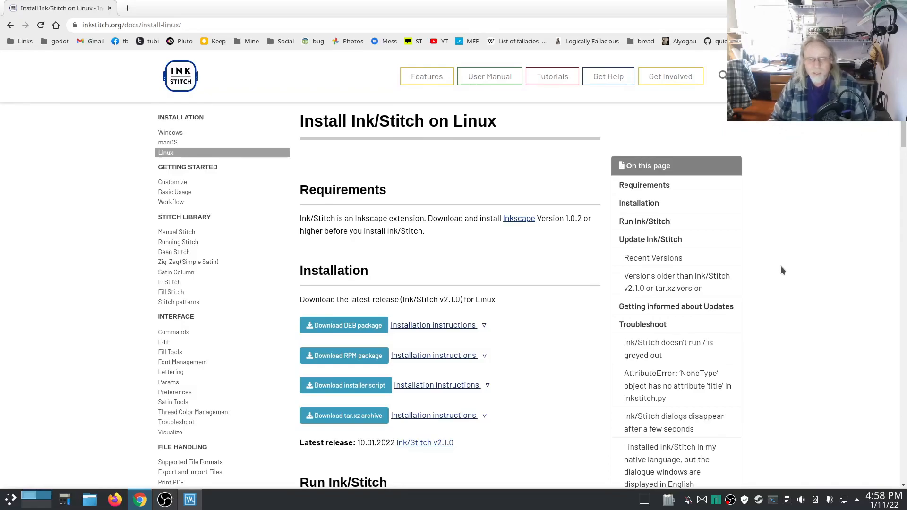
mouse_move(781, 265)
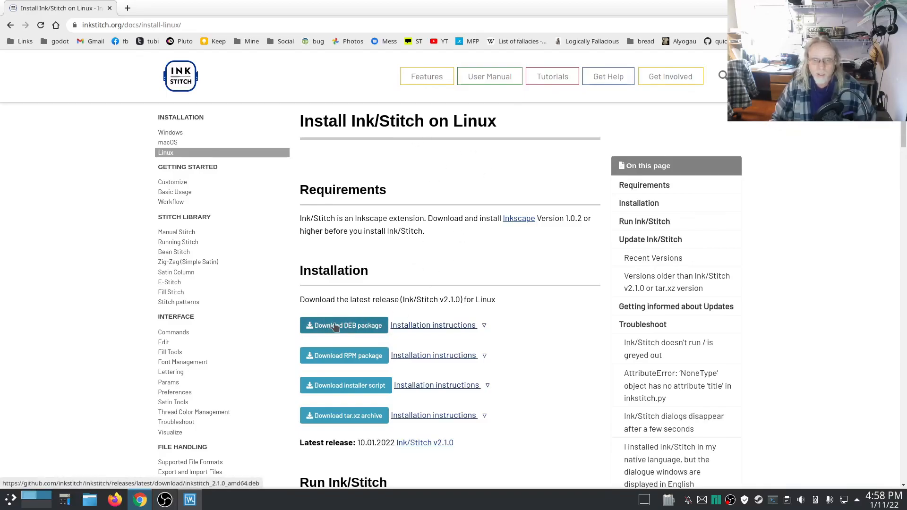
mouse_move(536, 260)
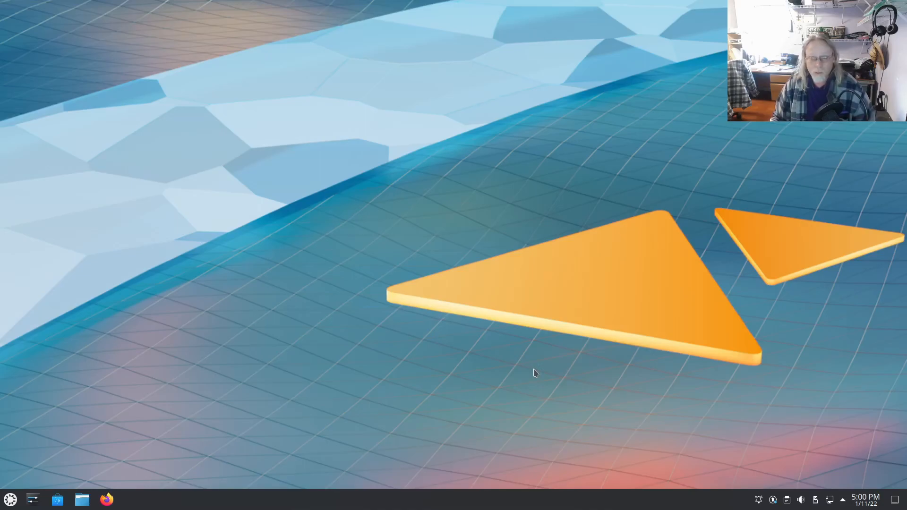
Download and save the Ink/Stitch 2.1.0 DEB package in Firefox.
click(106, 500)
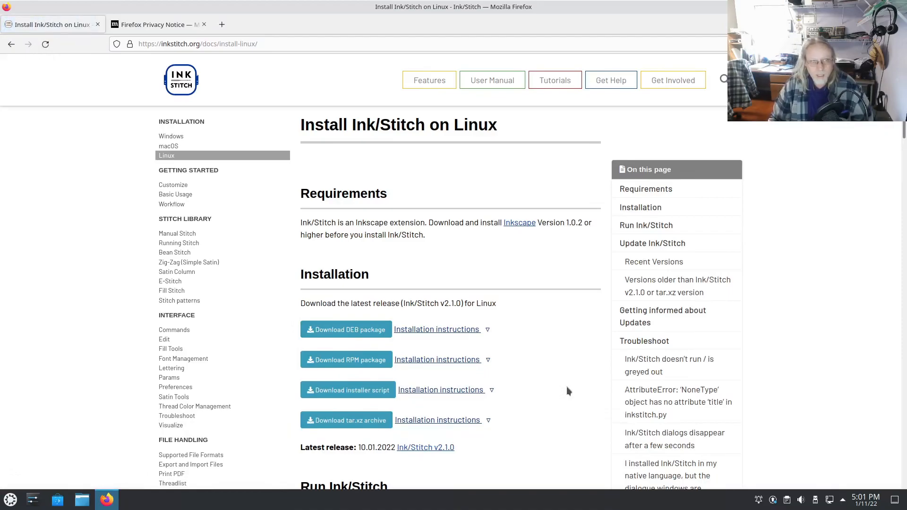
click(345, 330)
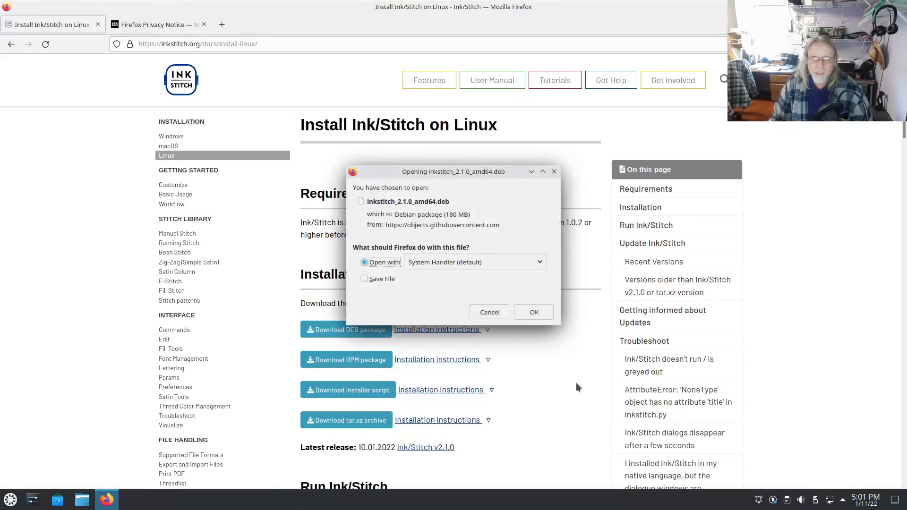
mouse_move(542, 381)
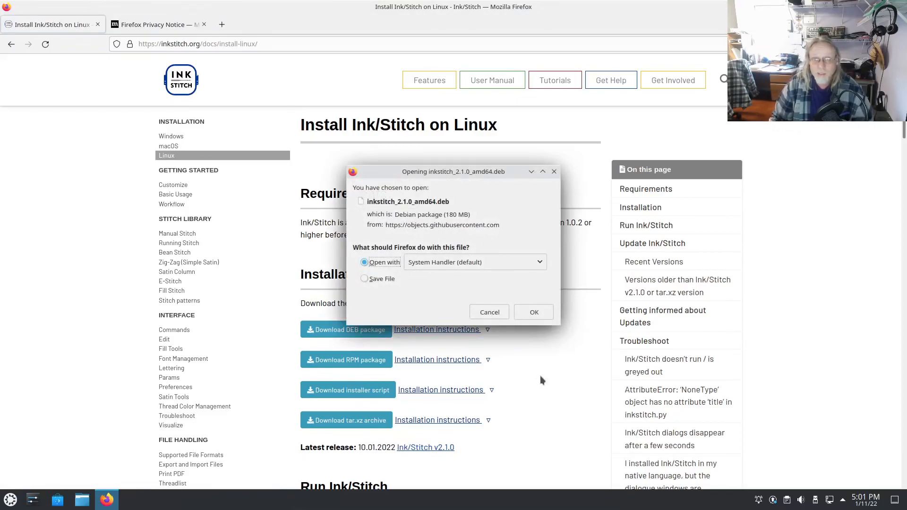
mouse_move(549, 367)
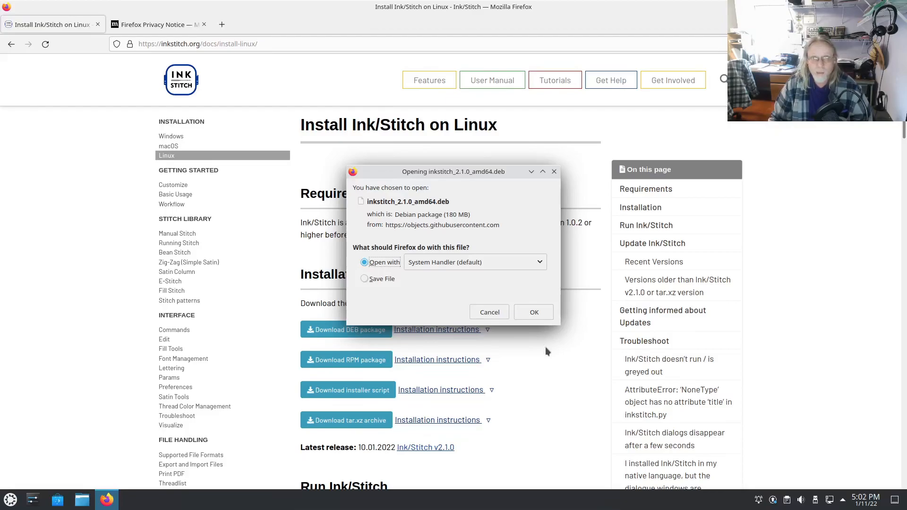
mouse_move(370, 276)
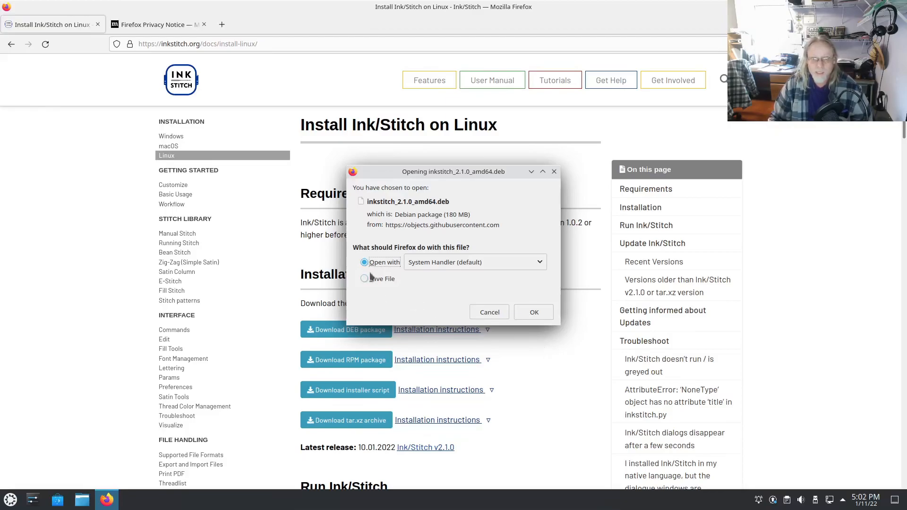
click(490, 312)
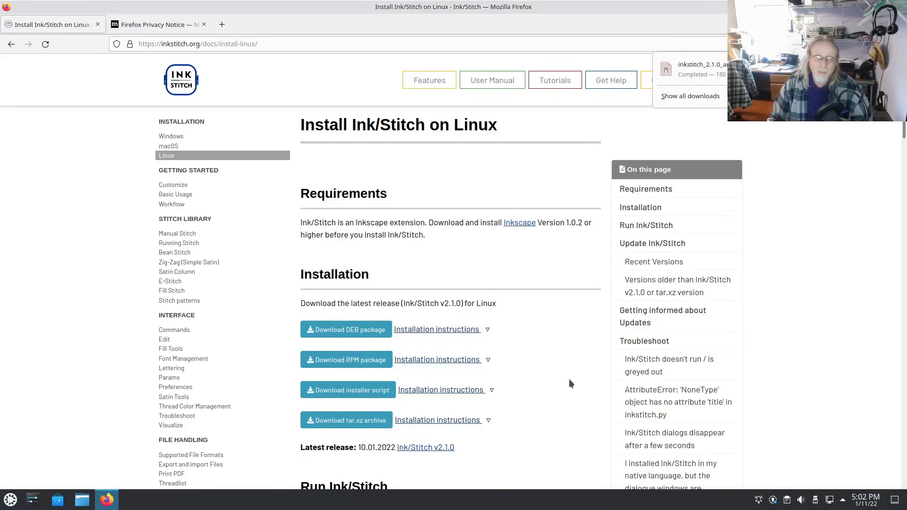
mouse_move(560, 376)
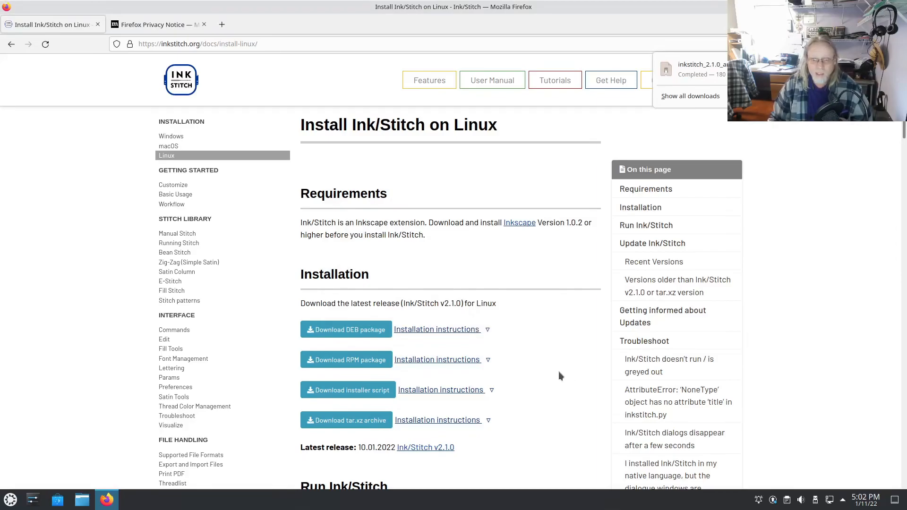
mouse_move(524, 386)
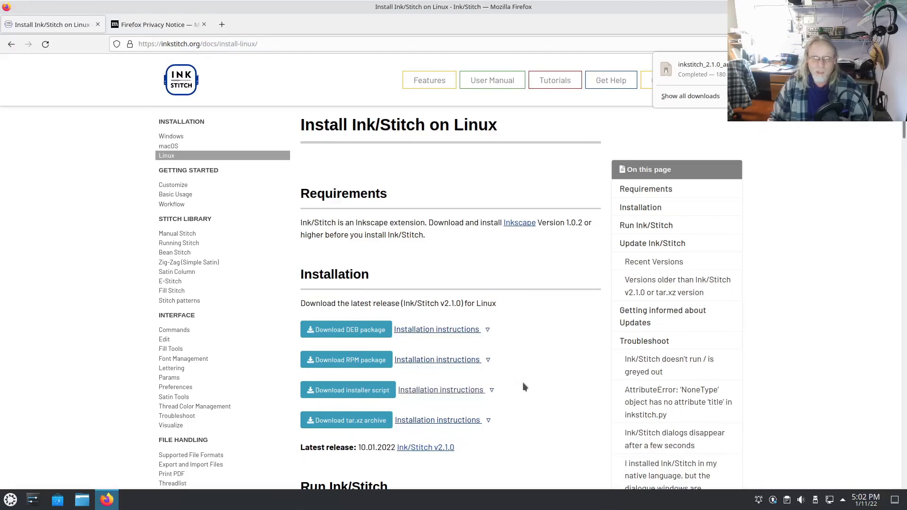
mouse_move(577, 368)
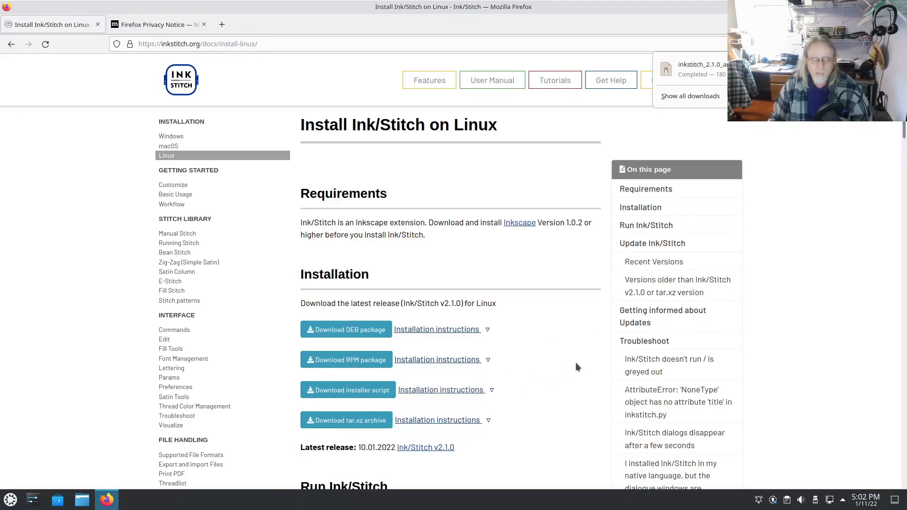
mouse_move(564, 363)
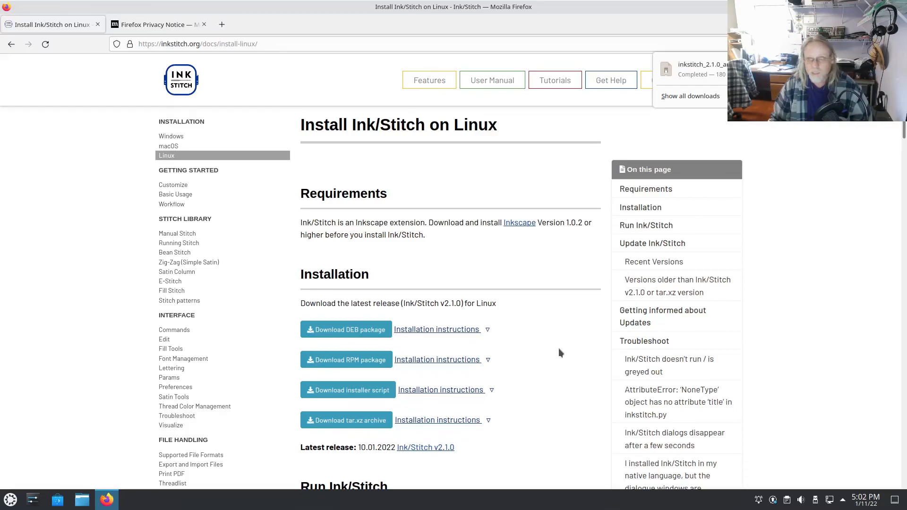
Install inkstitch_2.1.0_amd64.deb from Downloads with password authorization, then close the installer.
click(78, 295)
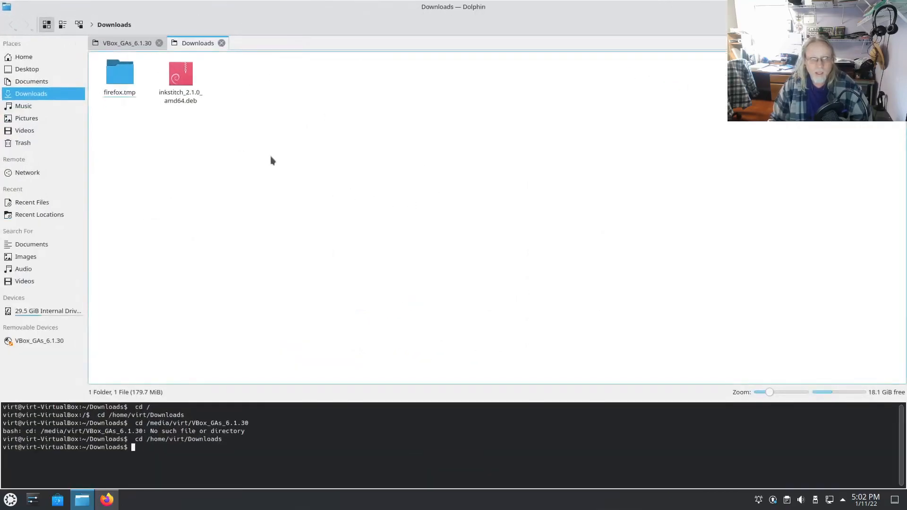
mouse_move(293, 109)
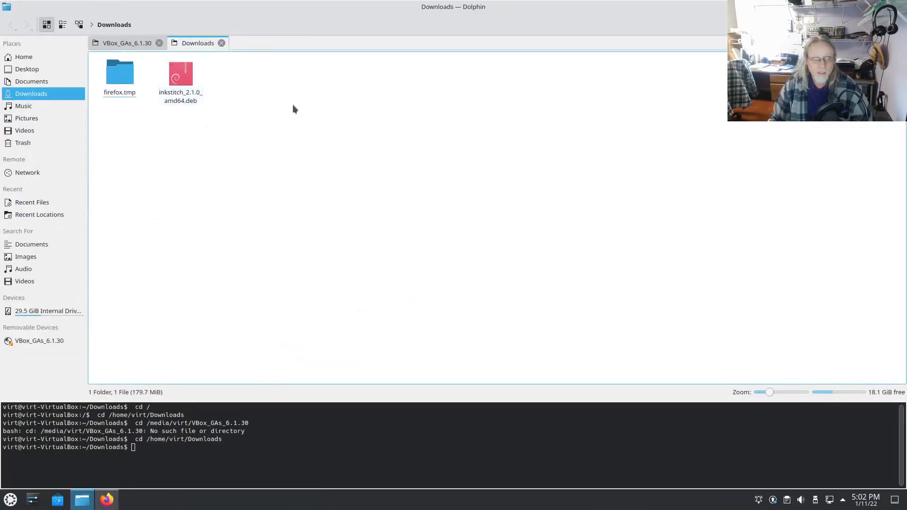
double_click(180, 76)
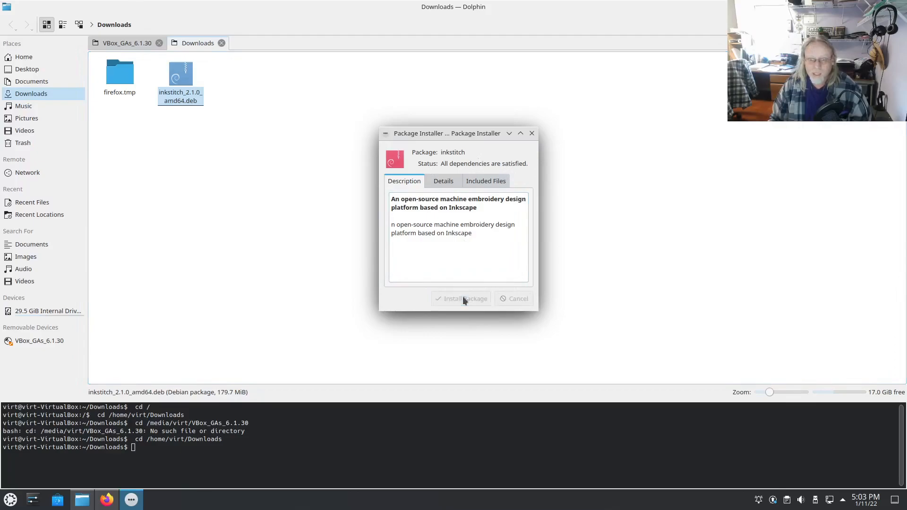
click(461, 298)
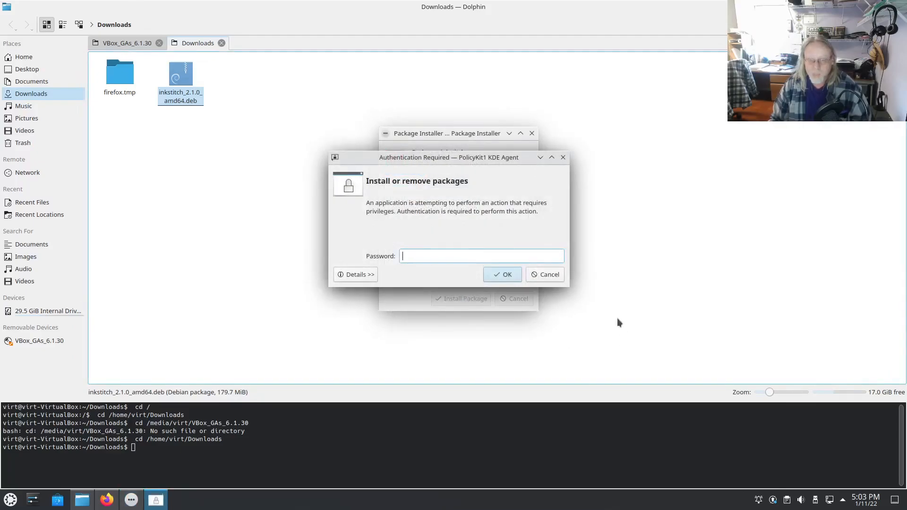
text(password)
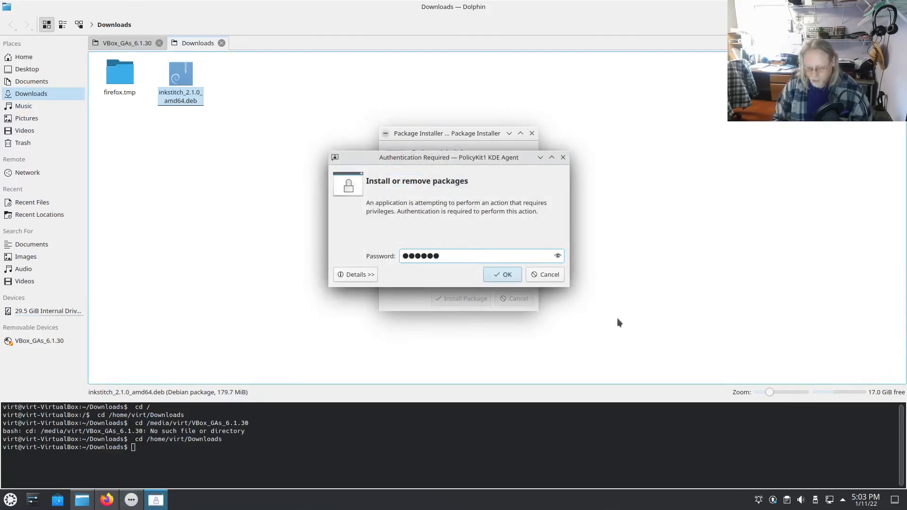
click(502, 274)
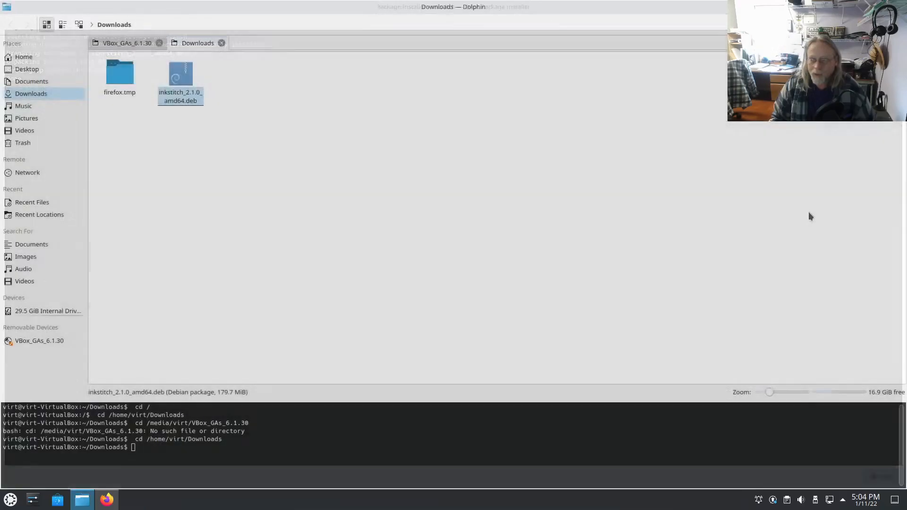
click(106, 499)
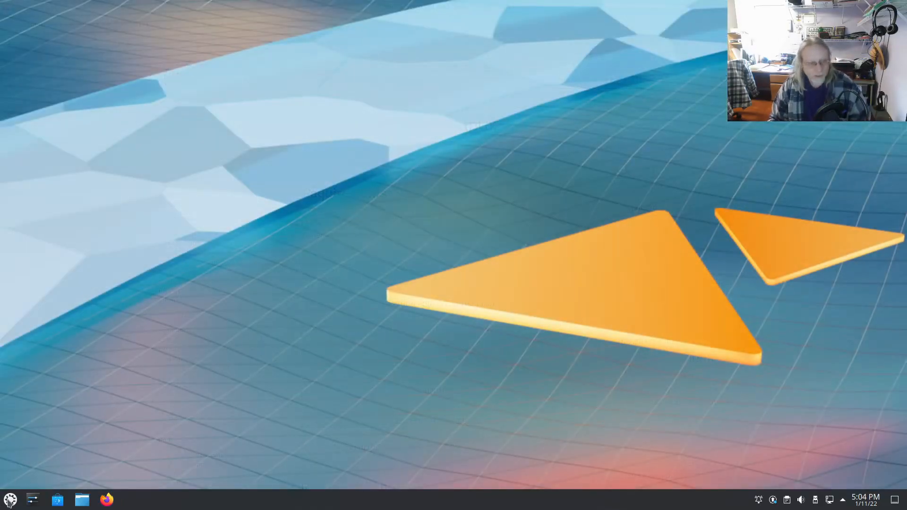
Launch Inkscape from the application launcher.
click(33, 500)
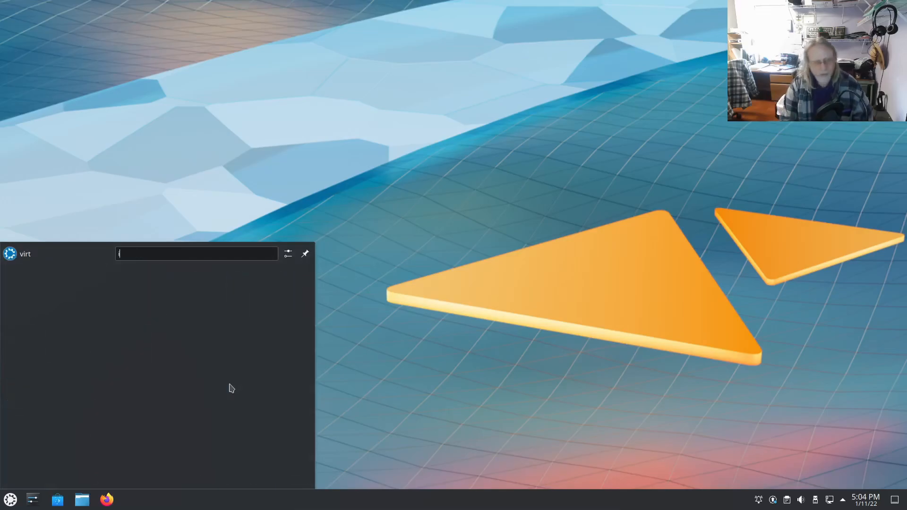
text(inkscape)
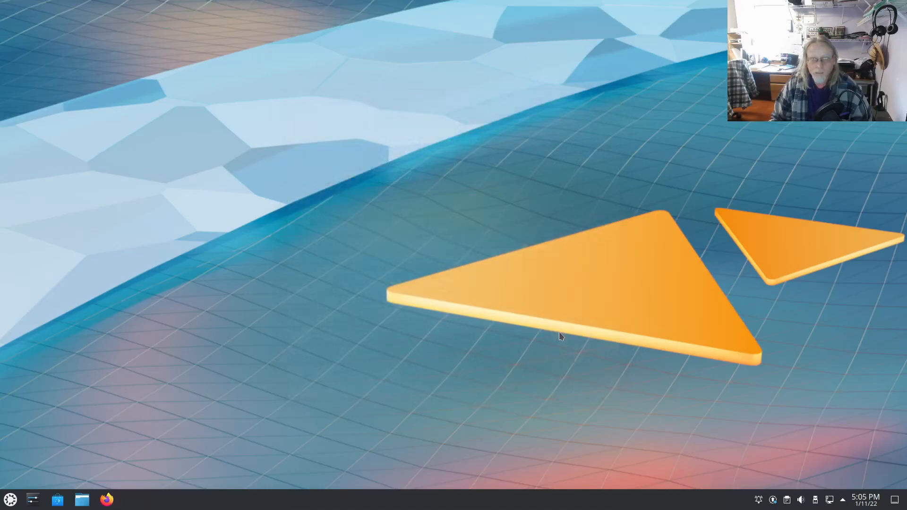
click(130, 499)
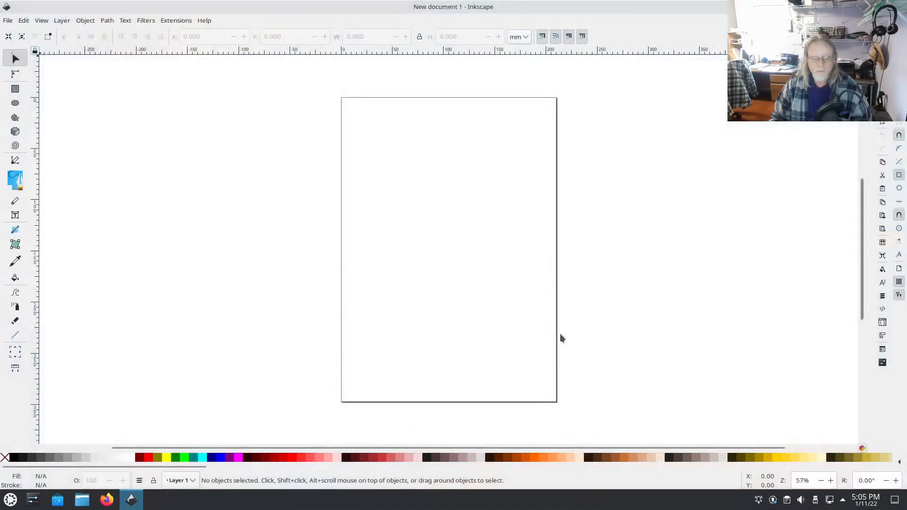
Open the Ink/Stitch Lettering tool and expand its font list.
click(176, 21)
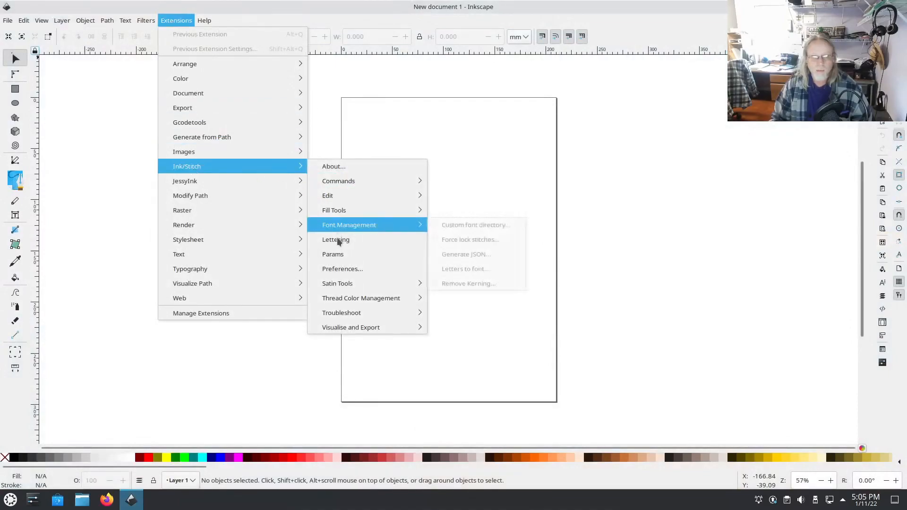
click(338, 243)
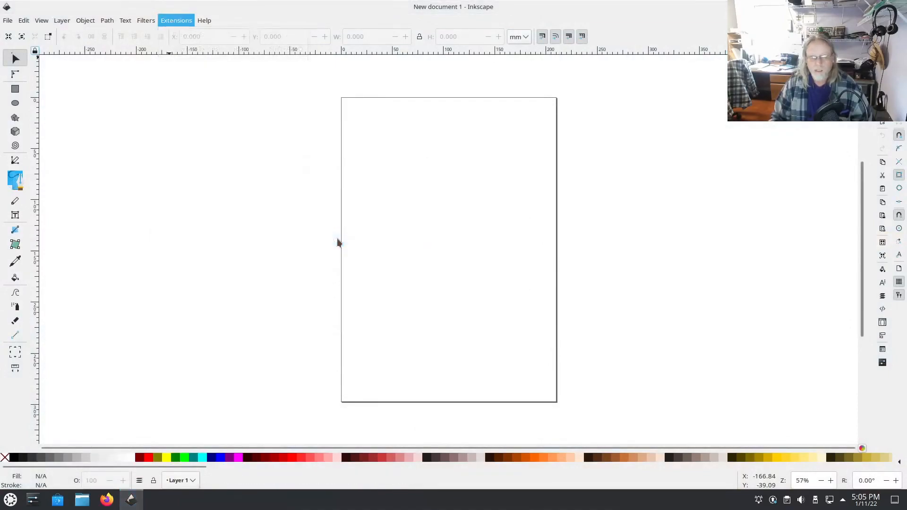
mouse_move(297, 263)
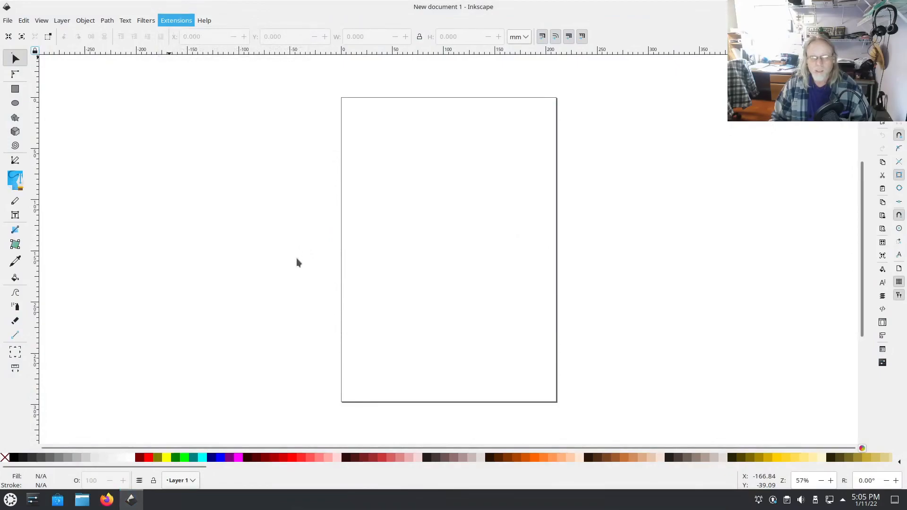
click(176, 20)
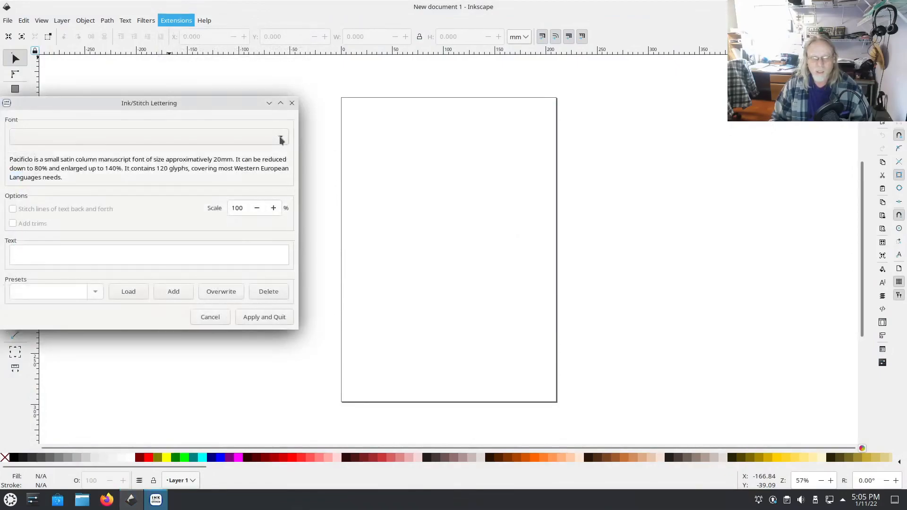
click(281, 139)
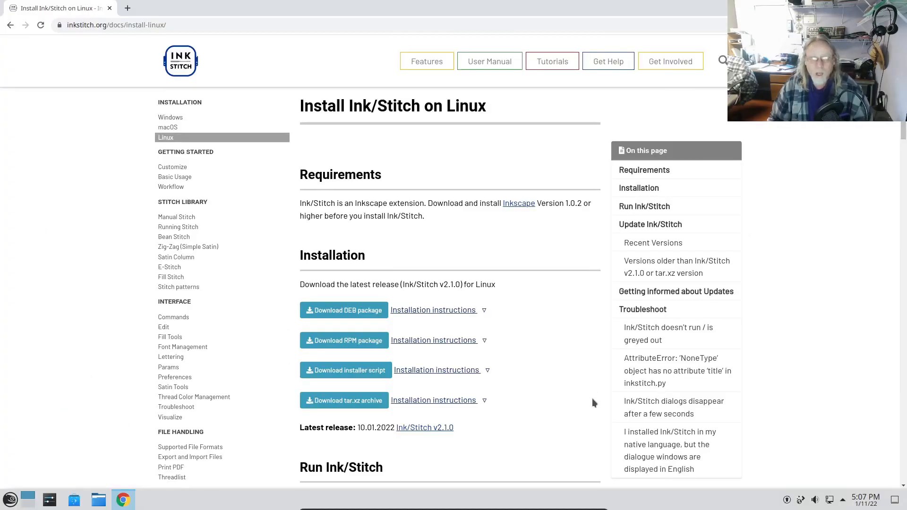
mouse_move(587, 388)
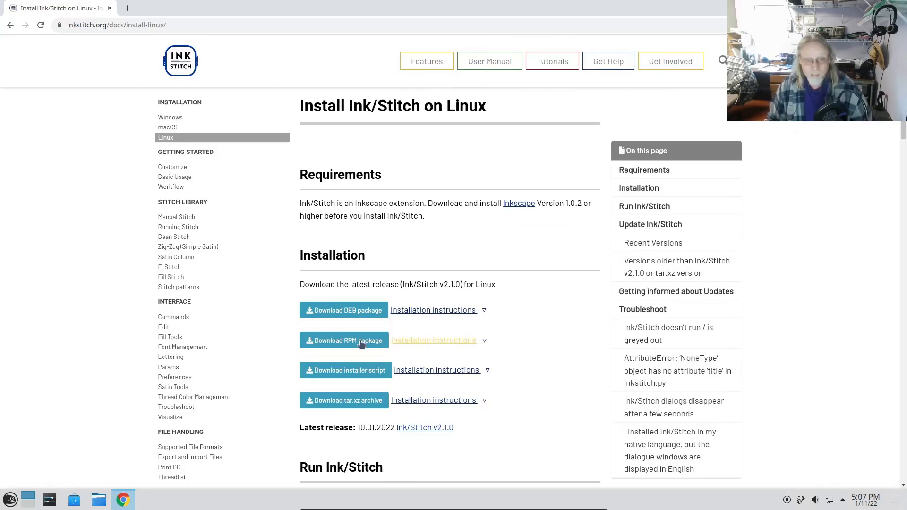
Download the Ink/Stitch 2.1.0 RPM package and keep it despite Chrome's harmful-file warning.
click(343, 340)
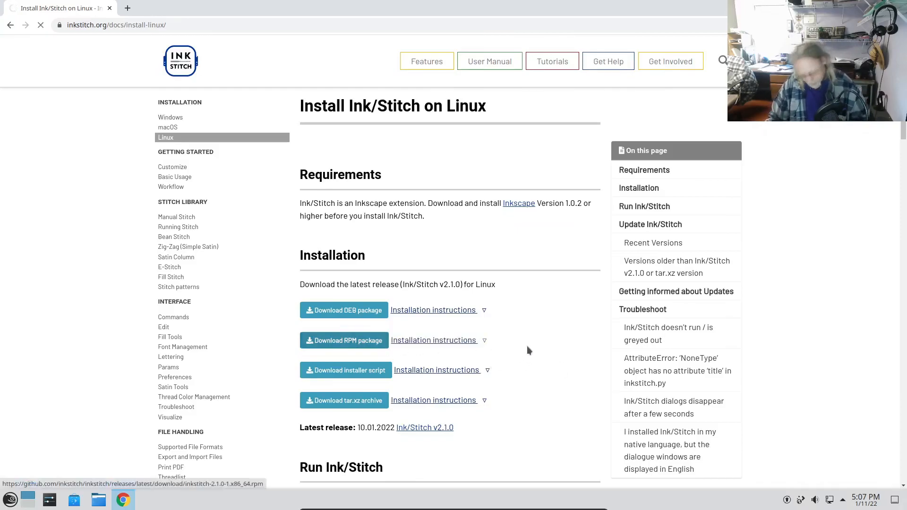
click(343, 341)
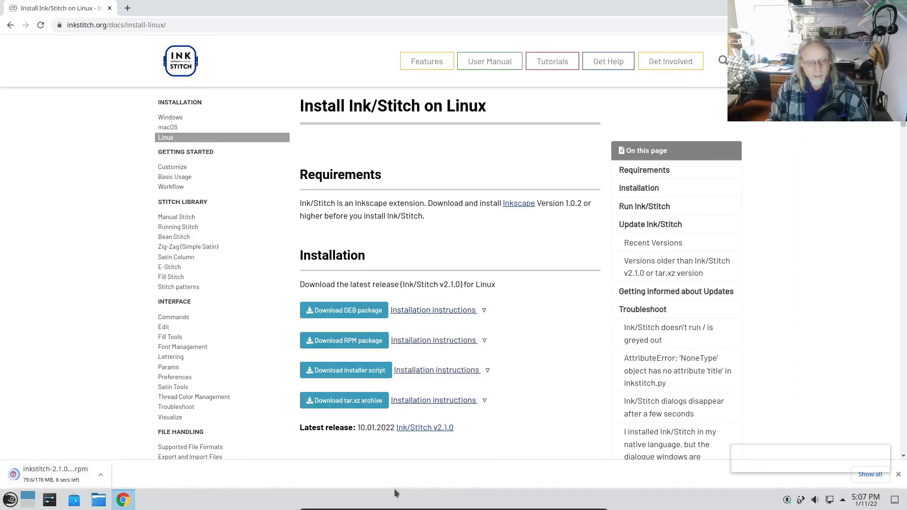
mouse_move(387, 480)
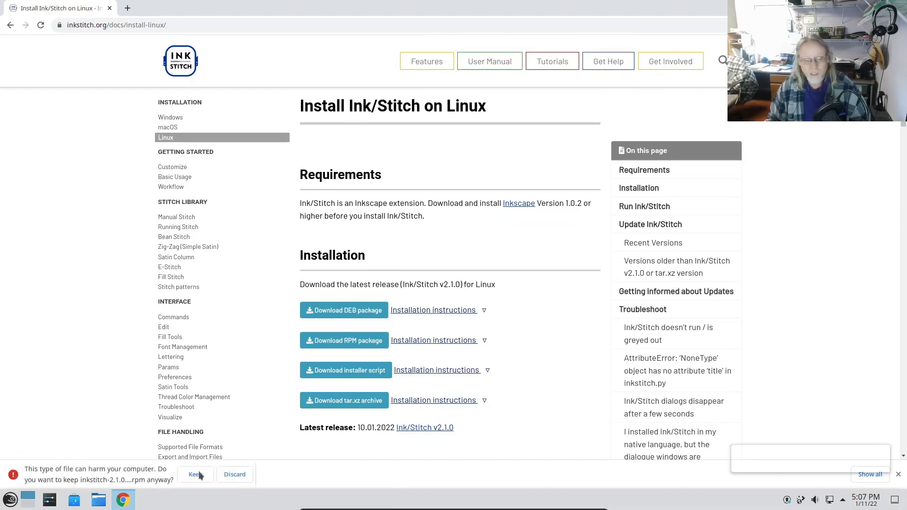
mouse_move(283, 474)
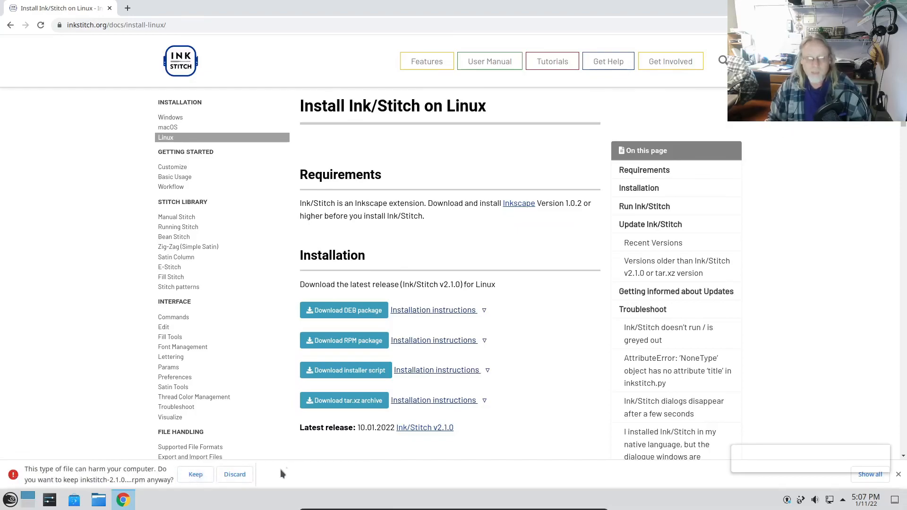
mouse_move(283, 462)
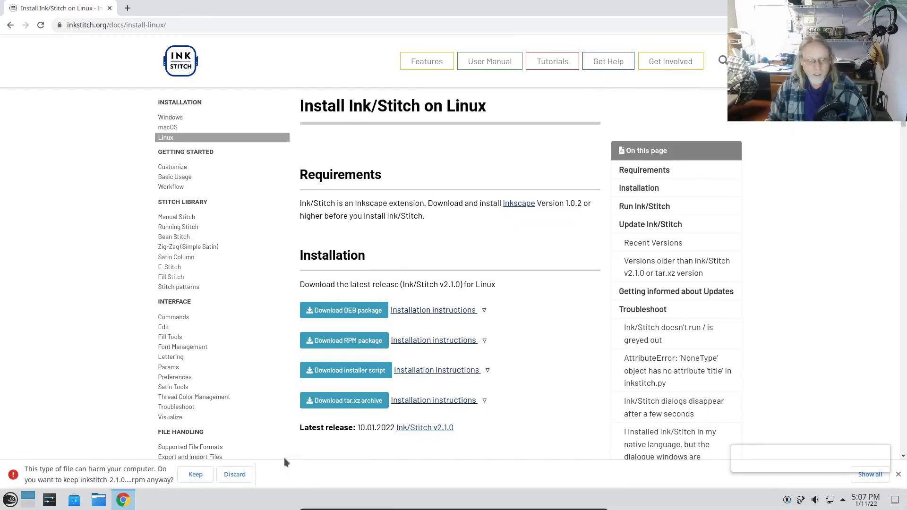
mouse_move(497, 356)
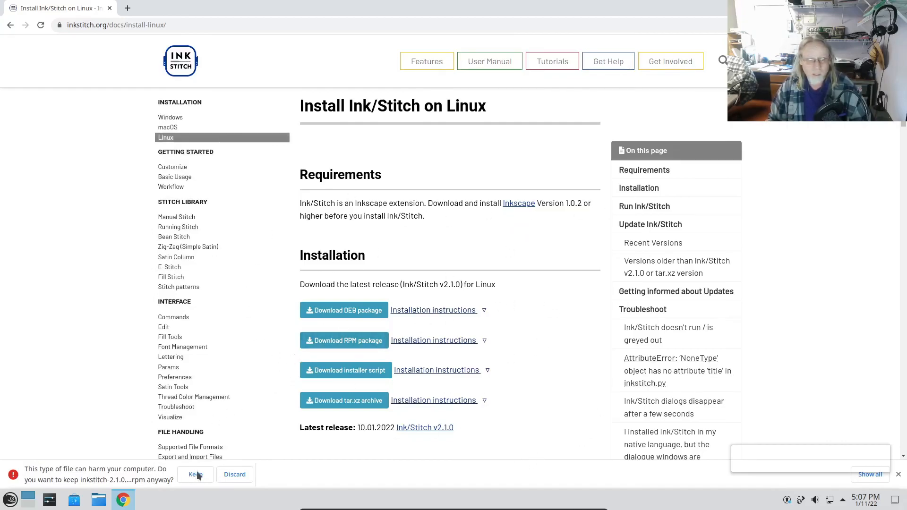
click(196, 474)
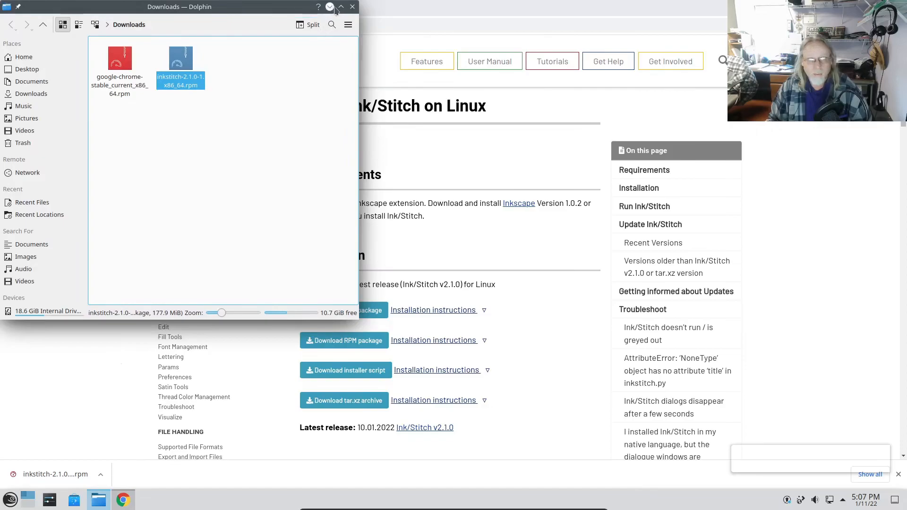
Open inkstitch-2.1.0-1.x86_64.rpm from Dolphin's Downloads in YaST, authorizing with the root password.
click(340, 7)
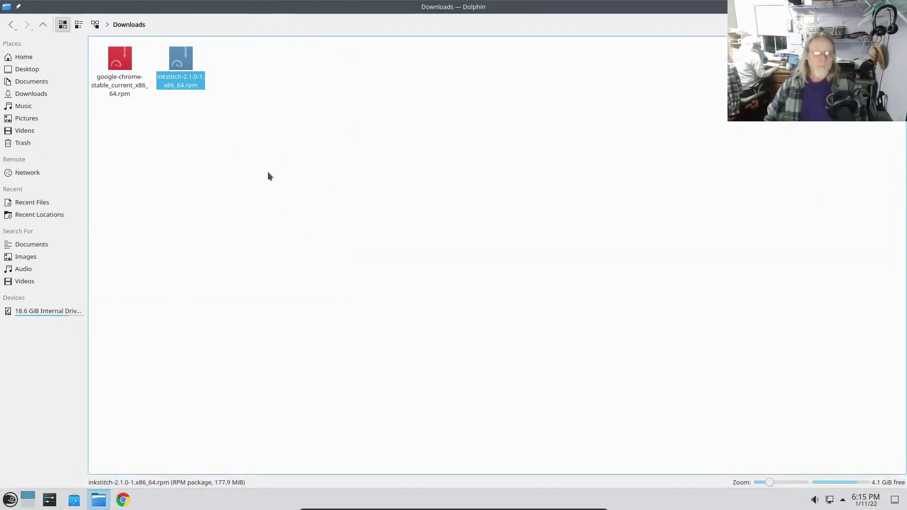
right_click(180, 67)
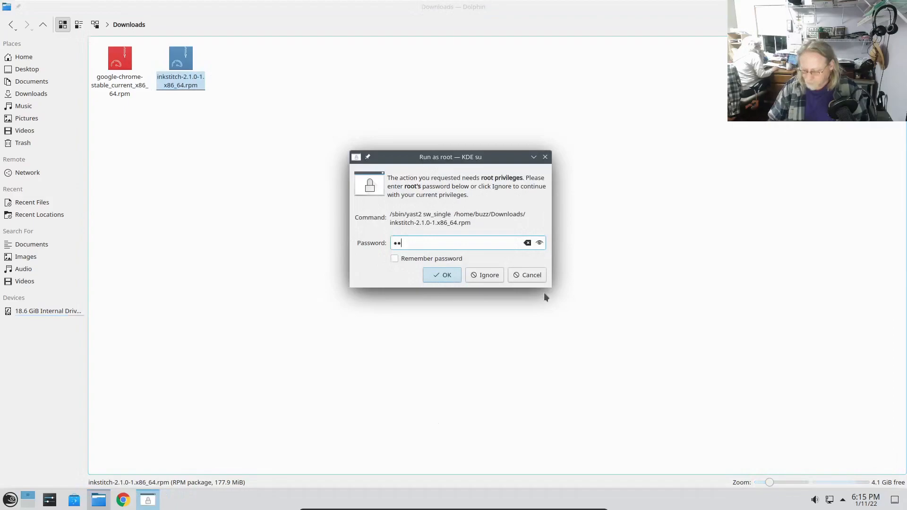
click(441, 275)
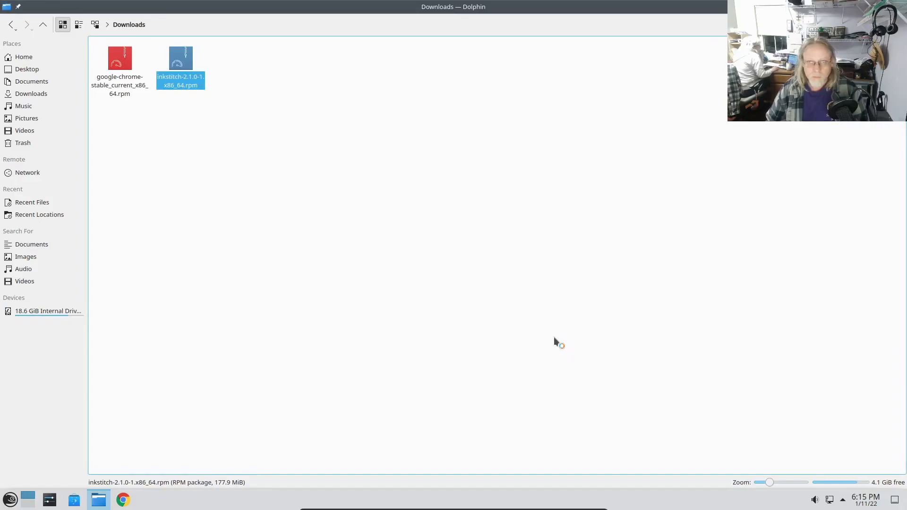
double_click(180, 58)
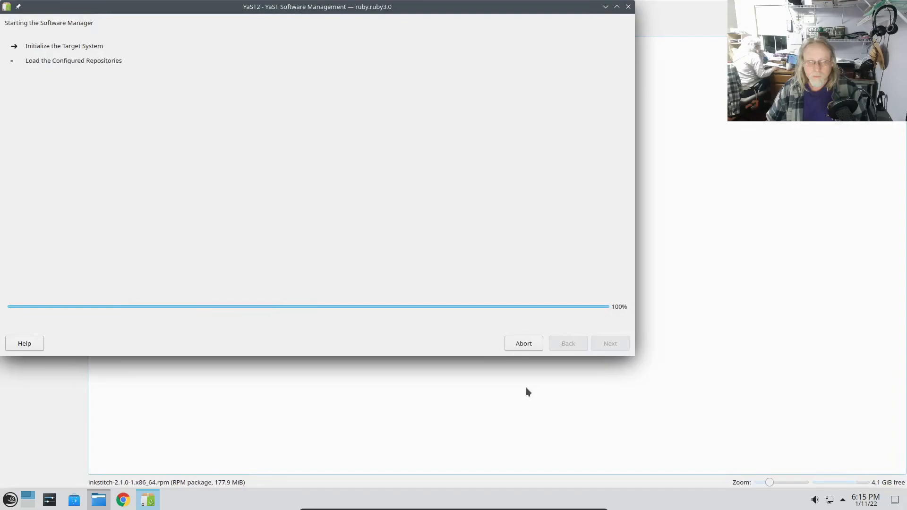
mouse_move(575, 405)
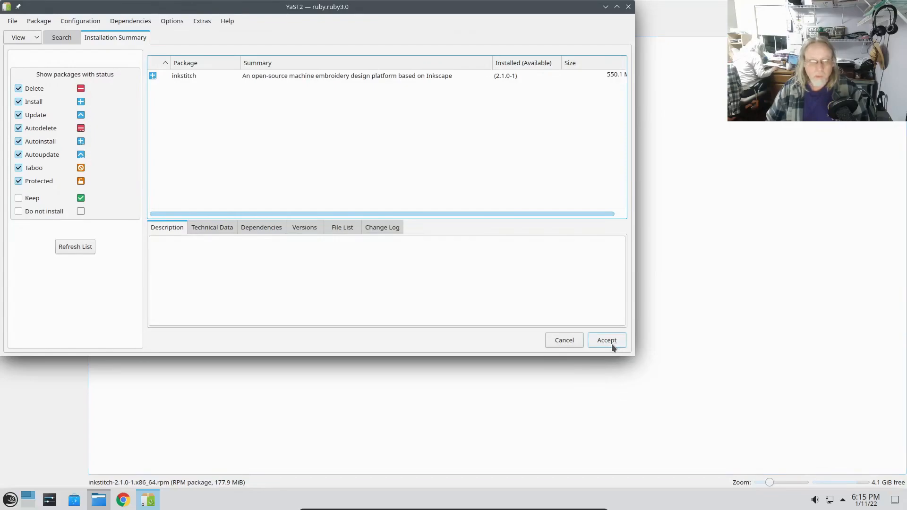
Accept installing inkstitch 2.1.0, ignore the integrity-check error, and finish the installer.
click(606, 341)
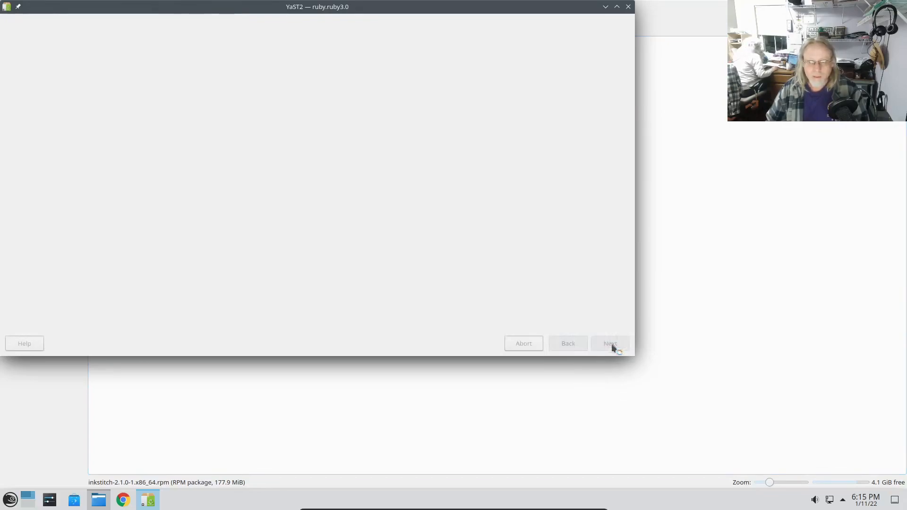
click(609, 343)
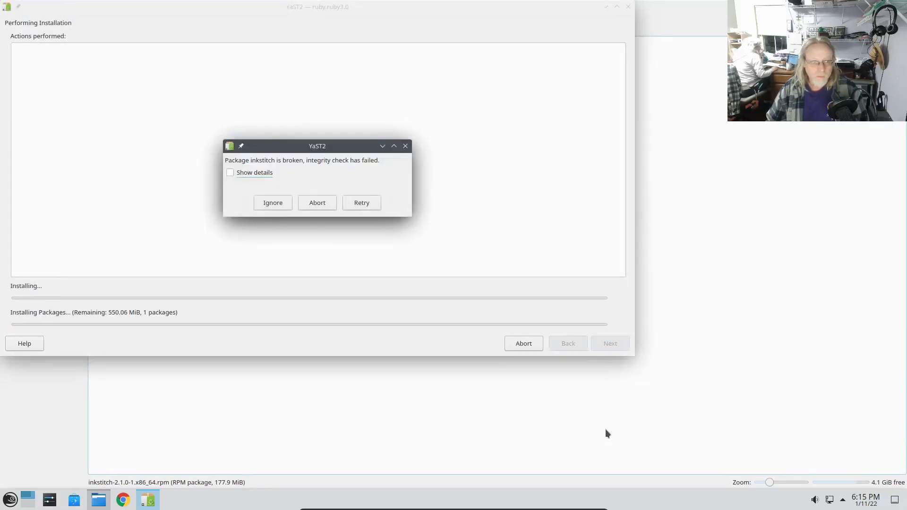
mouse_move(389, 247)
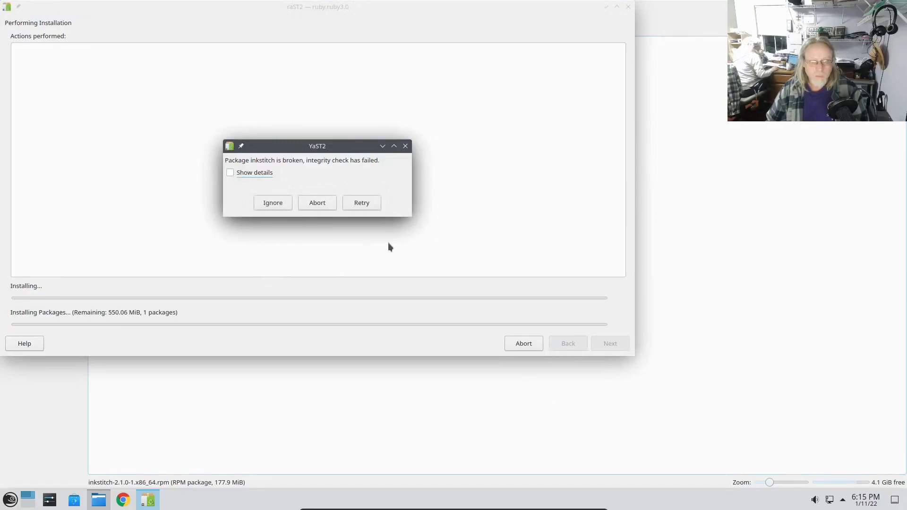
click(230, 173)
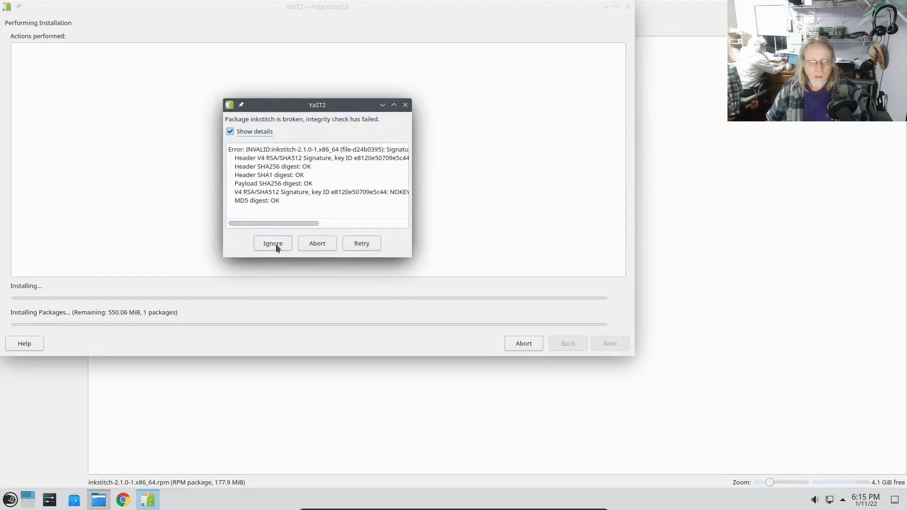
click(273, 243)
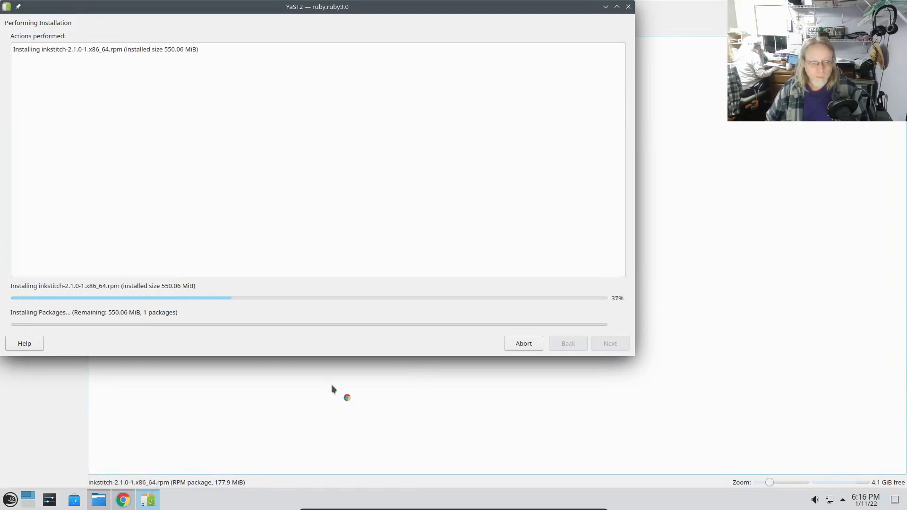
mouse_move(377, 126)
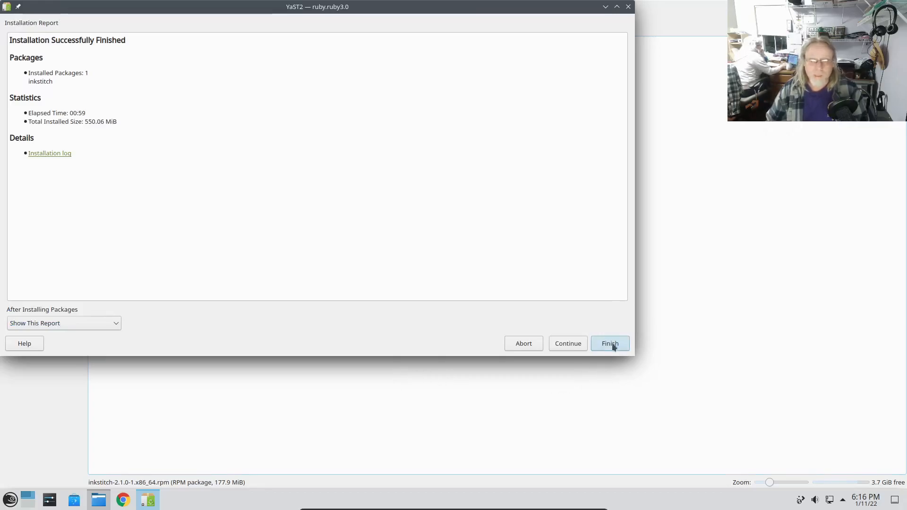
click(609, 343)
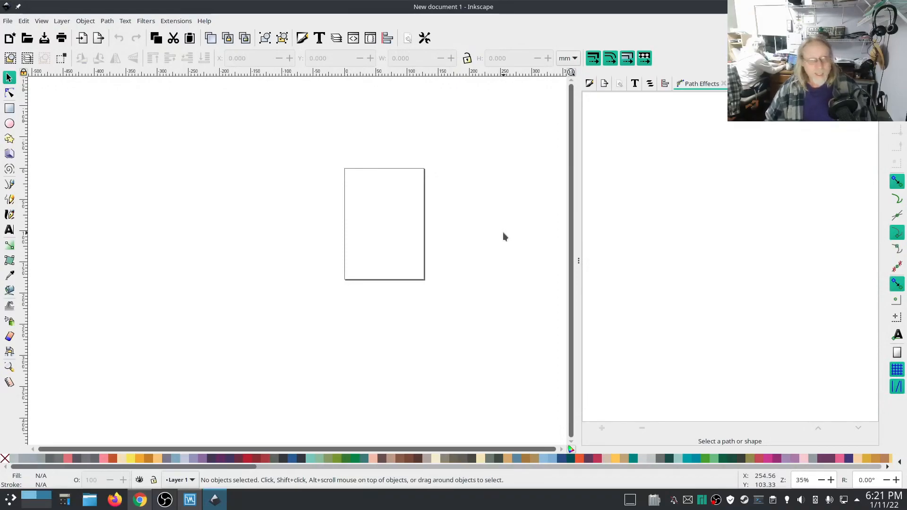
mouse_move(501, 236)
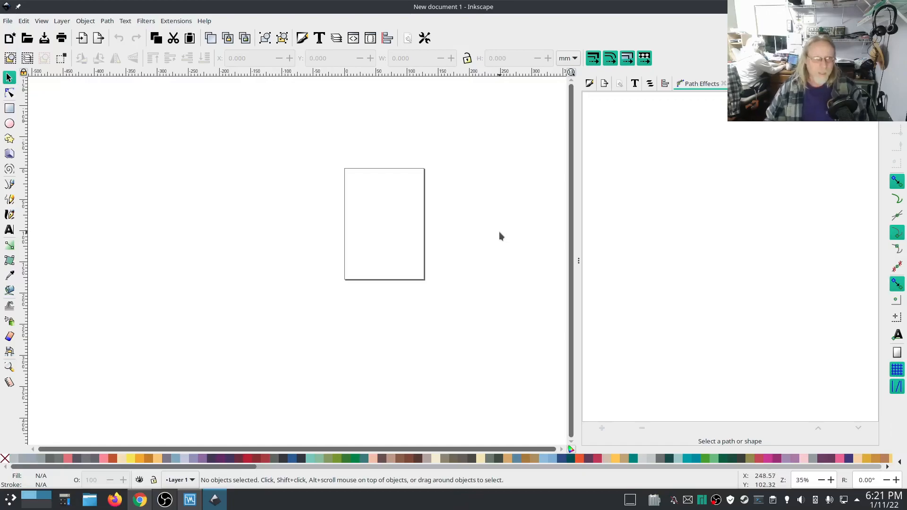
mouse_move(121, 176)
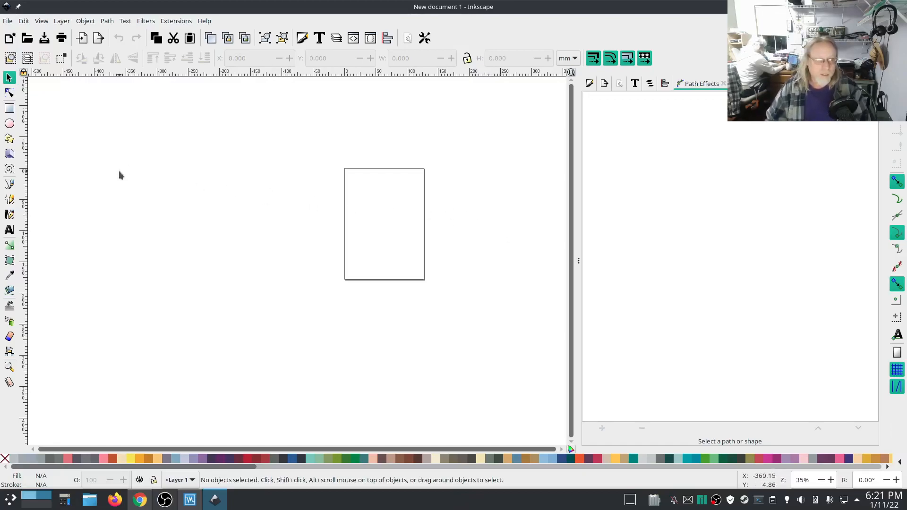
Open Inkscape's Edit > Preferences and browse its category tree.
click(23, 21)
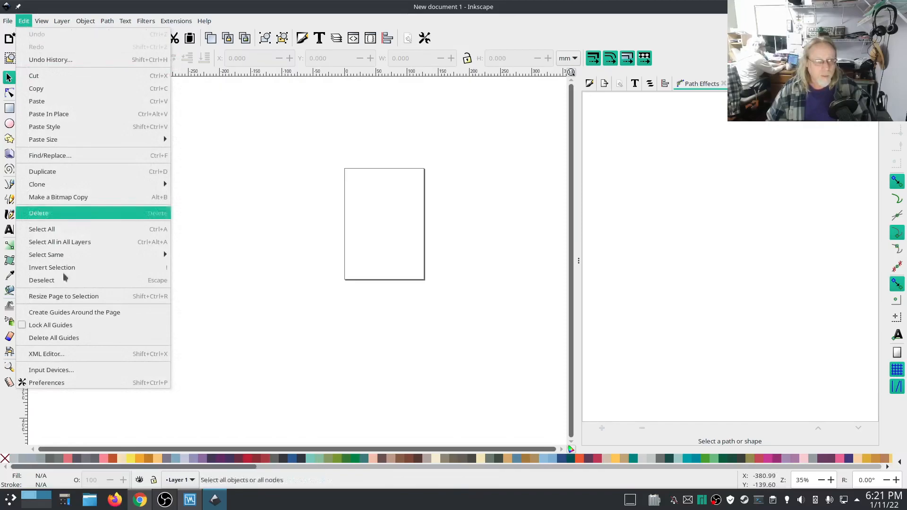
click(46, 382)
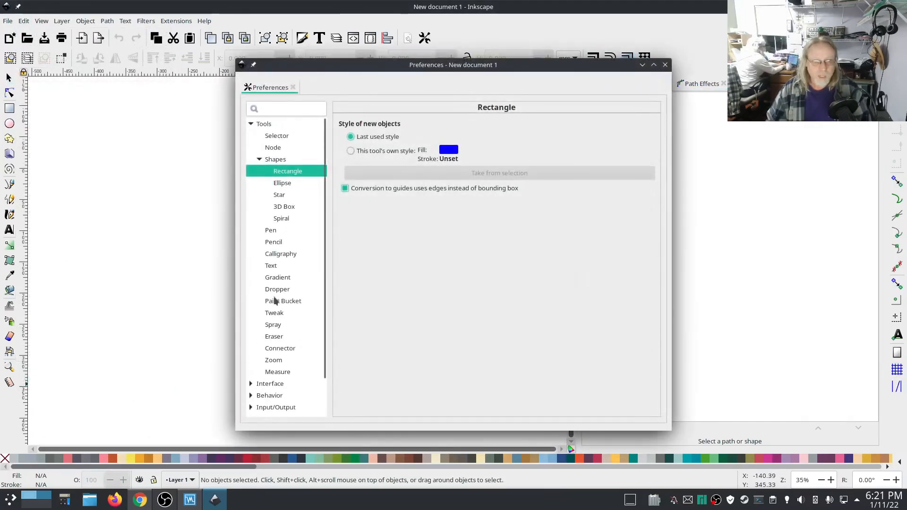
click(267, 376)
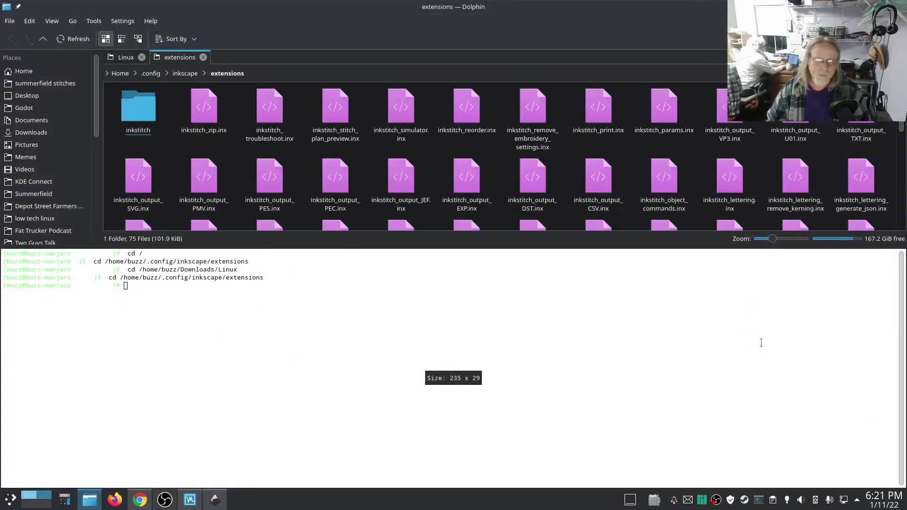
mouse_move(510, 243)
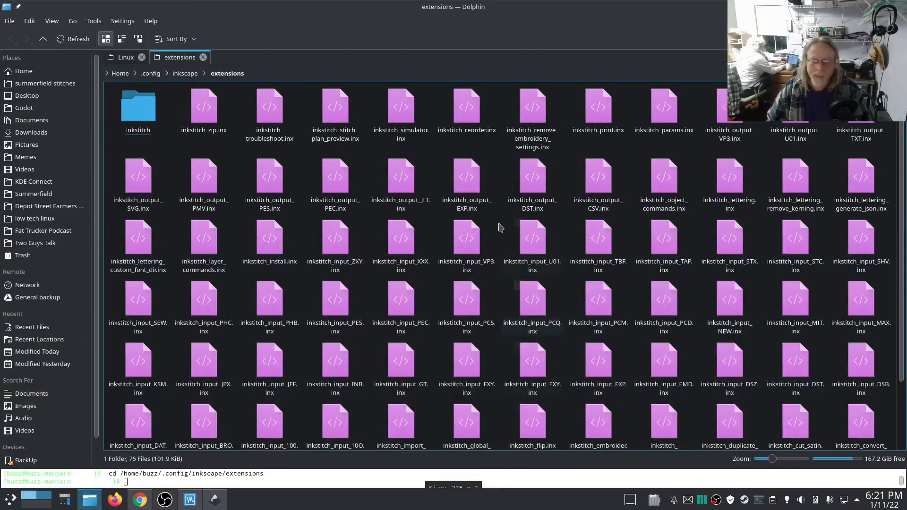
mouse_move(500, 196)
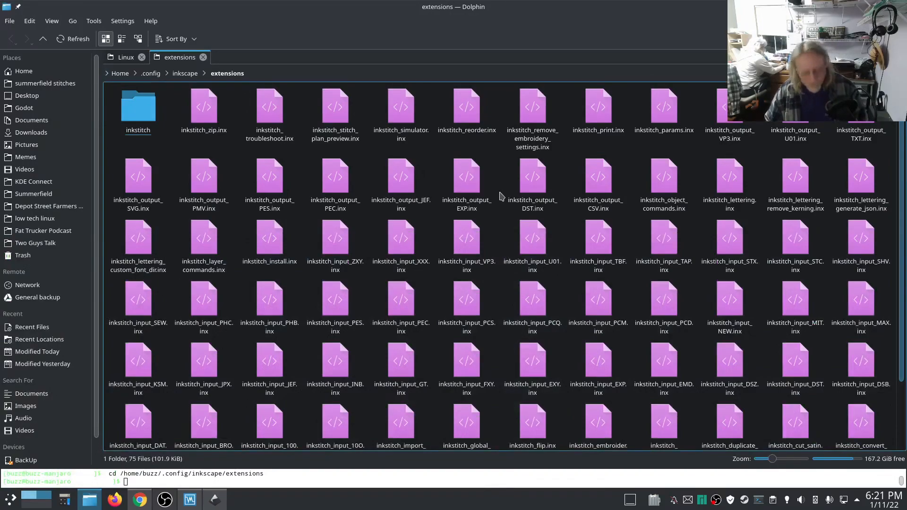
Select all files in Dolphin's .config/inkscape/extensions folder to view the inkstitch .inx files.
key(ctrl+a)
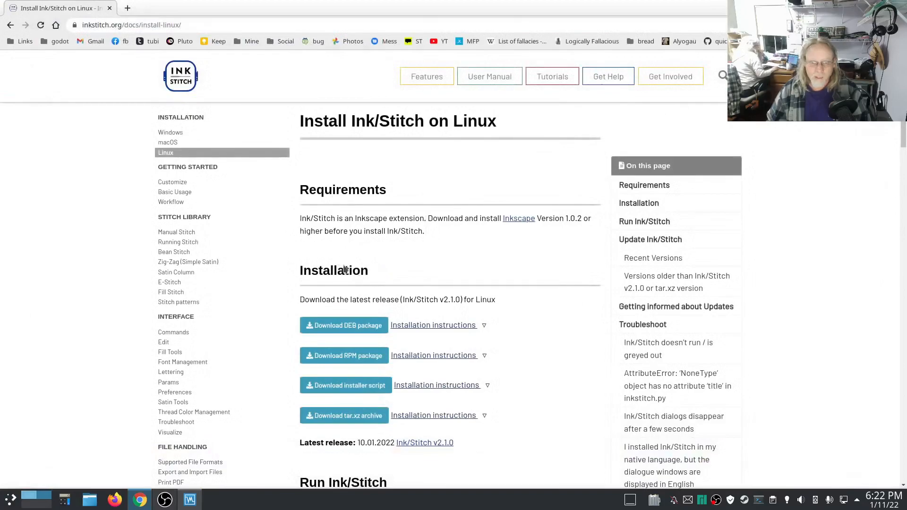
Download the Ink/Stitch Linux installer script and show it in its folder.
scroll(down, 3)
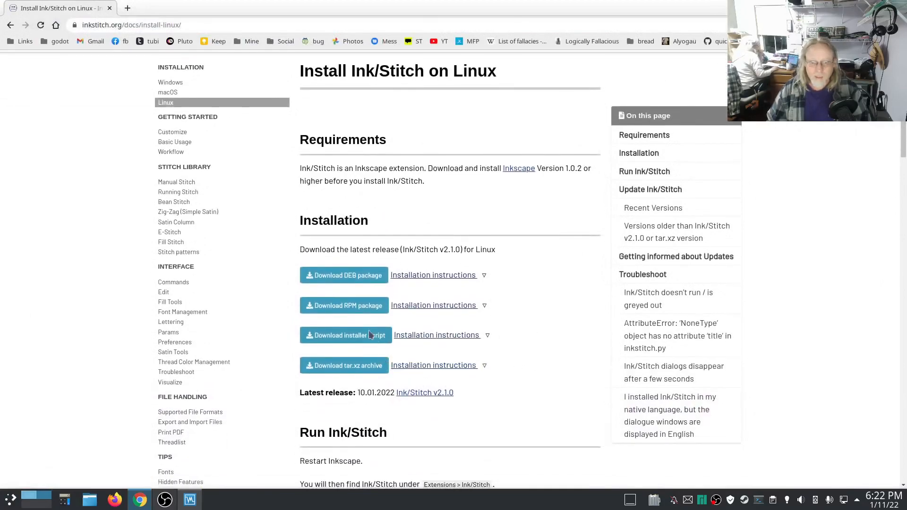
mouse_move(345, 336)
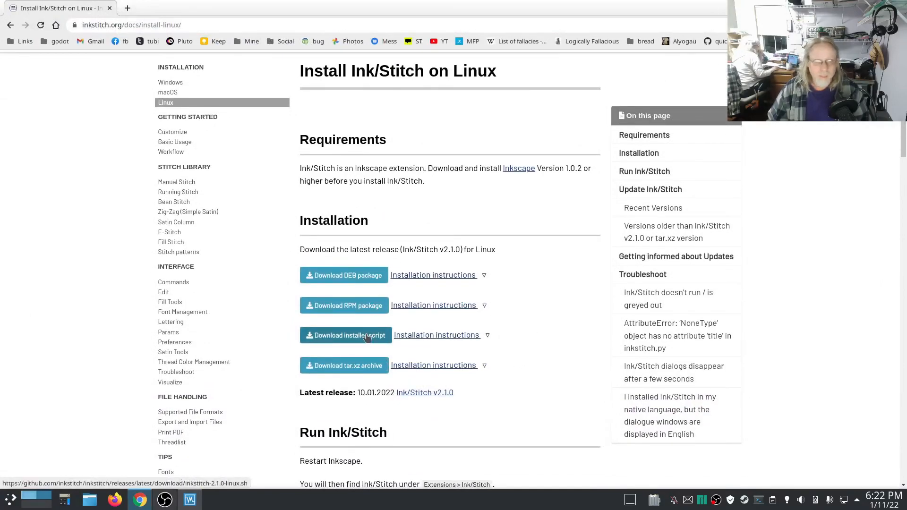
click(345, 335)
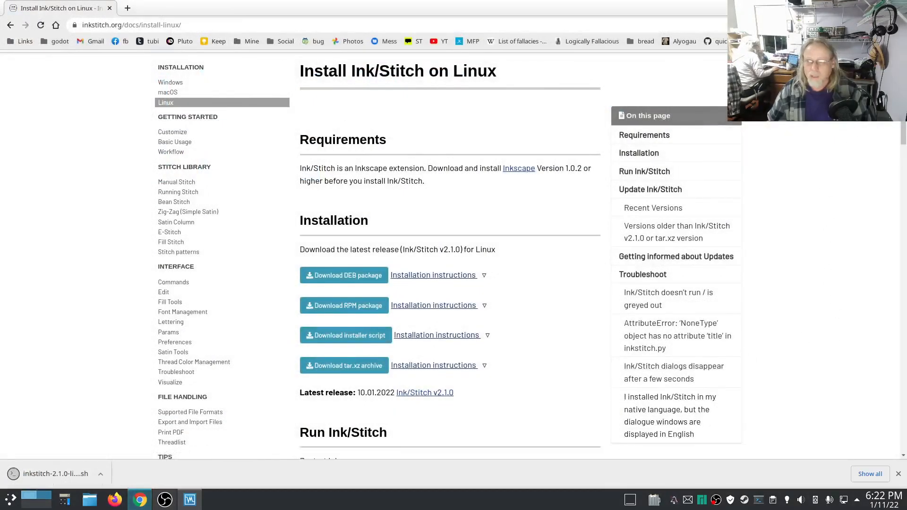
click(101, 474)
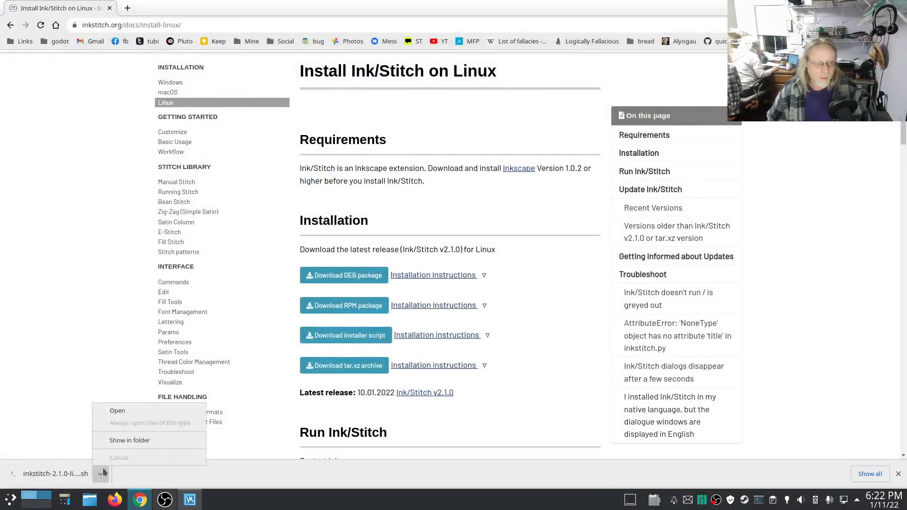
click(130, 333)
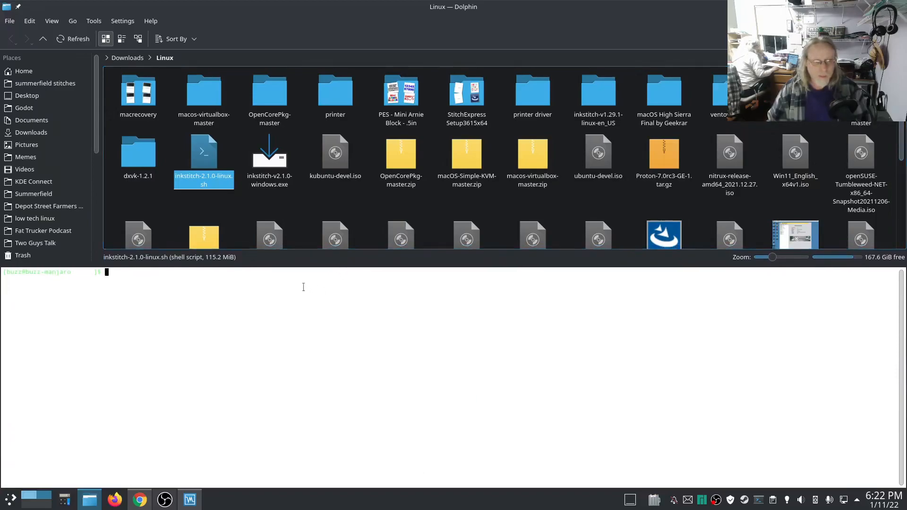
mouse_move(405, 246)
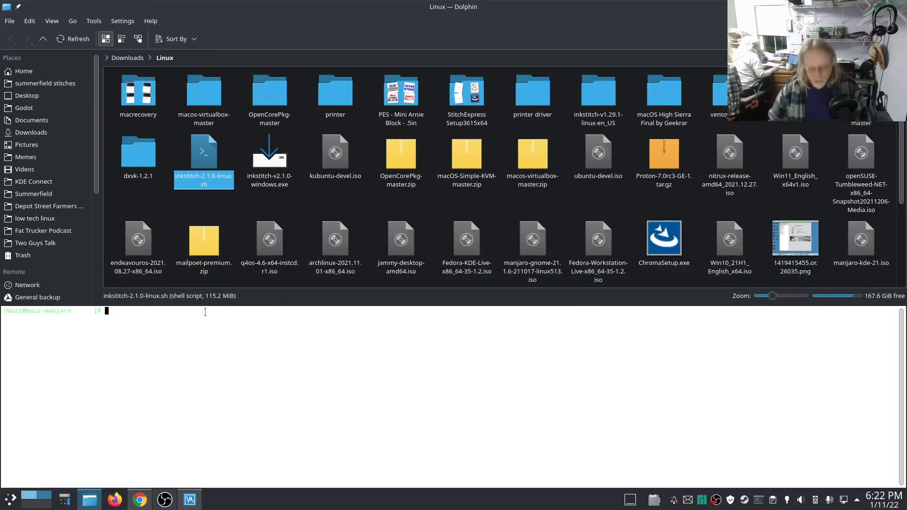
Run sh ./inkstitch-2.1.0-linux.sh in Dolphin's terminal panel.
text(sh)
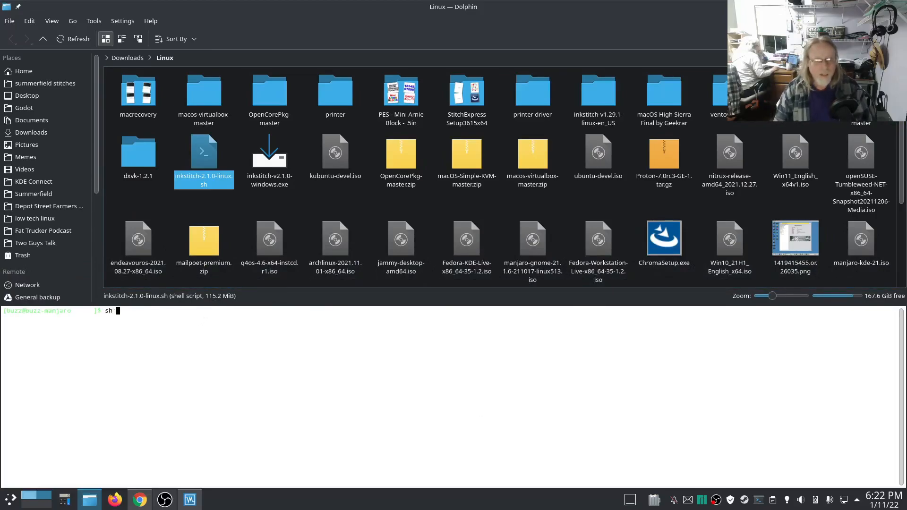
text(./)
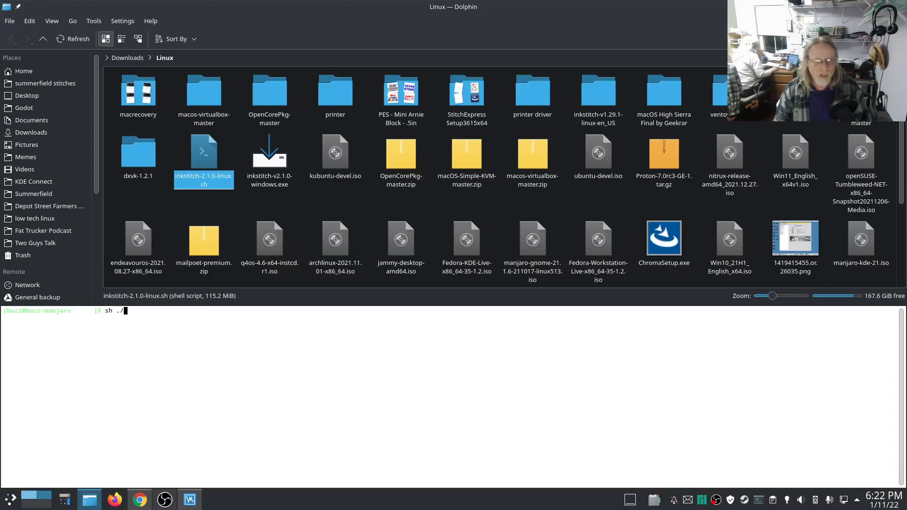
text(inks)
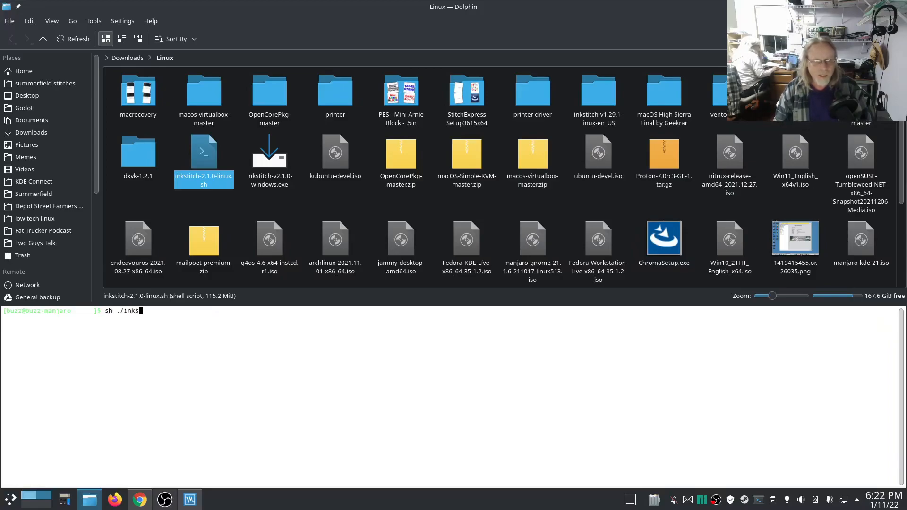
text(titch)
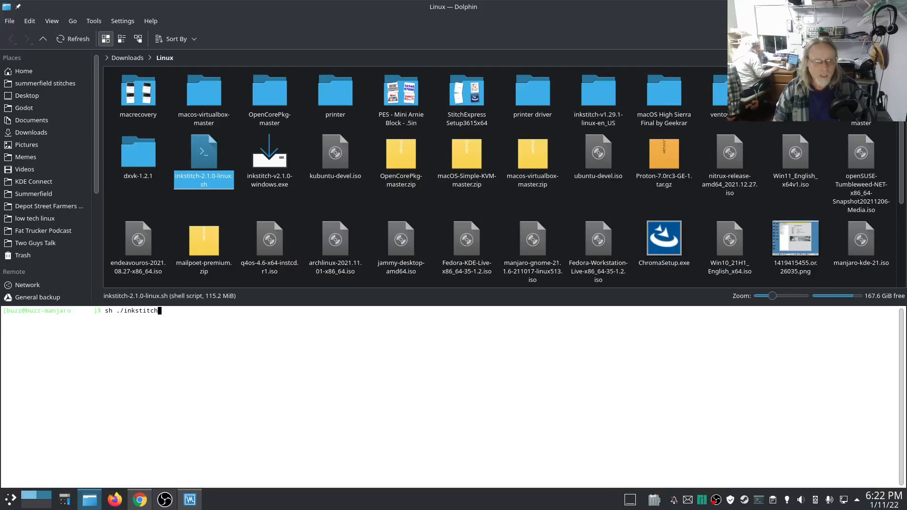
text(-2.1.)
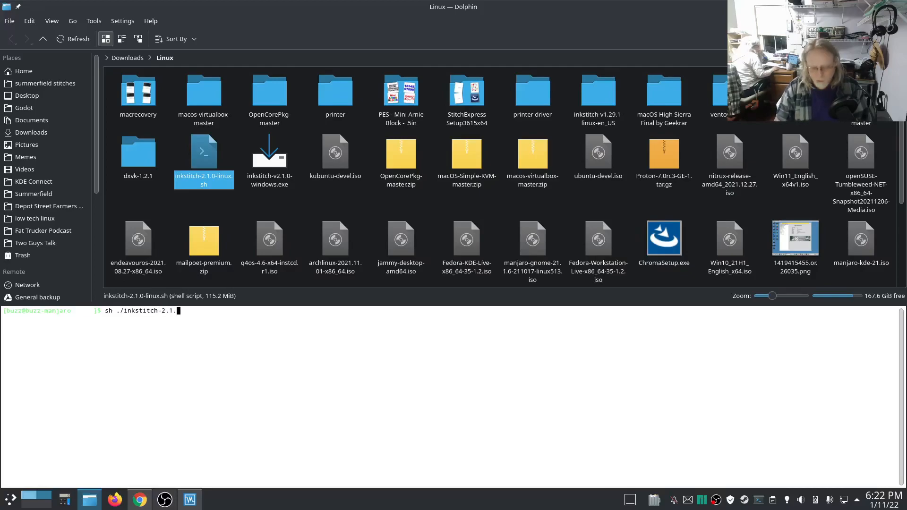
key(Return)
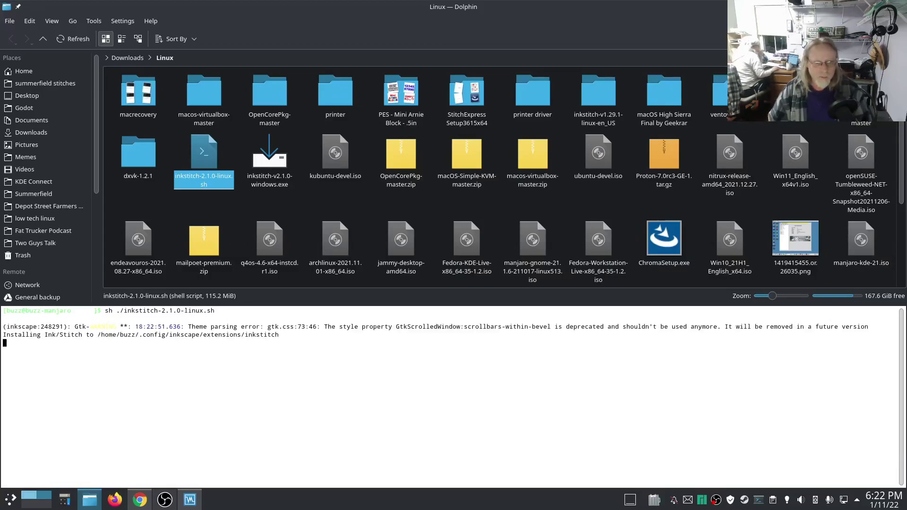
mouse_move(204, 155)
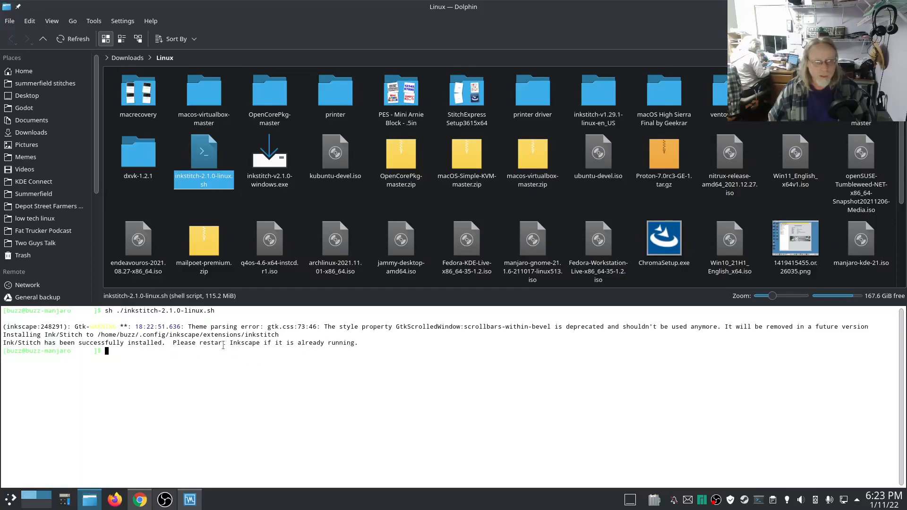
mouse_move(249, 353)
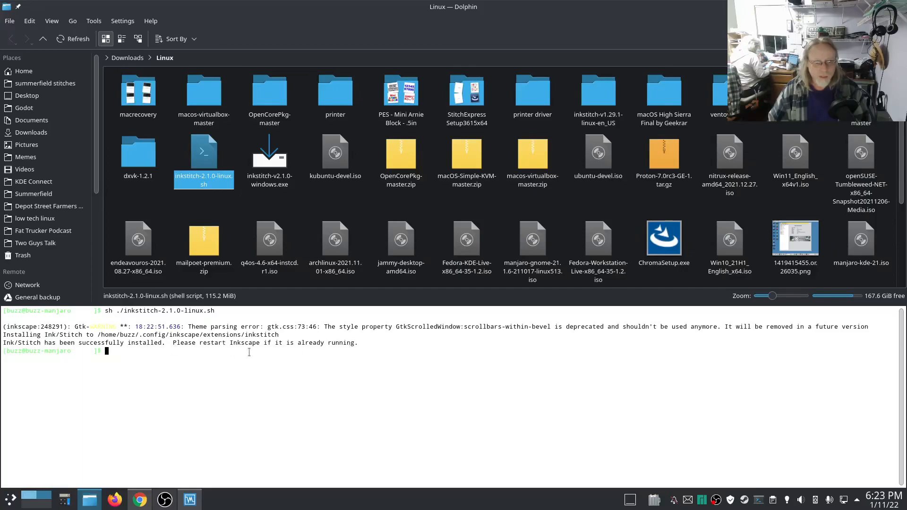
mouse_move(219, 203)
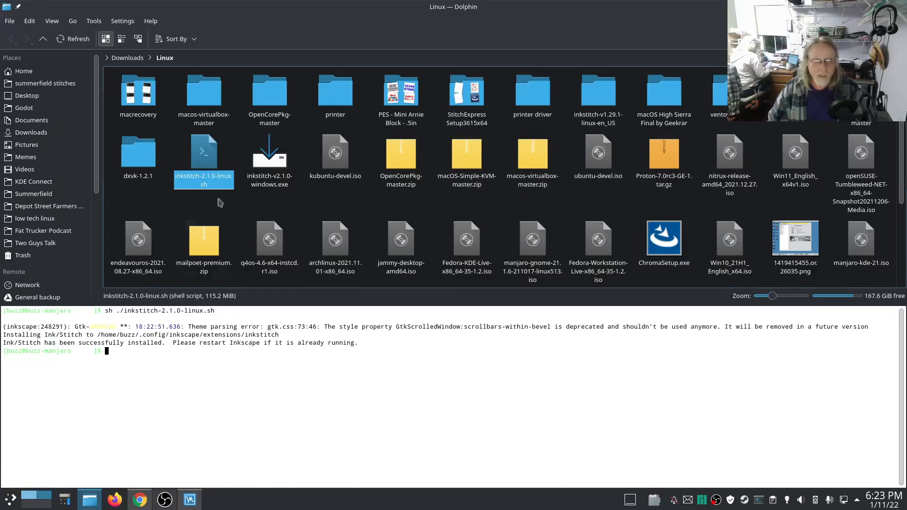
right_click(203, 153)
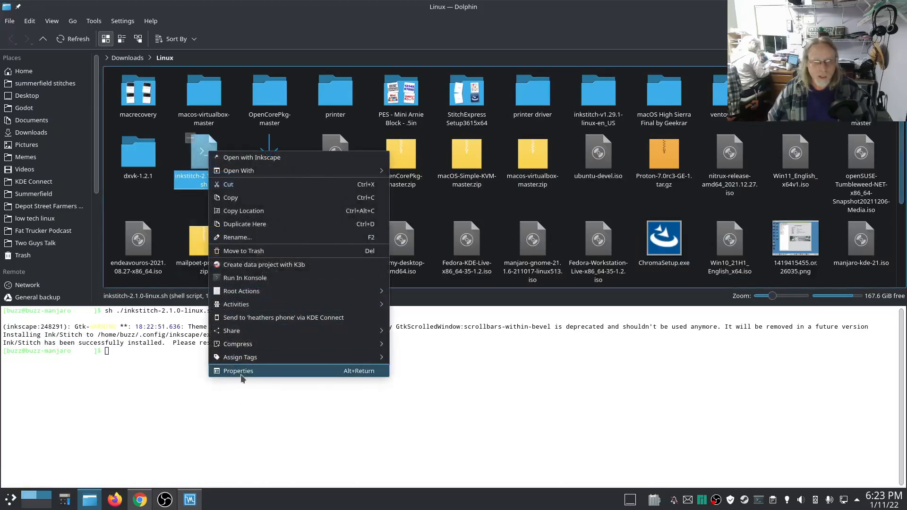
click(237, 371)
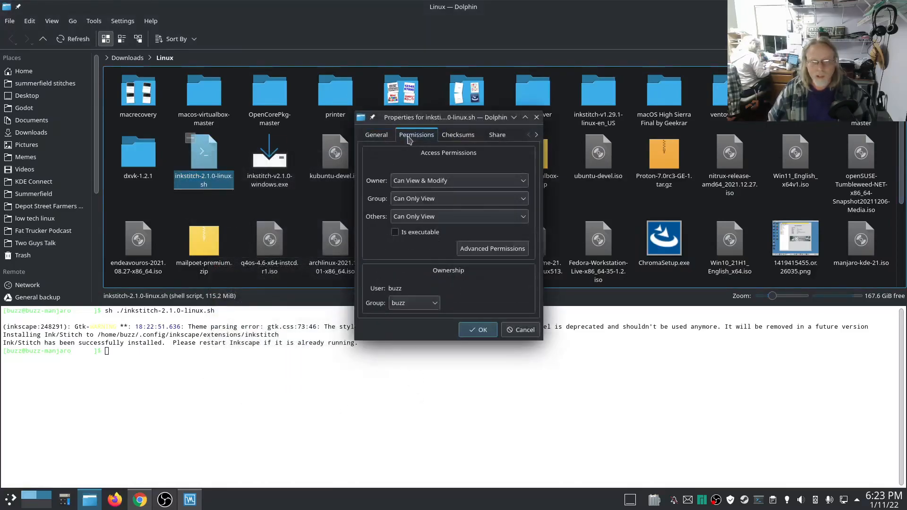
click(396, 232)
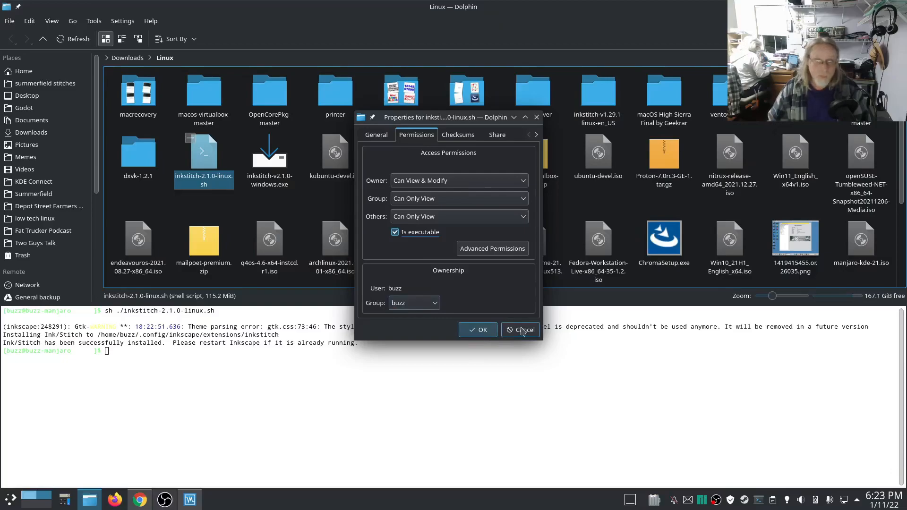
click(521, 329)
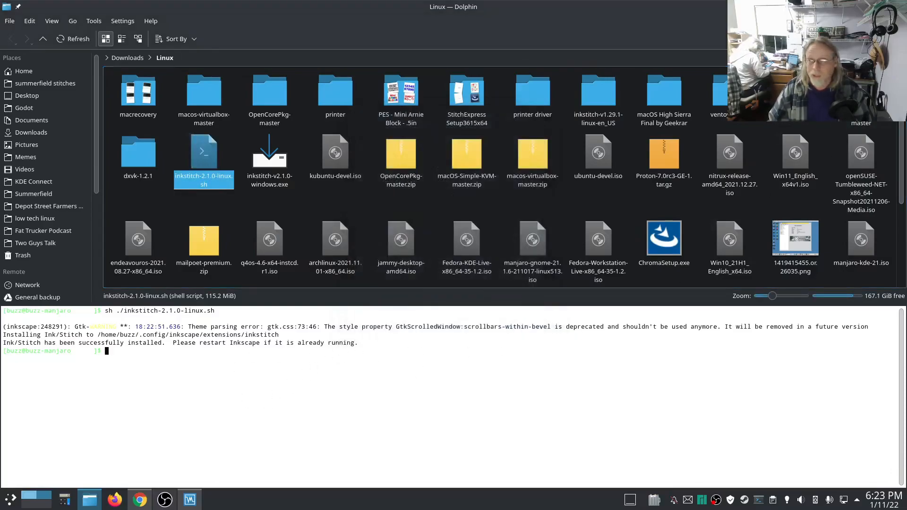
click(139, 499)
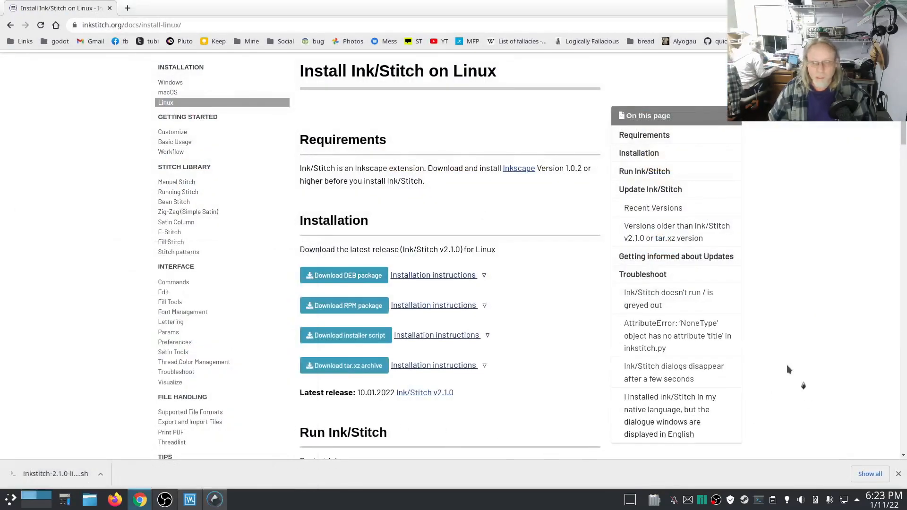
mouse_move(789, 369)
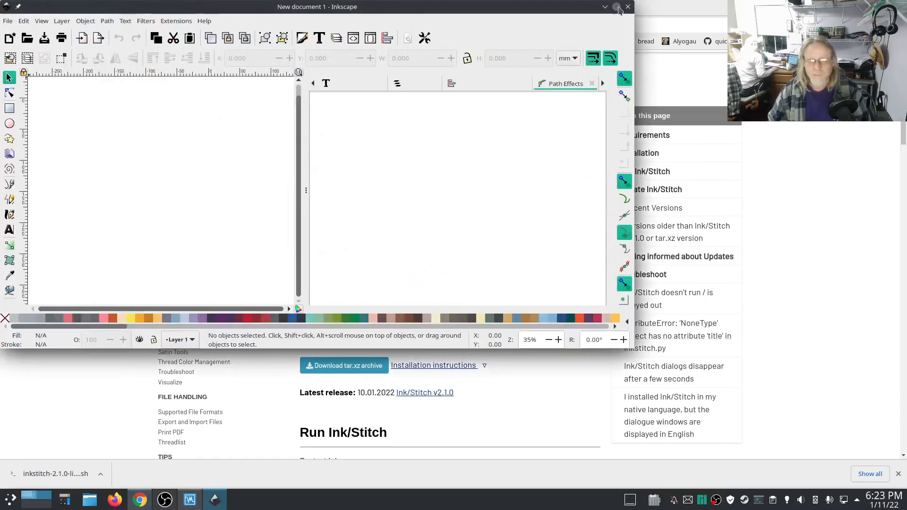
Maximize Inkscape and launch Extensions > Ink/Stitch > Lettering.
click(618, 6)
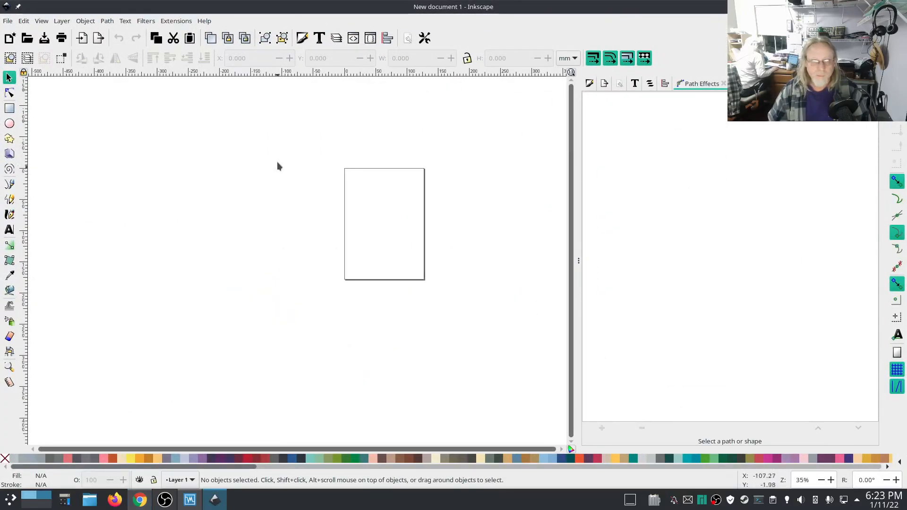
click(176, 21)
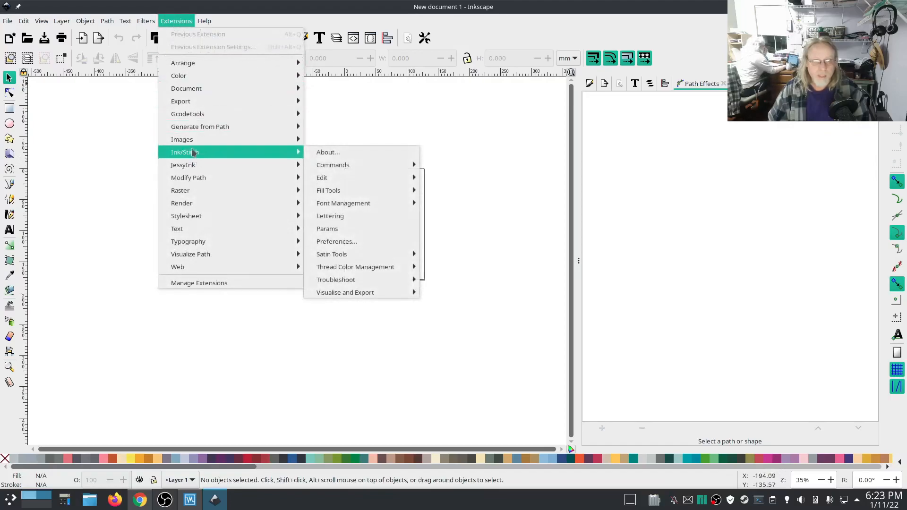
click(321, 382)
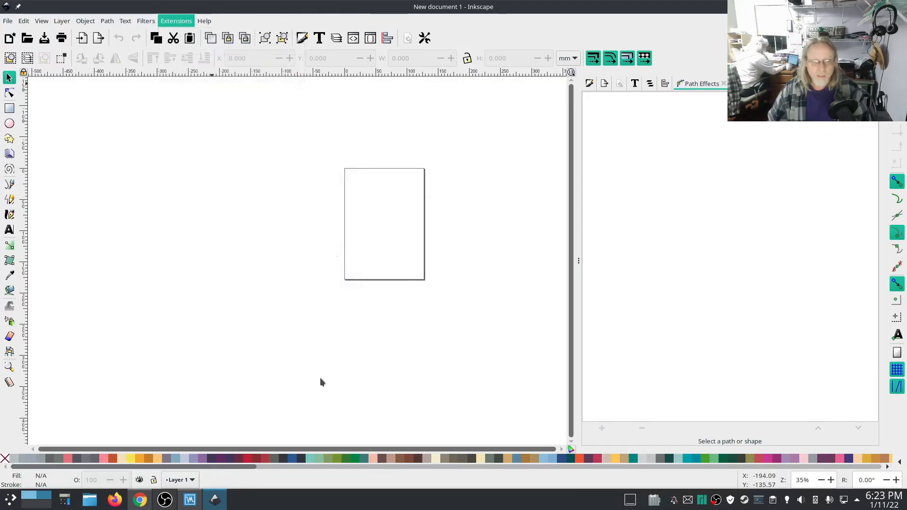
click(176, 21)
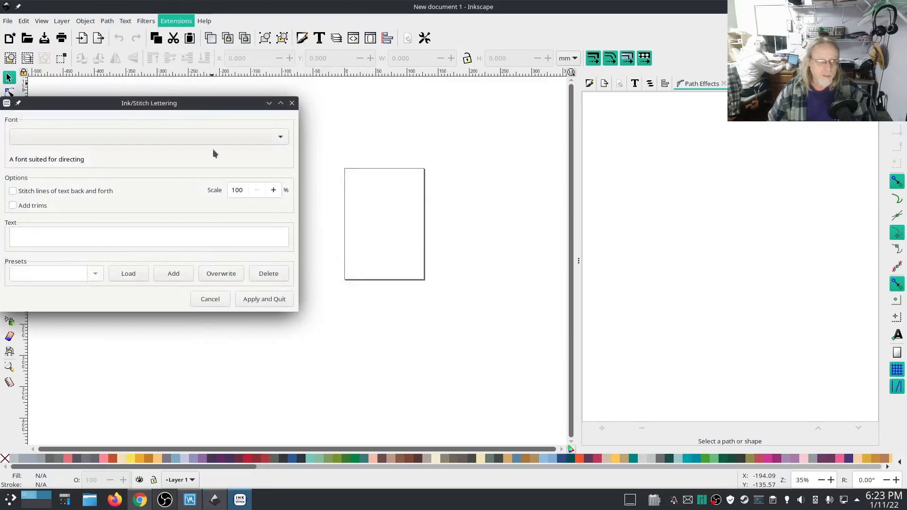
click(280, 137)
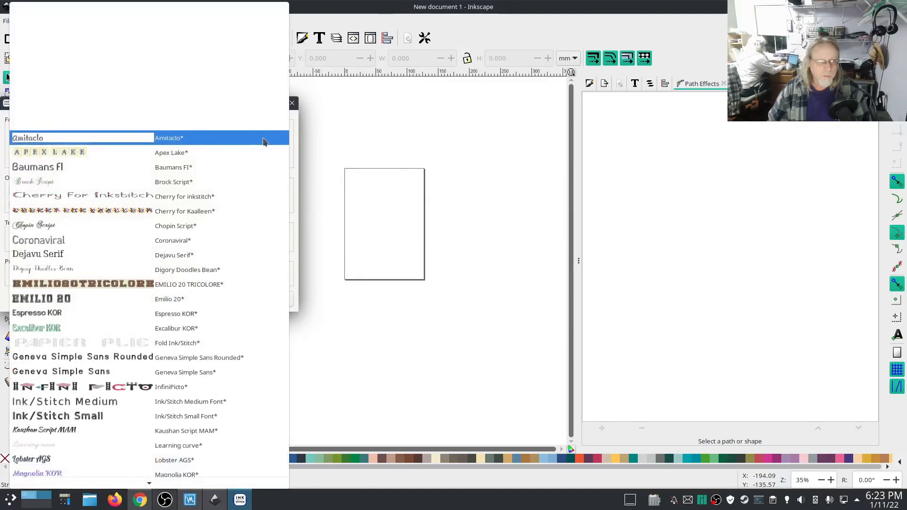
click(173, 182)
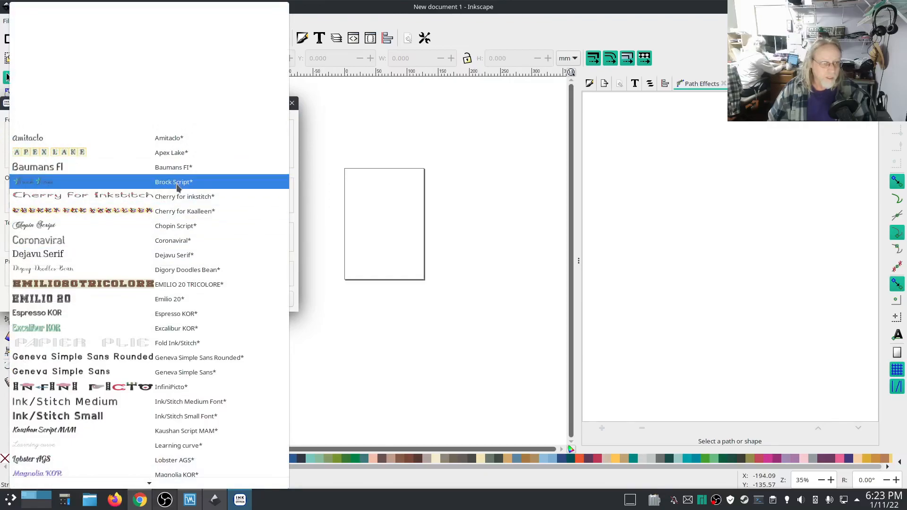
click(185, 211)
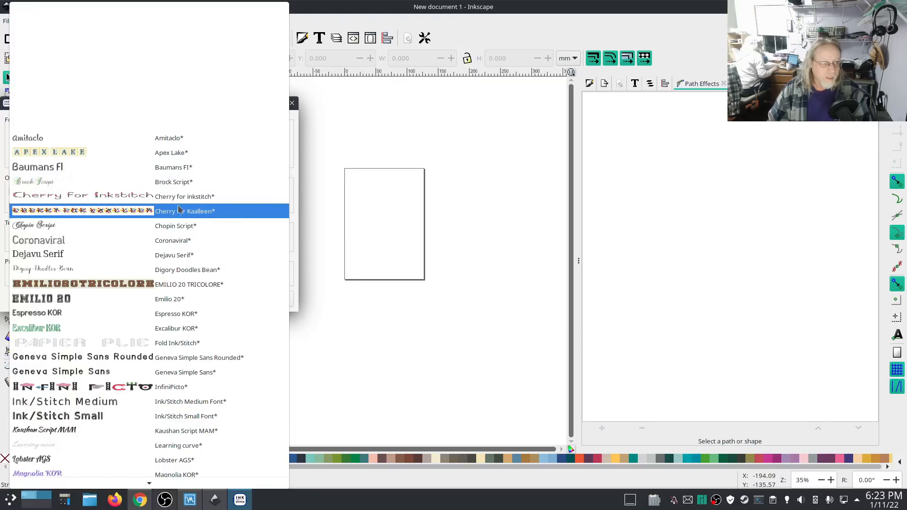
click(173, 182)
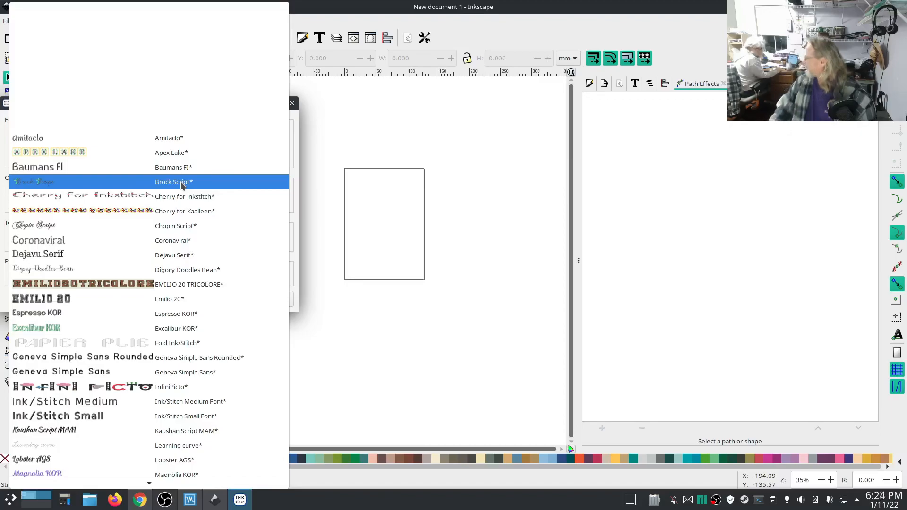
click(187, 270)
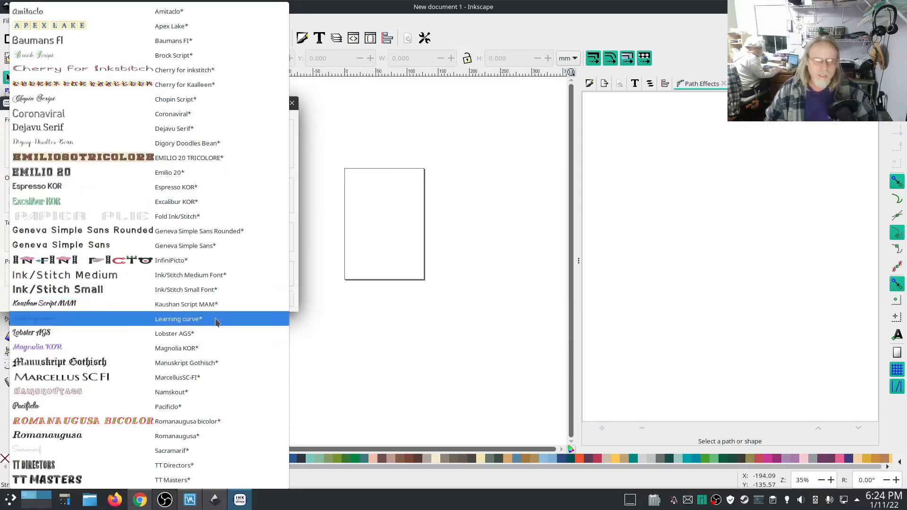
click(178, 319)
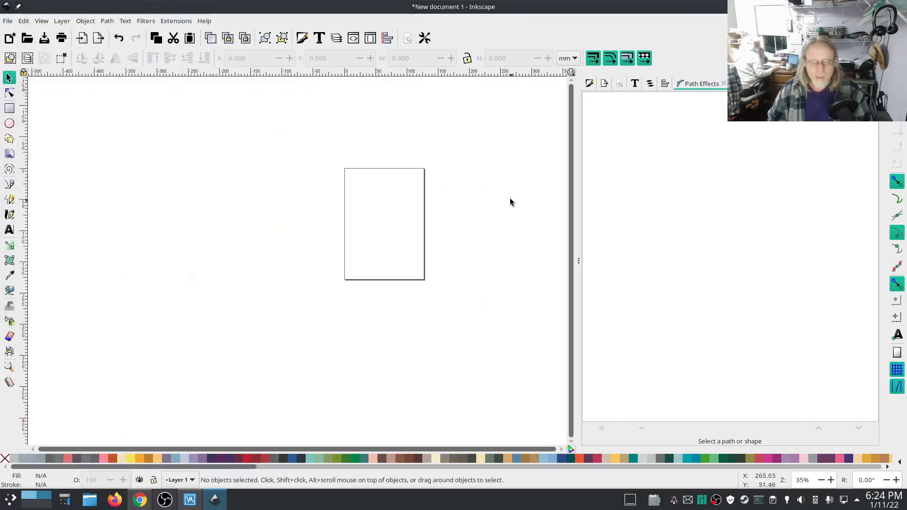
mouse_move(750, 168)
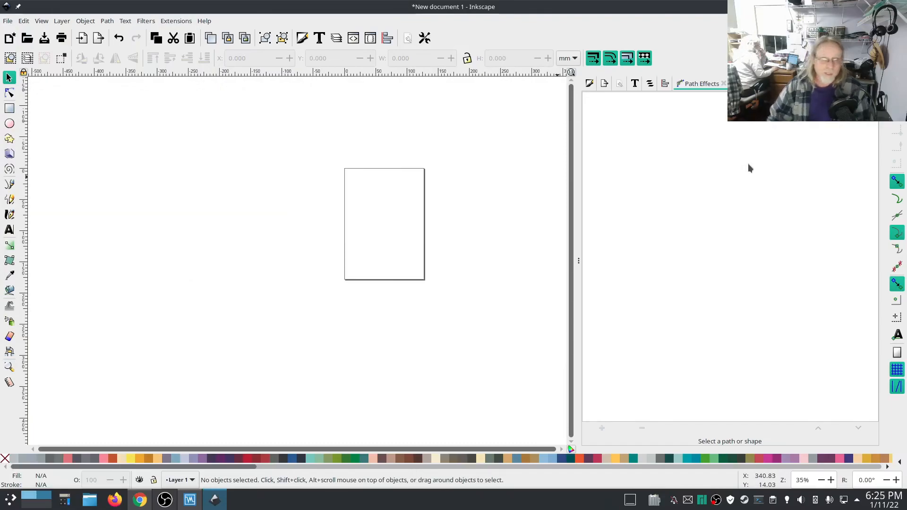
mouse_move(679, 250)
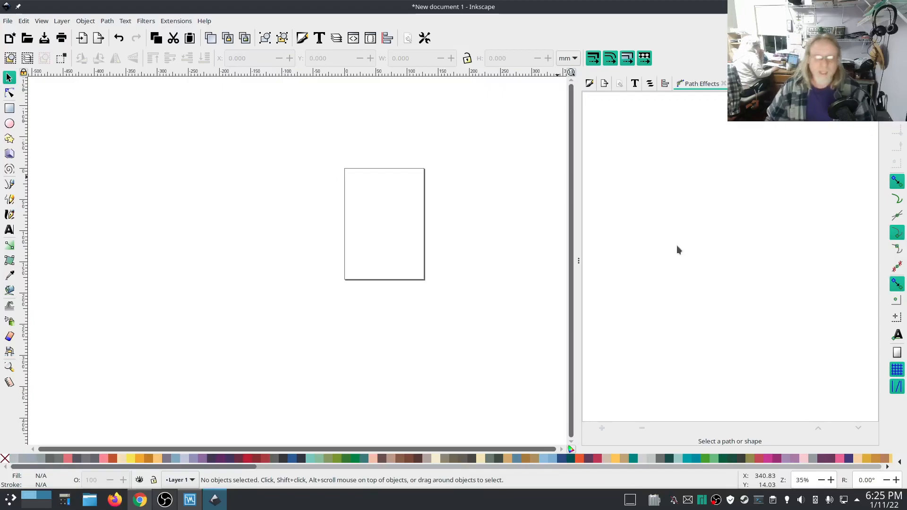
mouse_move(676, 237)
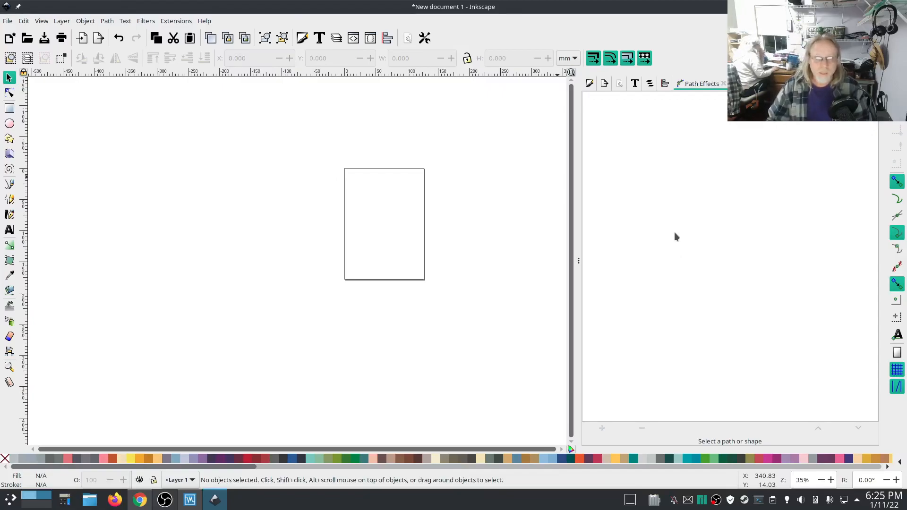
mouse_move(688, 279)
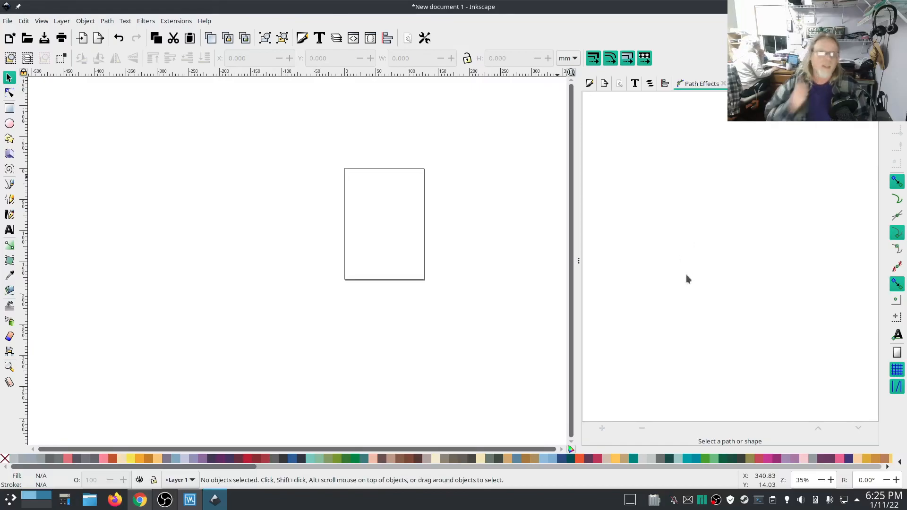